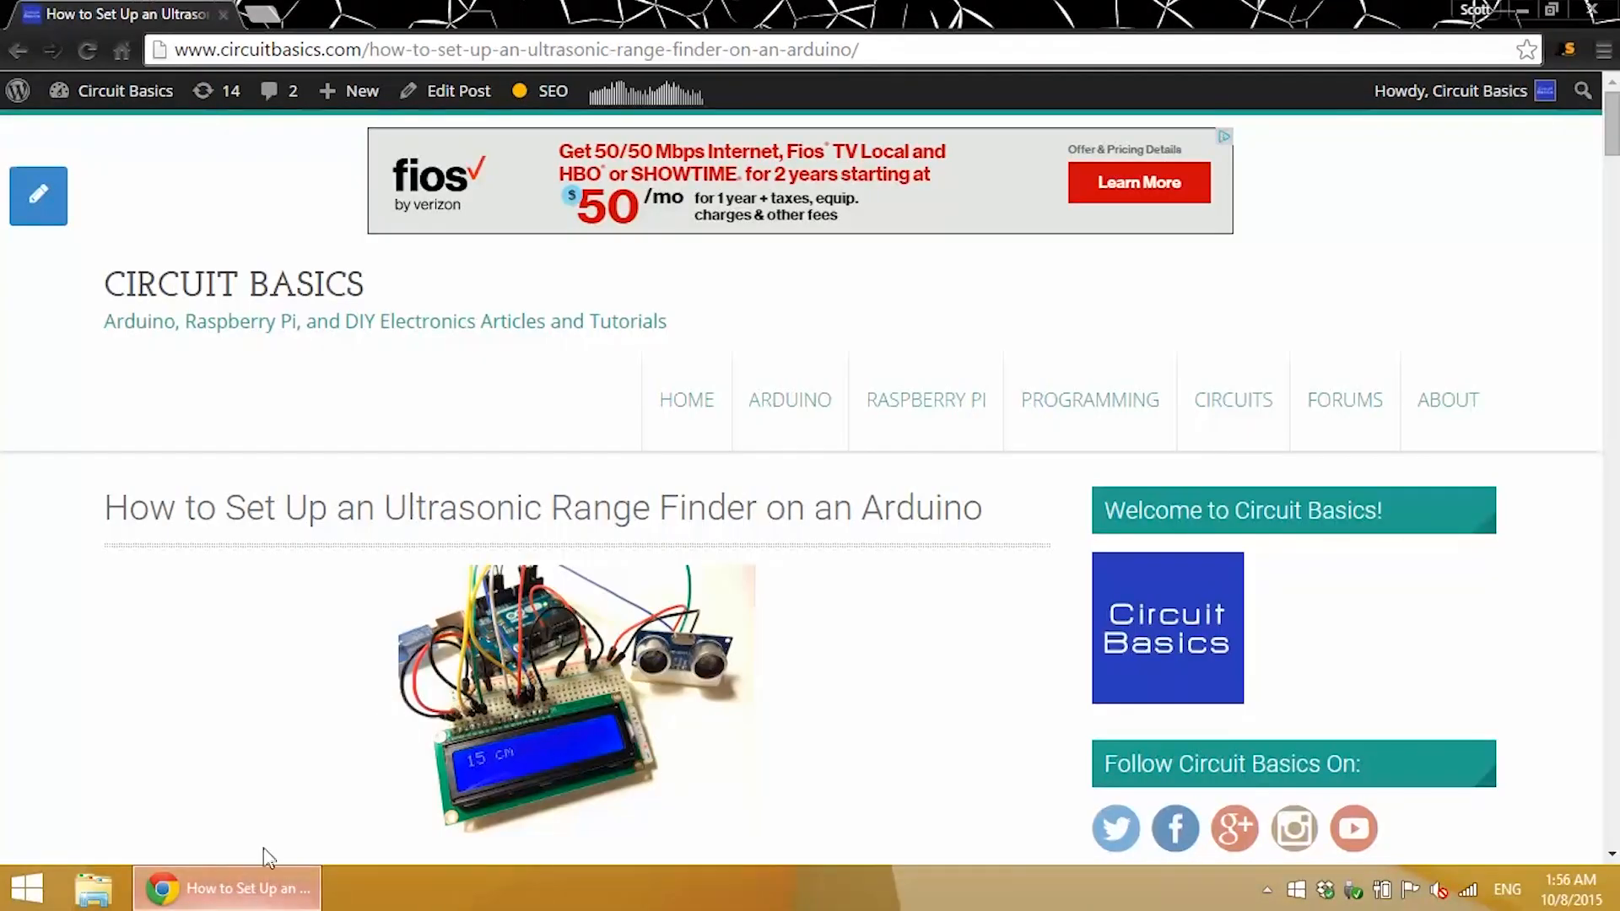
Scroll the article down to the 'Ultrasonic Range Finder Setup for Serial Monitor Output' heading.
{"action": "scroll", "scroll_direction": "down", "scroll_amount": 3}
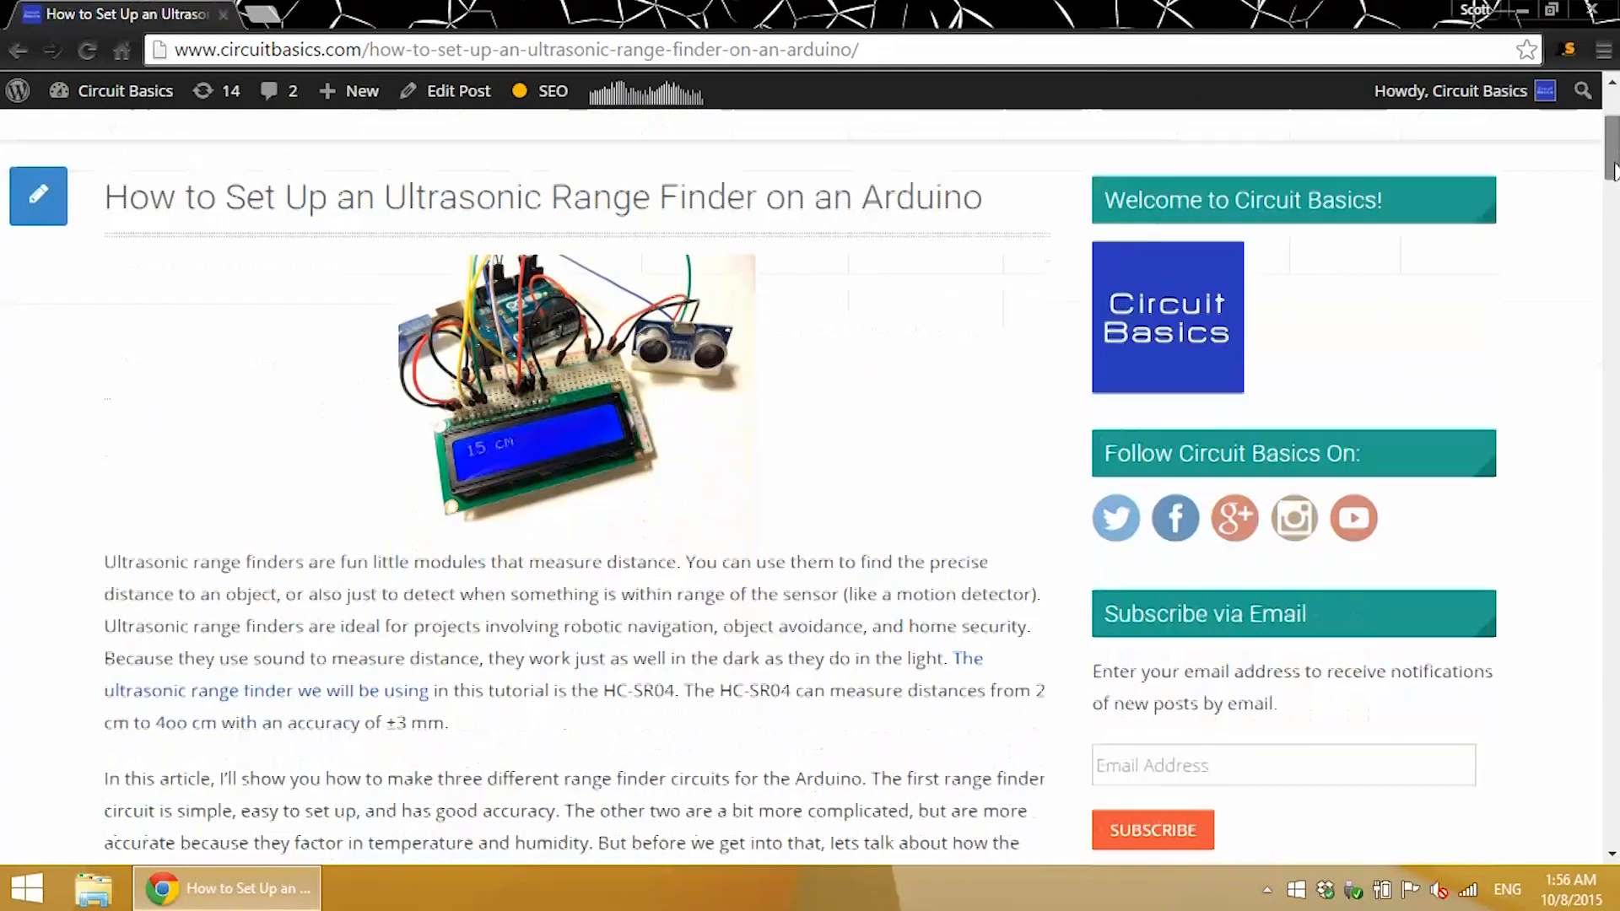
{"action": "scroll", "scroll_direction": "down", "scroll_amount": 3}
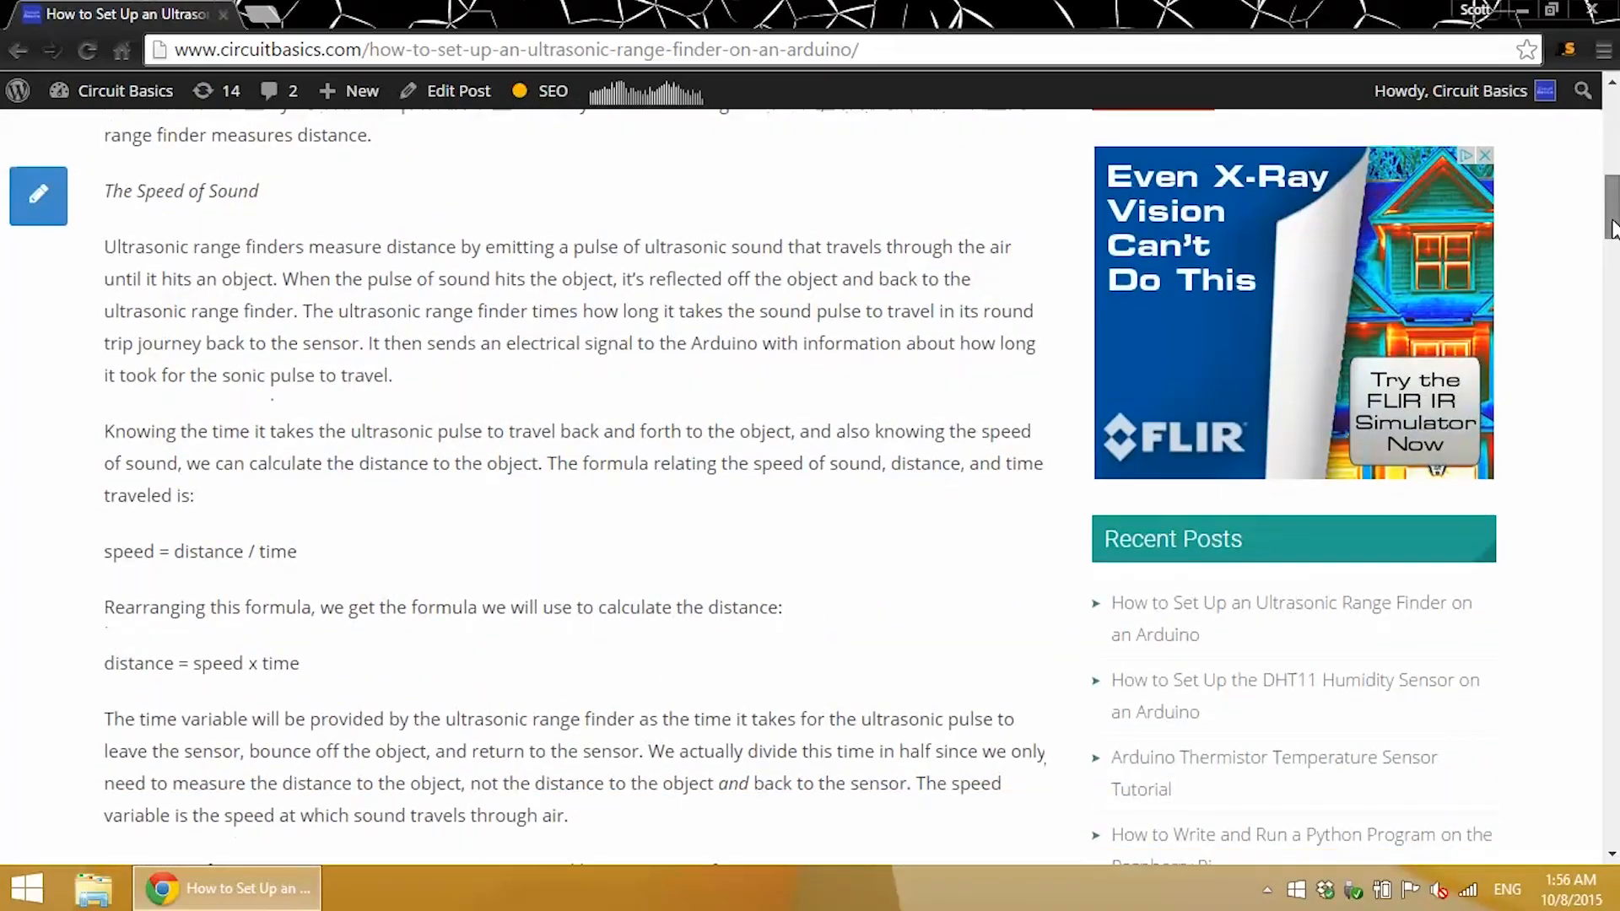
{"action": "scroll", "scroll_direction": "down", "scroll_amount": 3}
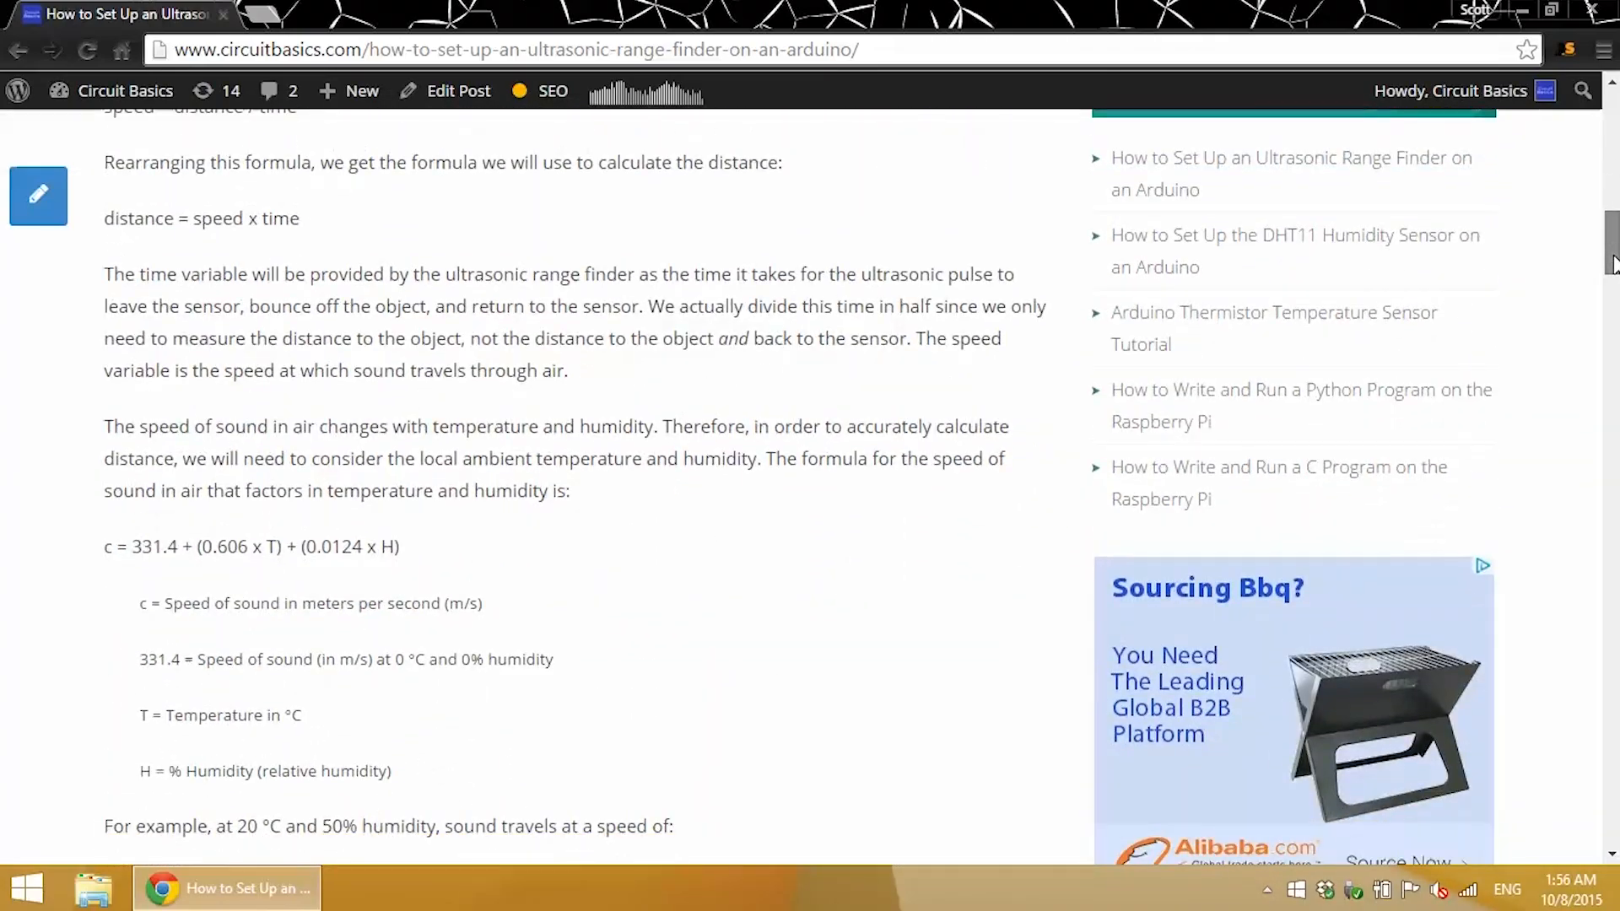
{"action": "scroll", "scroll_direction": "down", "scroll_amount": 3}
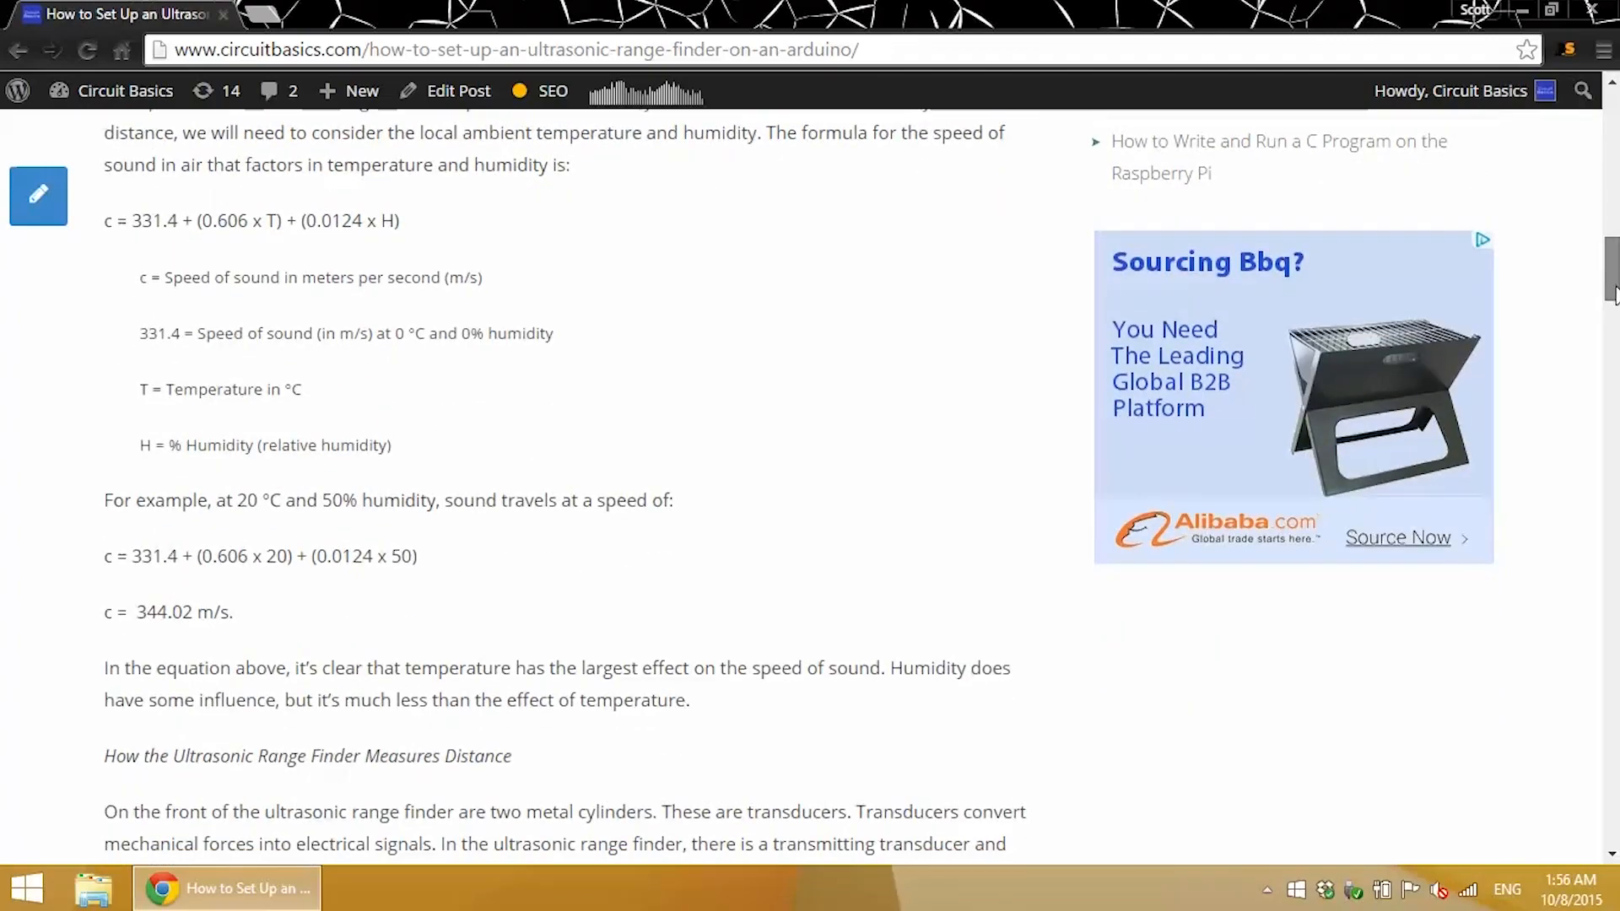
{"action": "scroll", "scroll_direction": "down", "scroll_amount": 3}
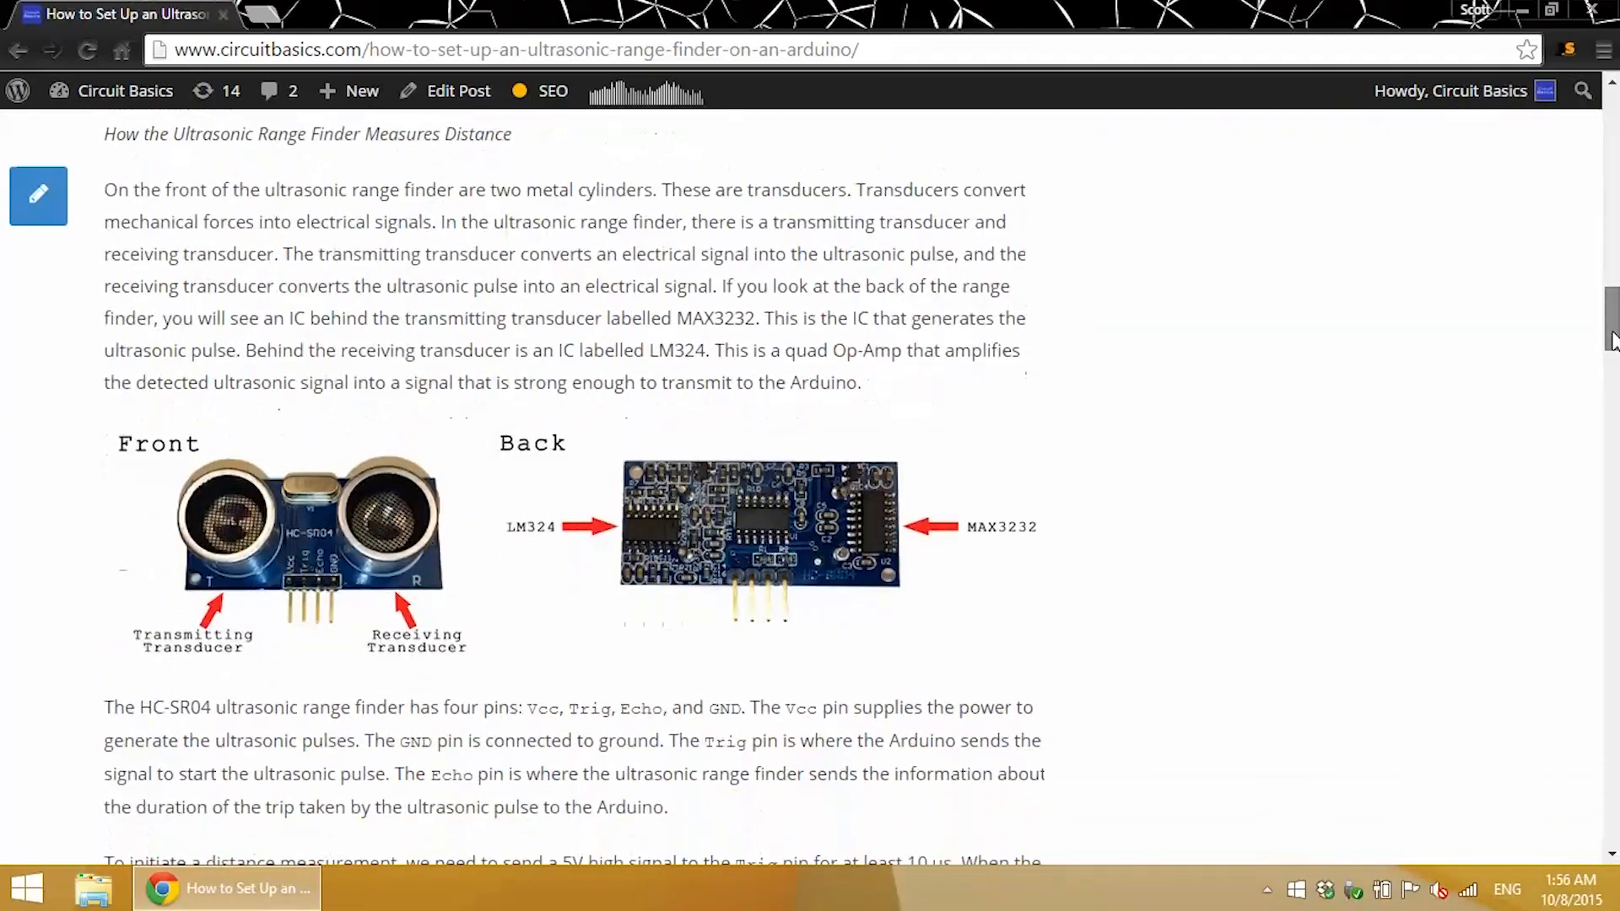
{"action": "scroll", "scroll_direction": "down", "scroll_amount": 3}
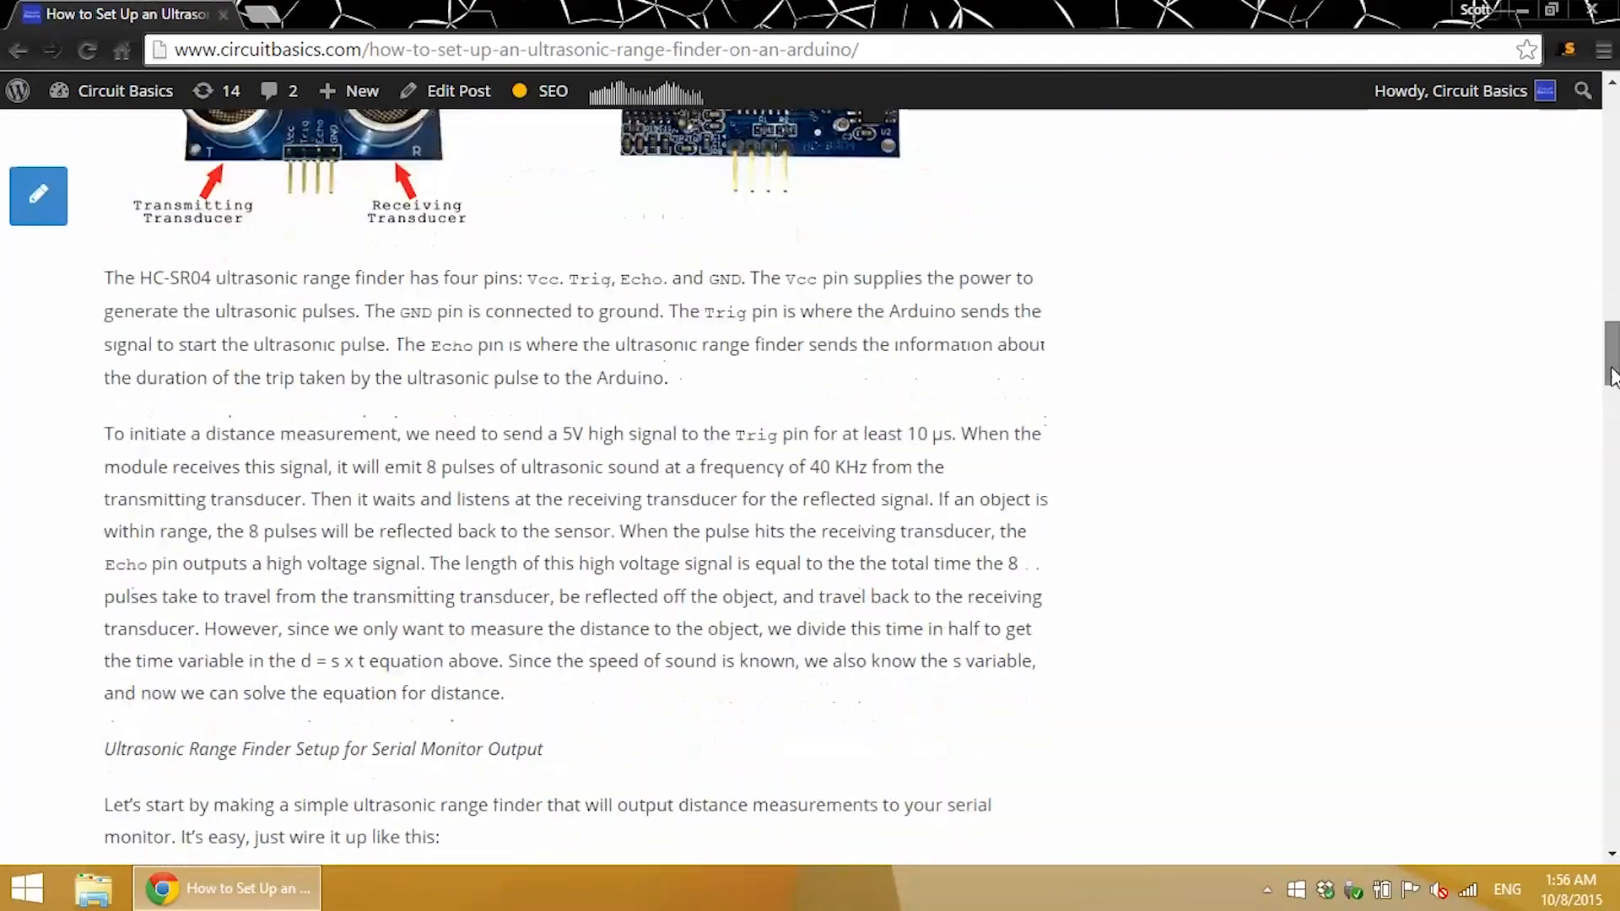
{"action": "left_click", "coordinate": [1516, 9]}
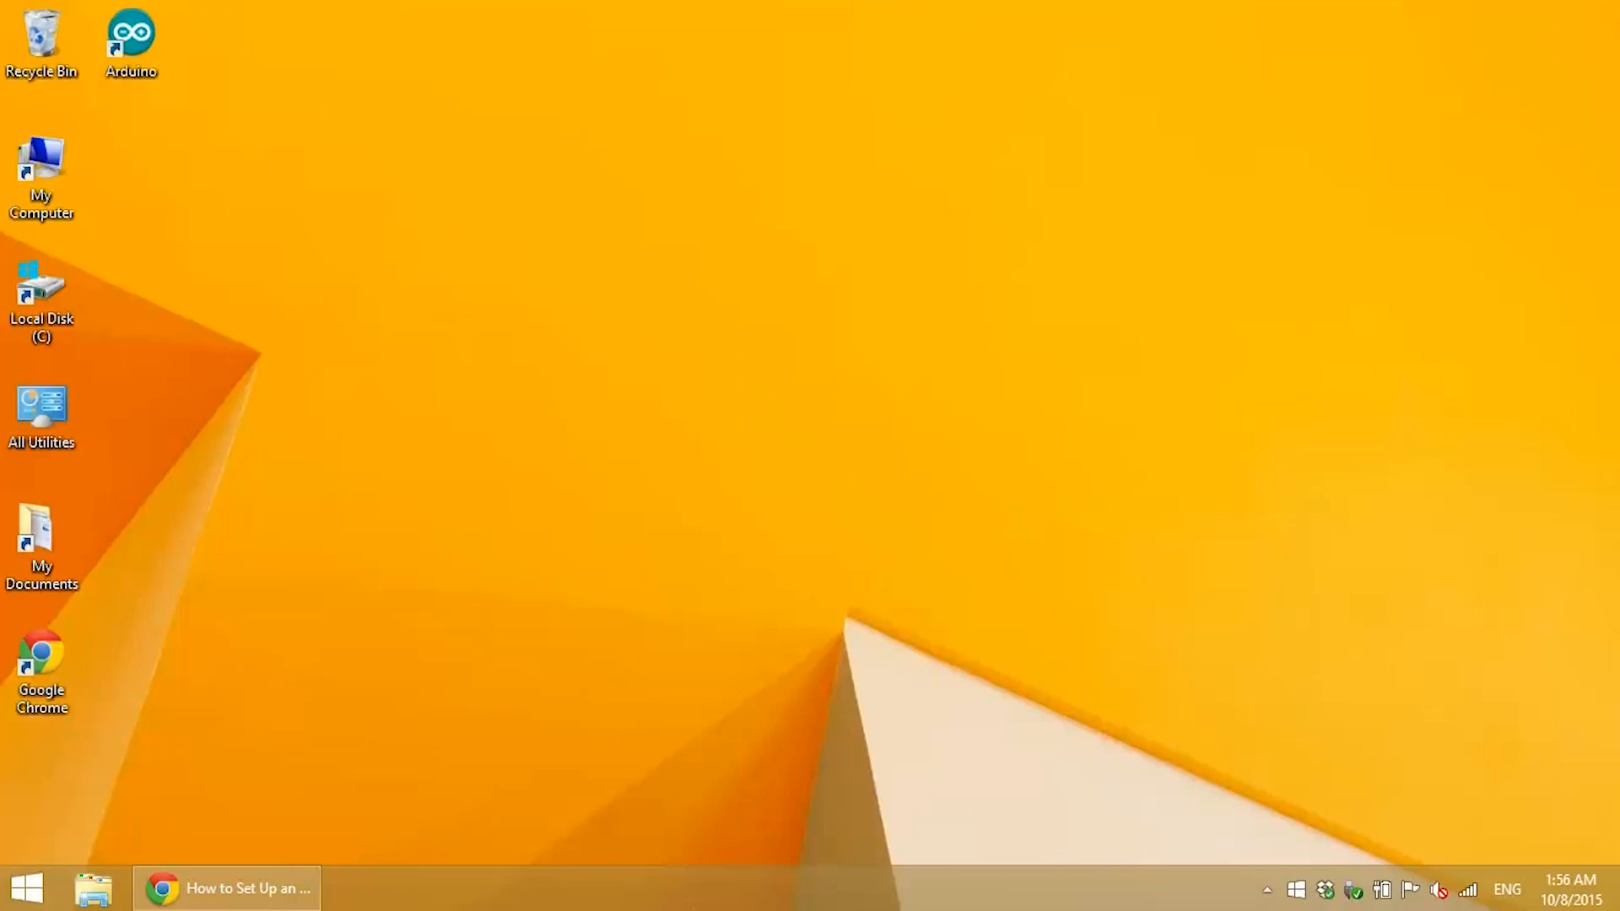
{"action": "mouse_move", "coordinate": [253, 885]}
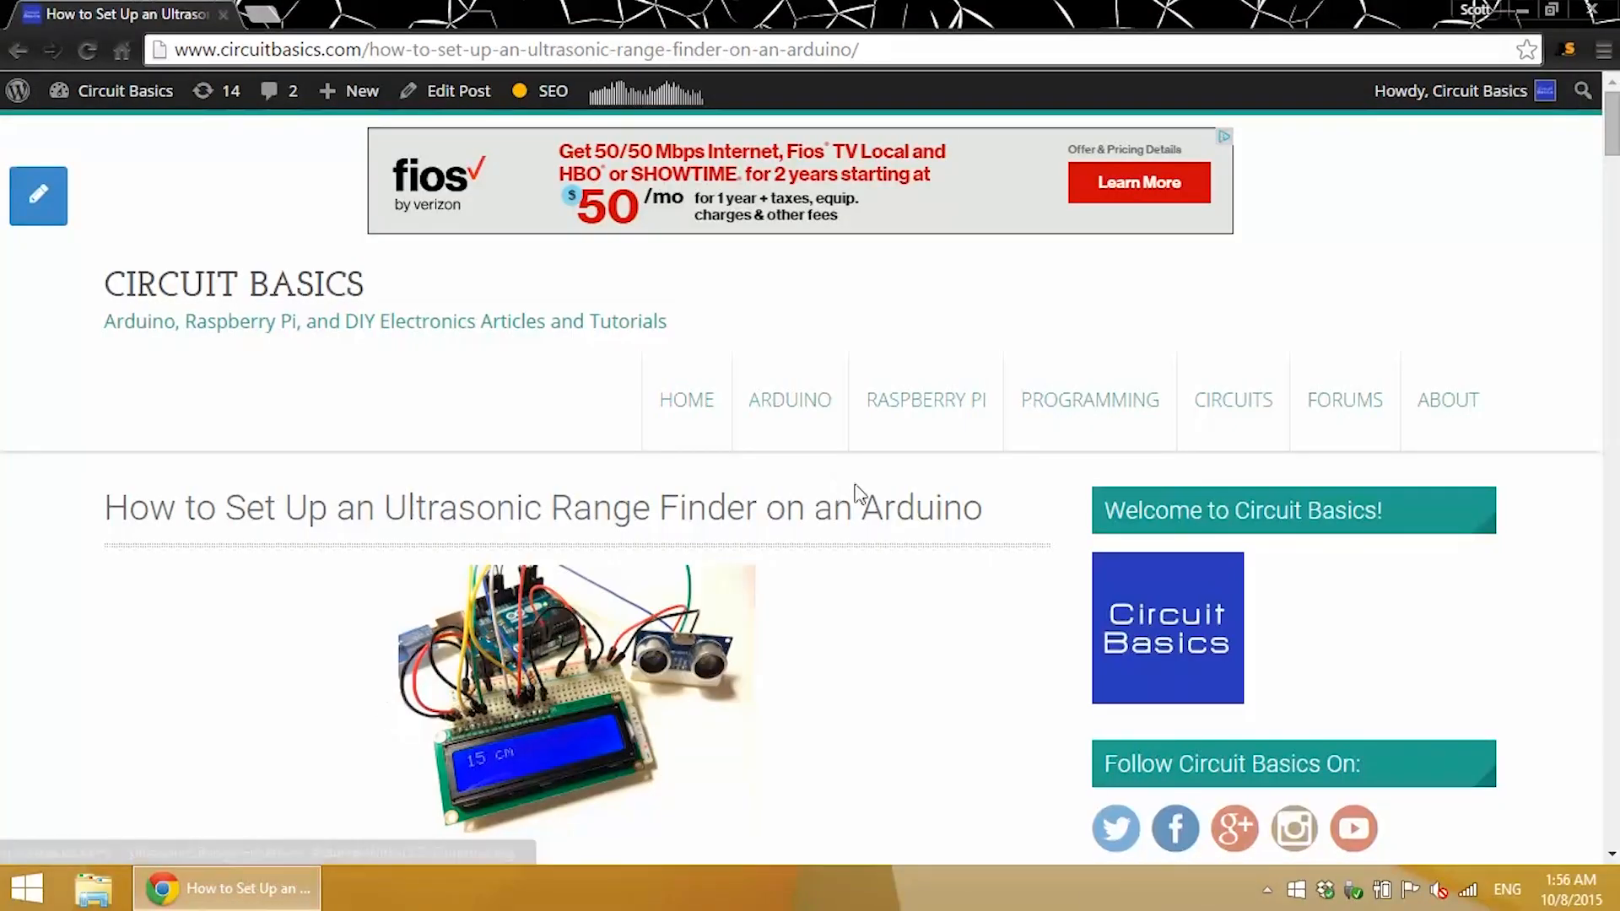
Scroll down the article to the Fritzing wiring image of the HC-SR04 and Arduino Uno.
{"action": "scroll", "scroll_direction": "down", "scroll_amount": 3}
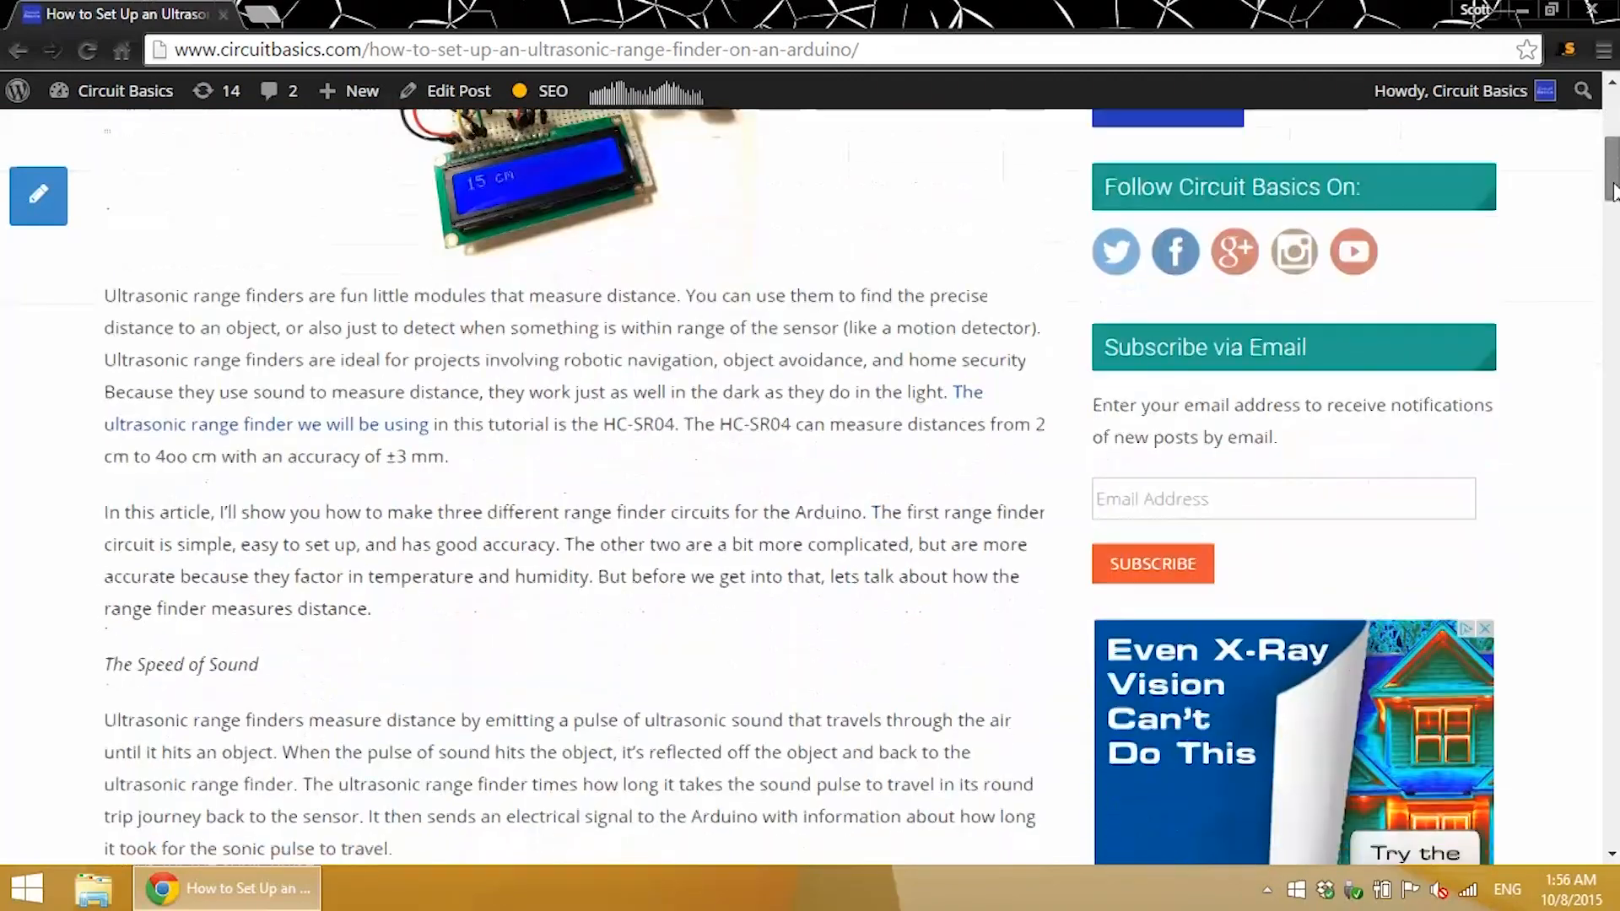
{"action": "scroll", "scroll_direction": "down", "scroll_amount": 3}
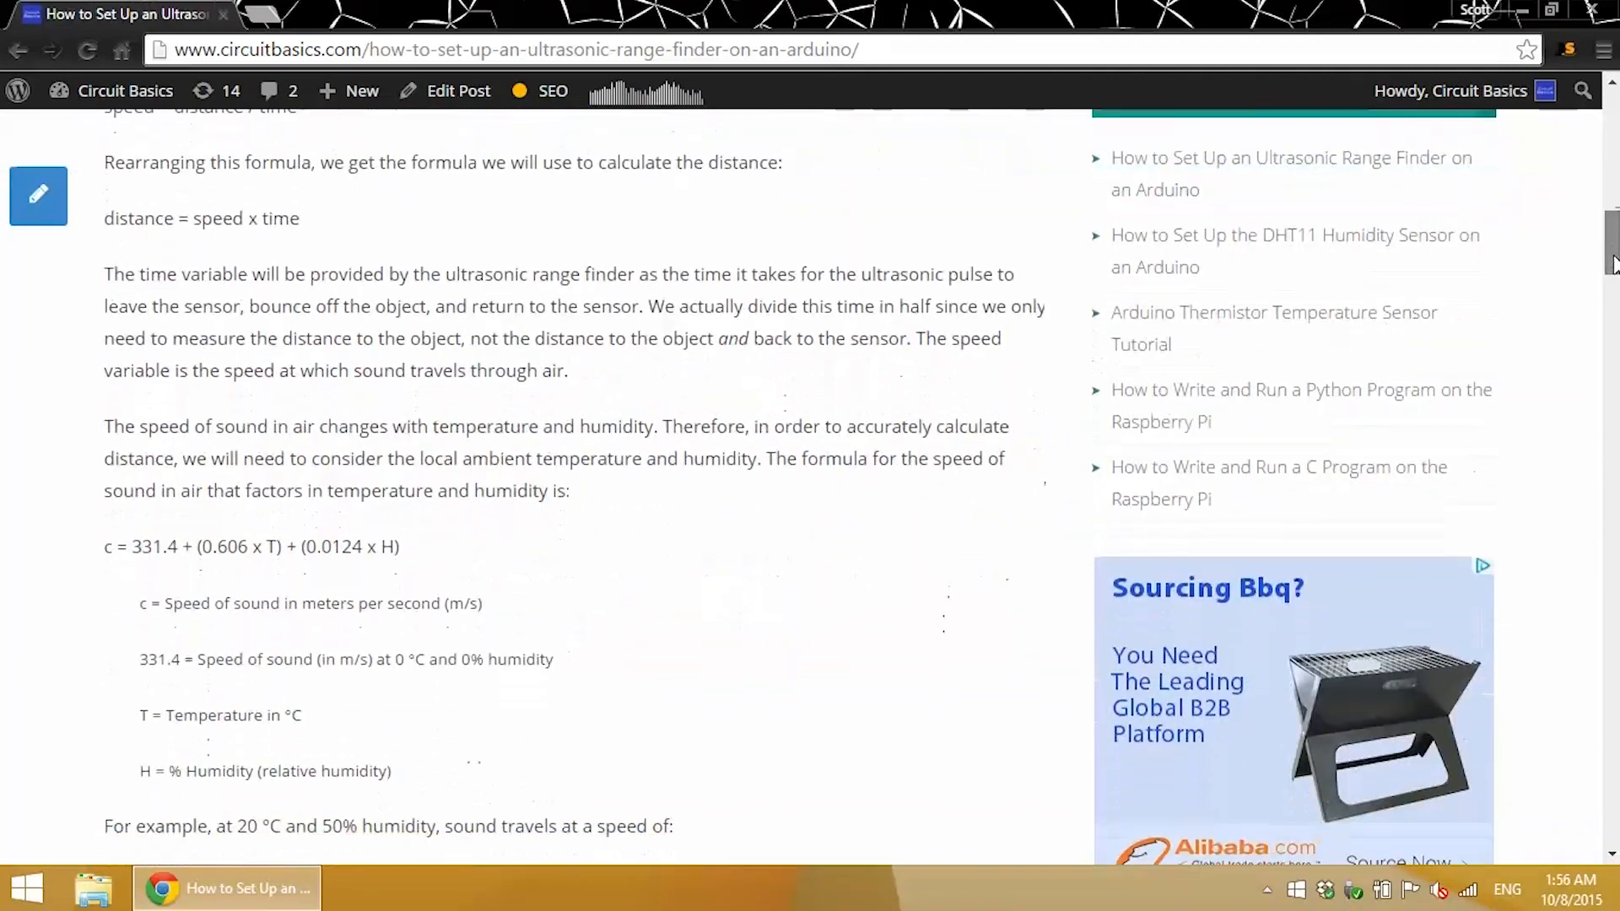
{"action": "scroll", "scroll_direction": "down", "scroll_amount": 3}
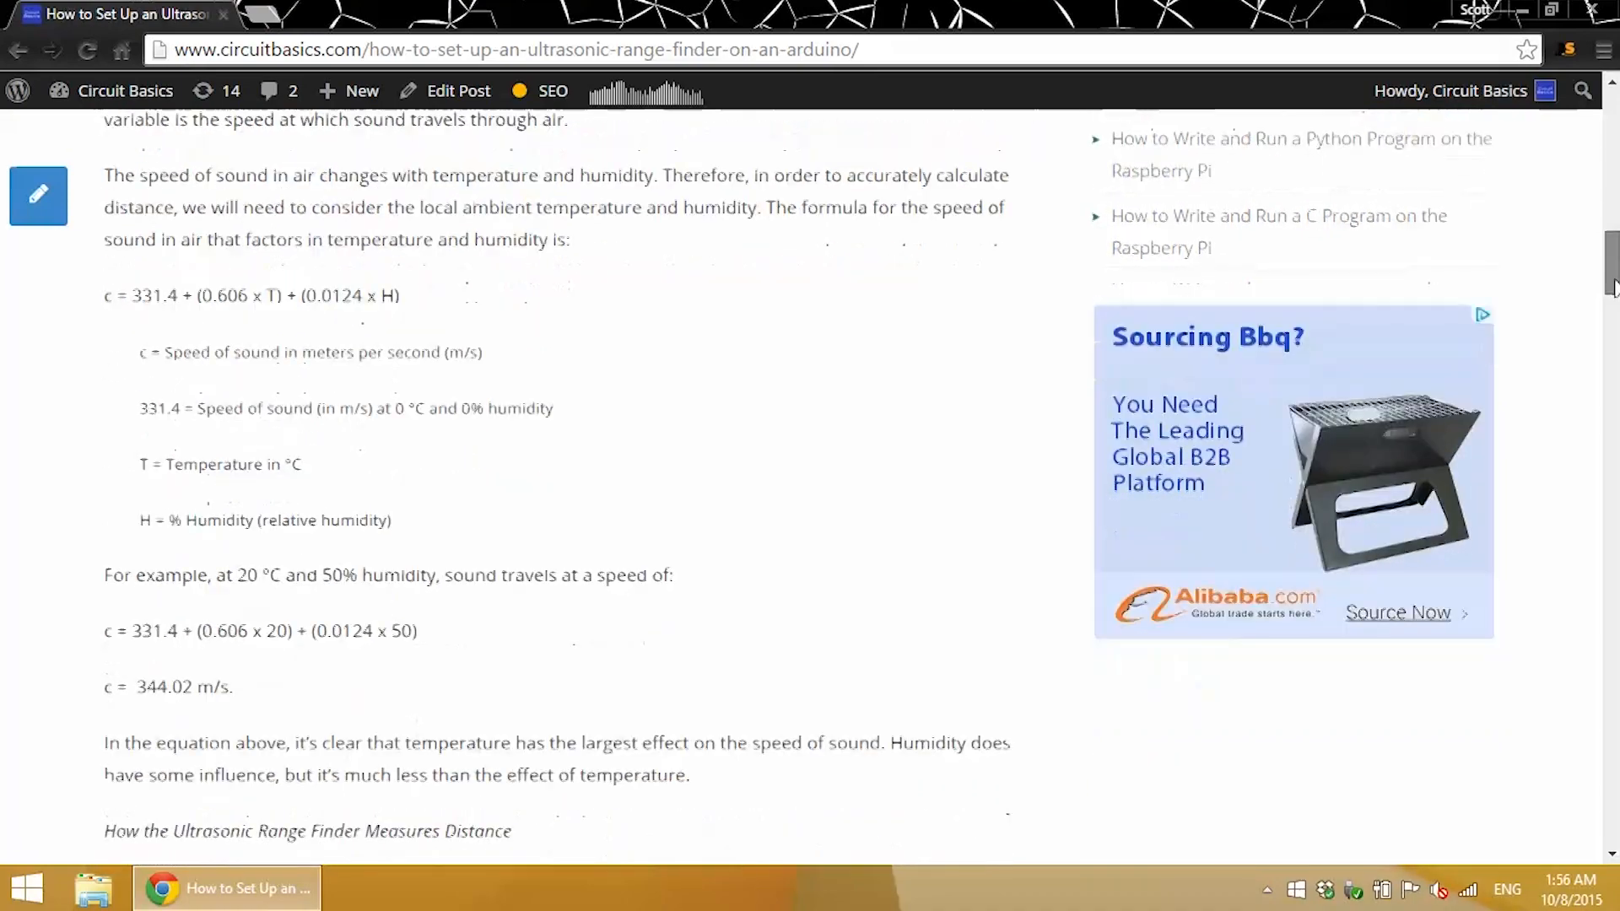
{"action": "scroll", "scroll_direction": "down", "scroll_amount": 3}
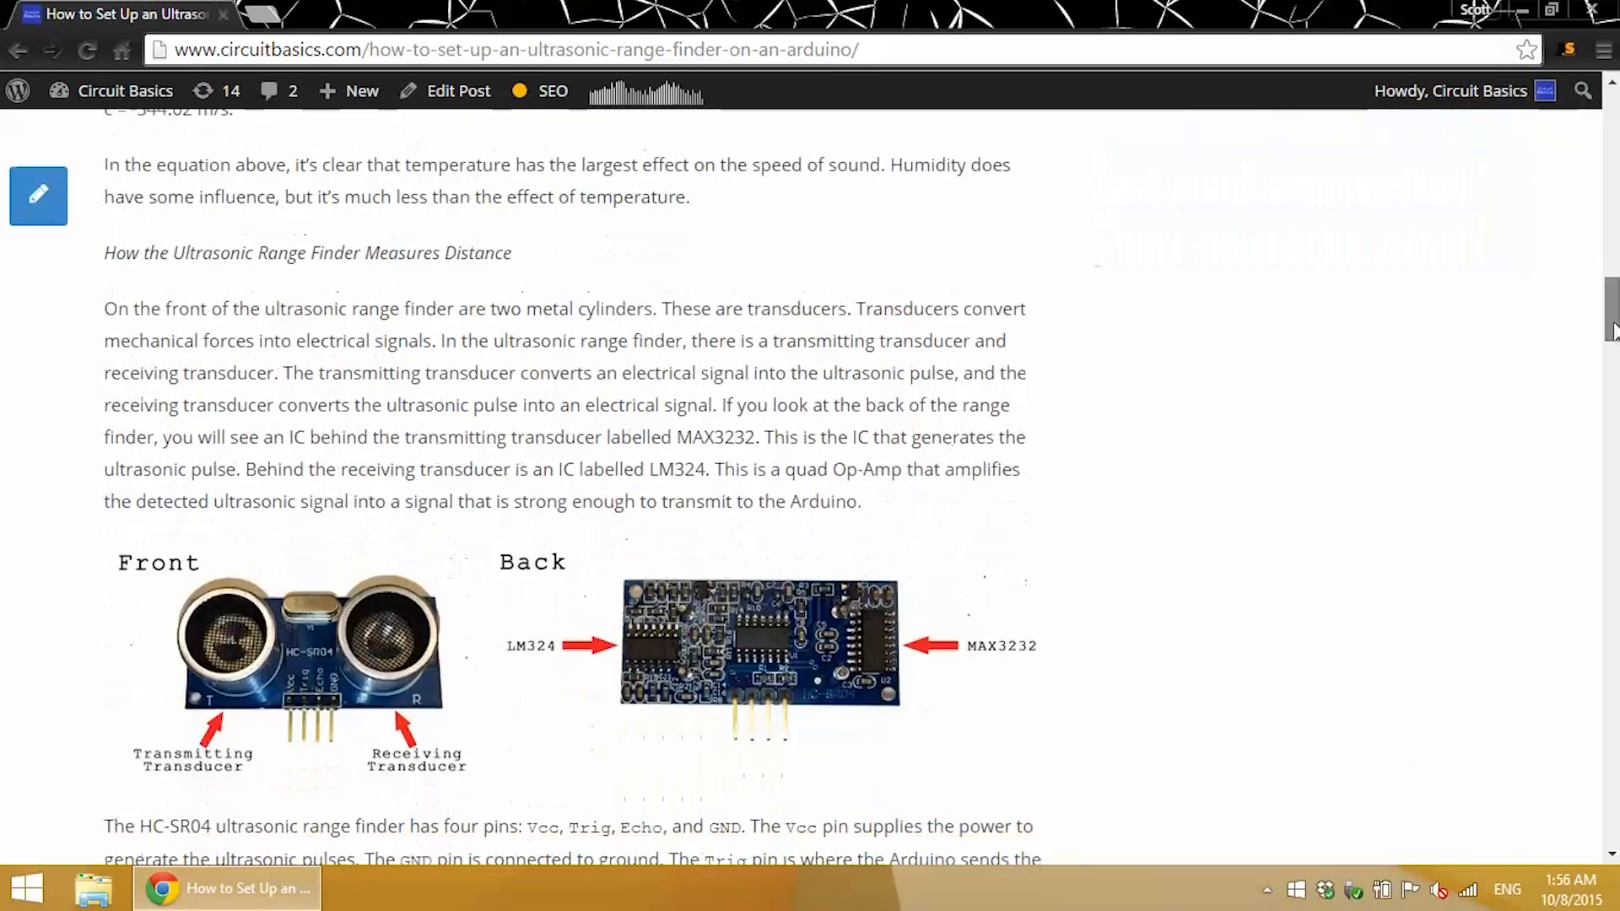
{"action": "scroll", "scroll_direction": "down", "scroll_amount": 3}
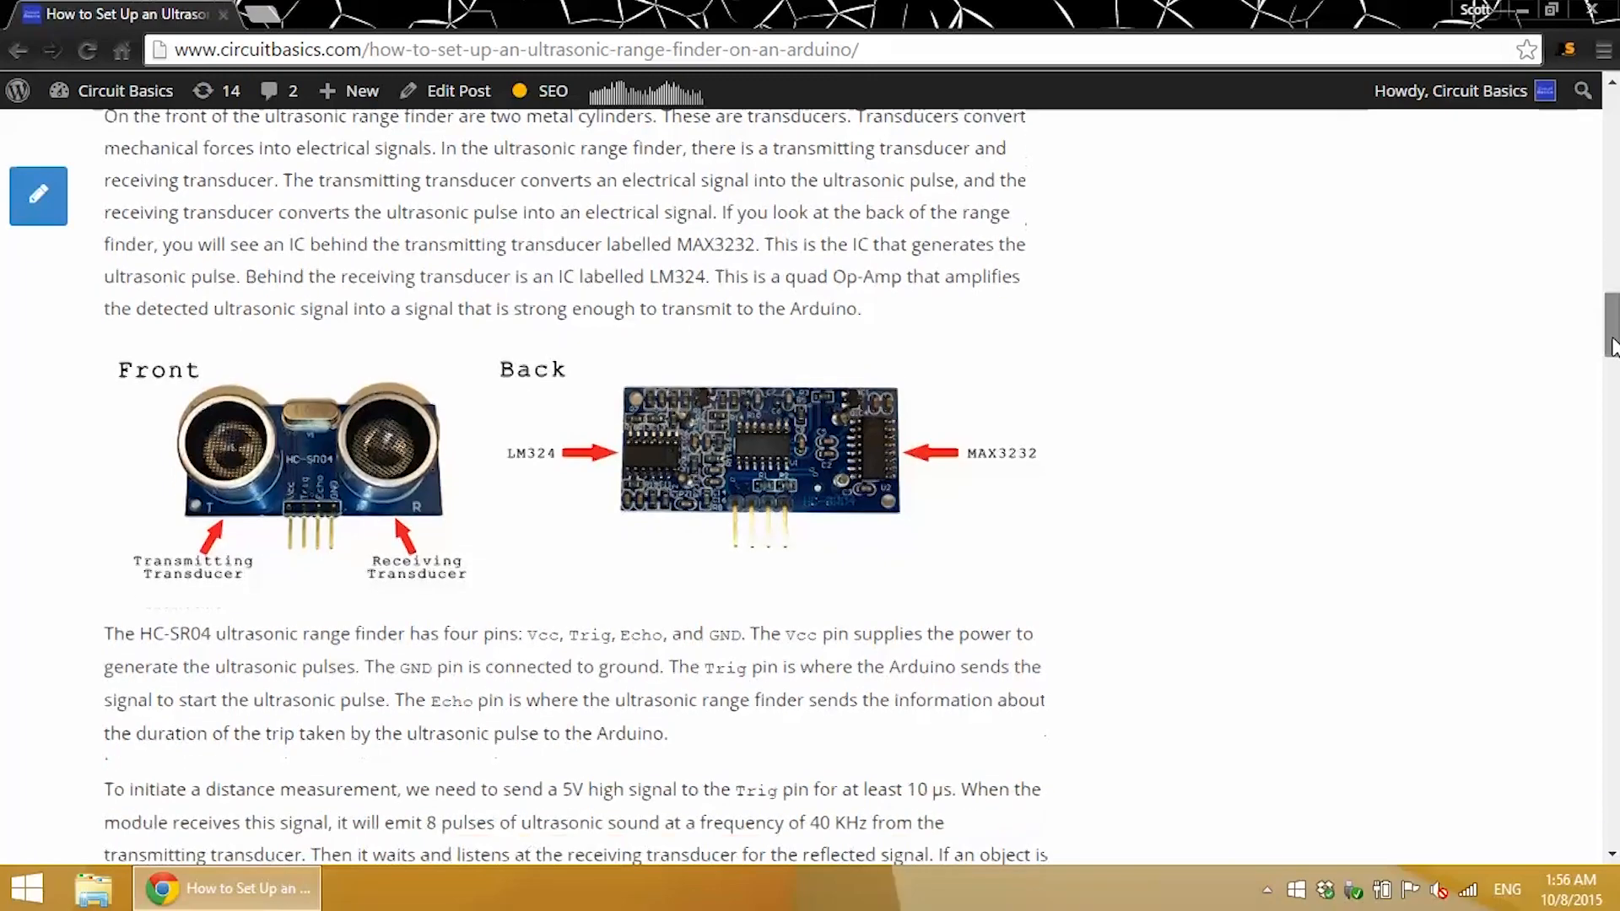
{"action": "scroll", "scroll_direction": "down", "scroll_amount": 3}
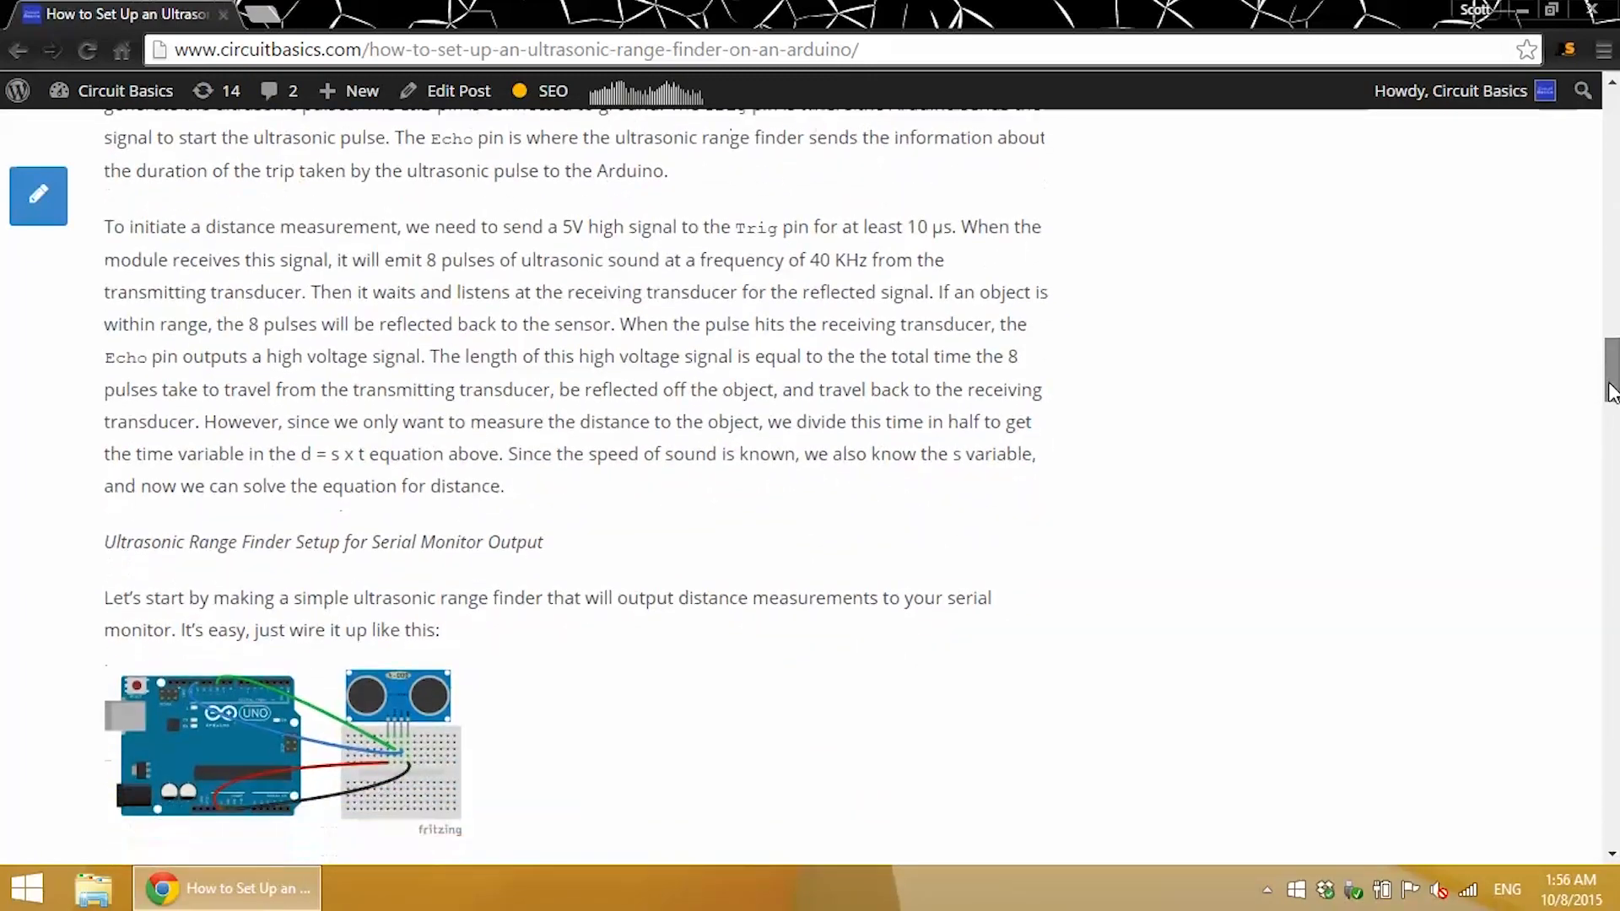
{"action": "scroll", "scroll_direction": "down", "scroll_amount": 3}
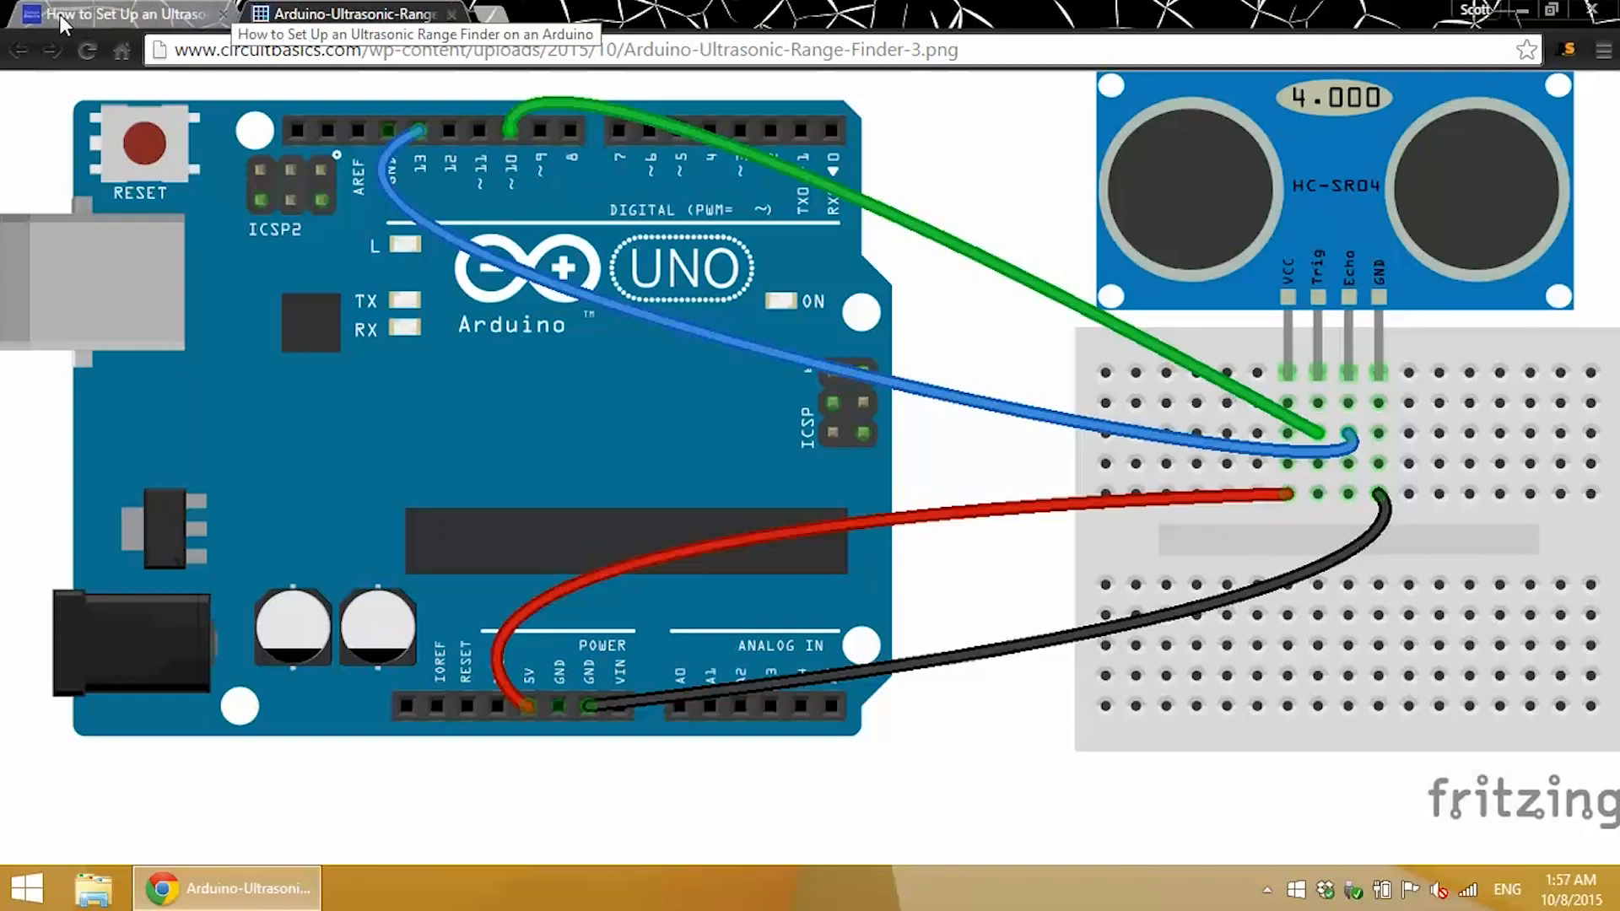
Select the range finder code listing from line 1 to line 34, then minimize Chrome.
{"action": "left_click", "coordinate": [127, 15]}
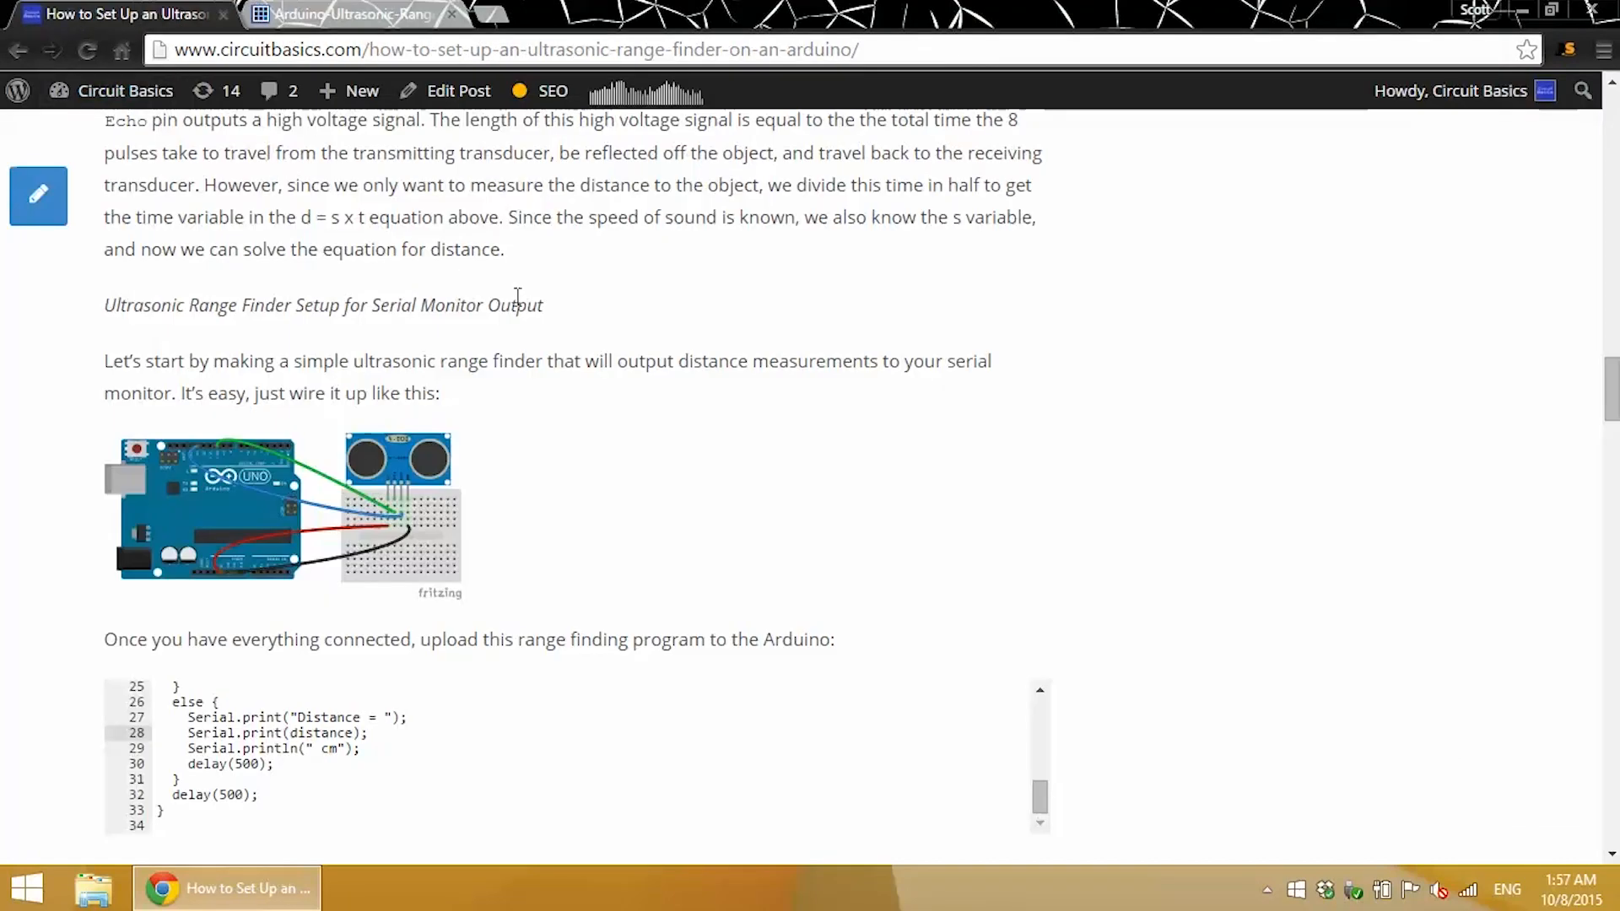
{"action": "mouse_move", "coordinate": [1612, 411]}
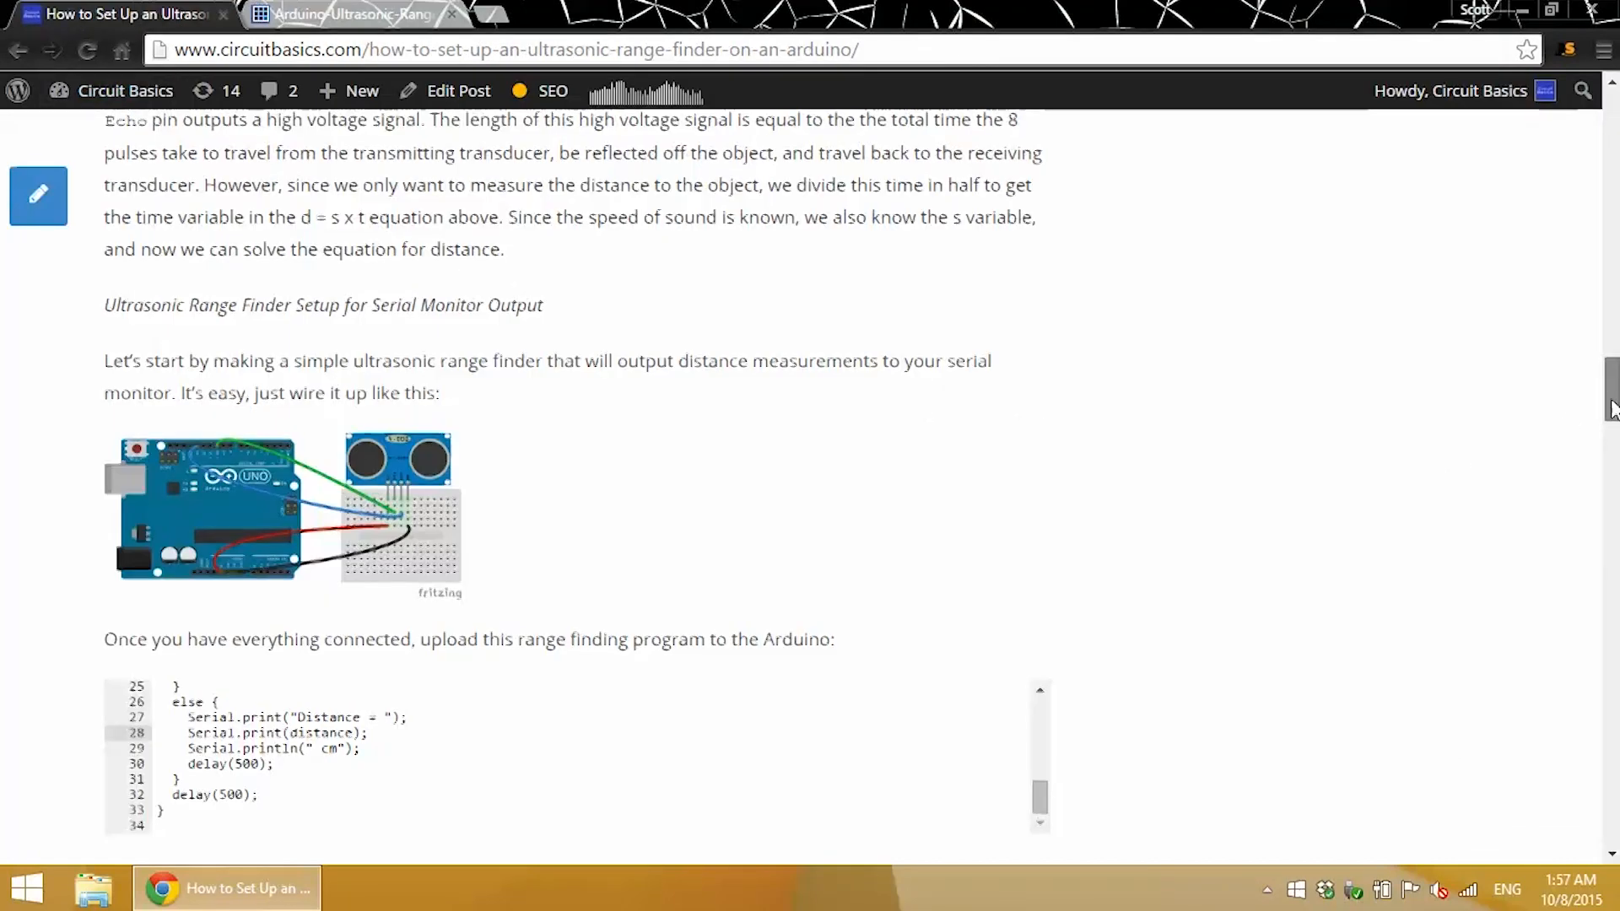
{"action": "scroll", "scroll_direction": "down", "scroll_amount": 3}
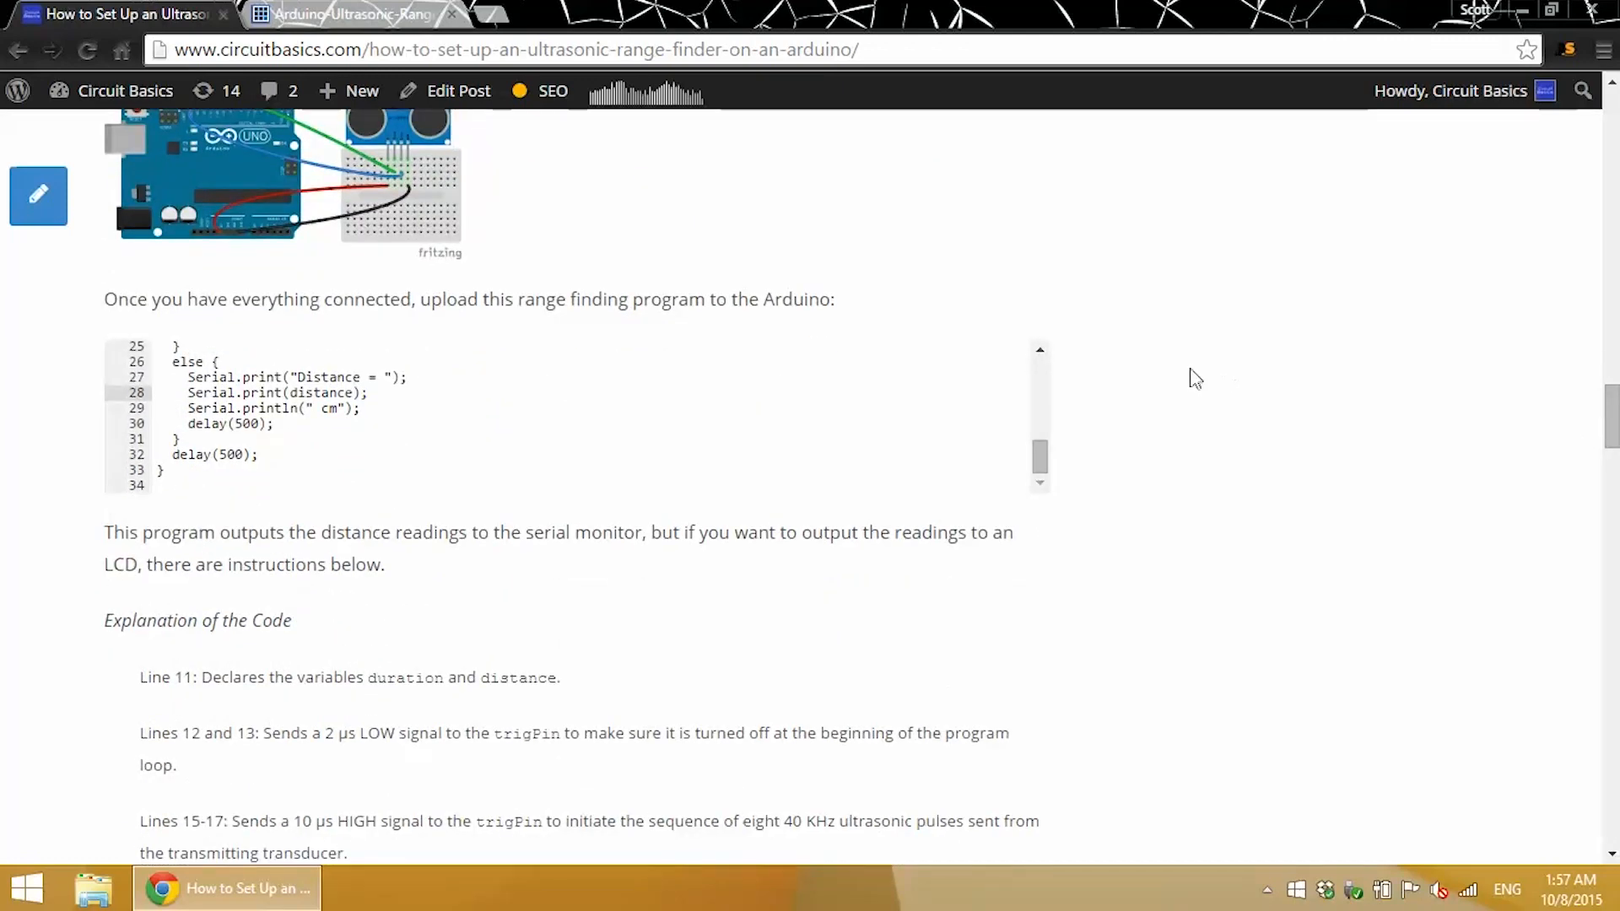
{"action": "left_click_drag", "start_coordinate": [1040, 460], "coordinate": [1040, 373]}
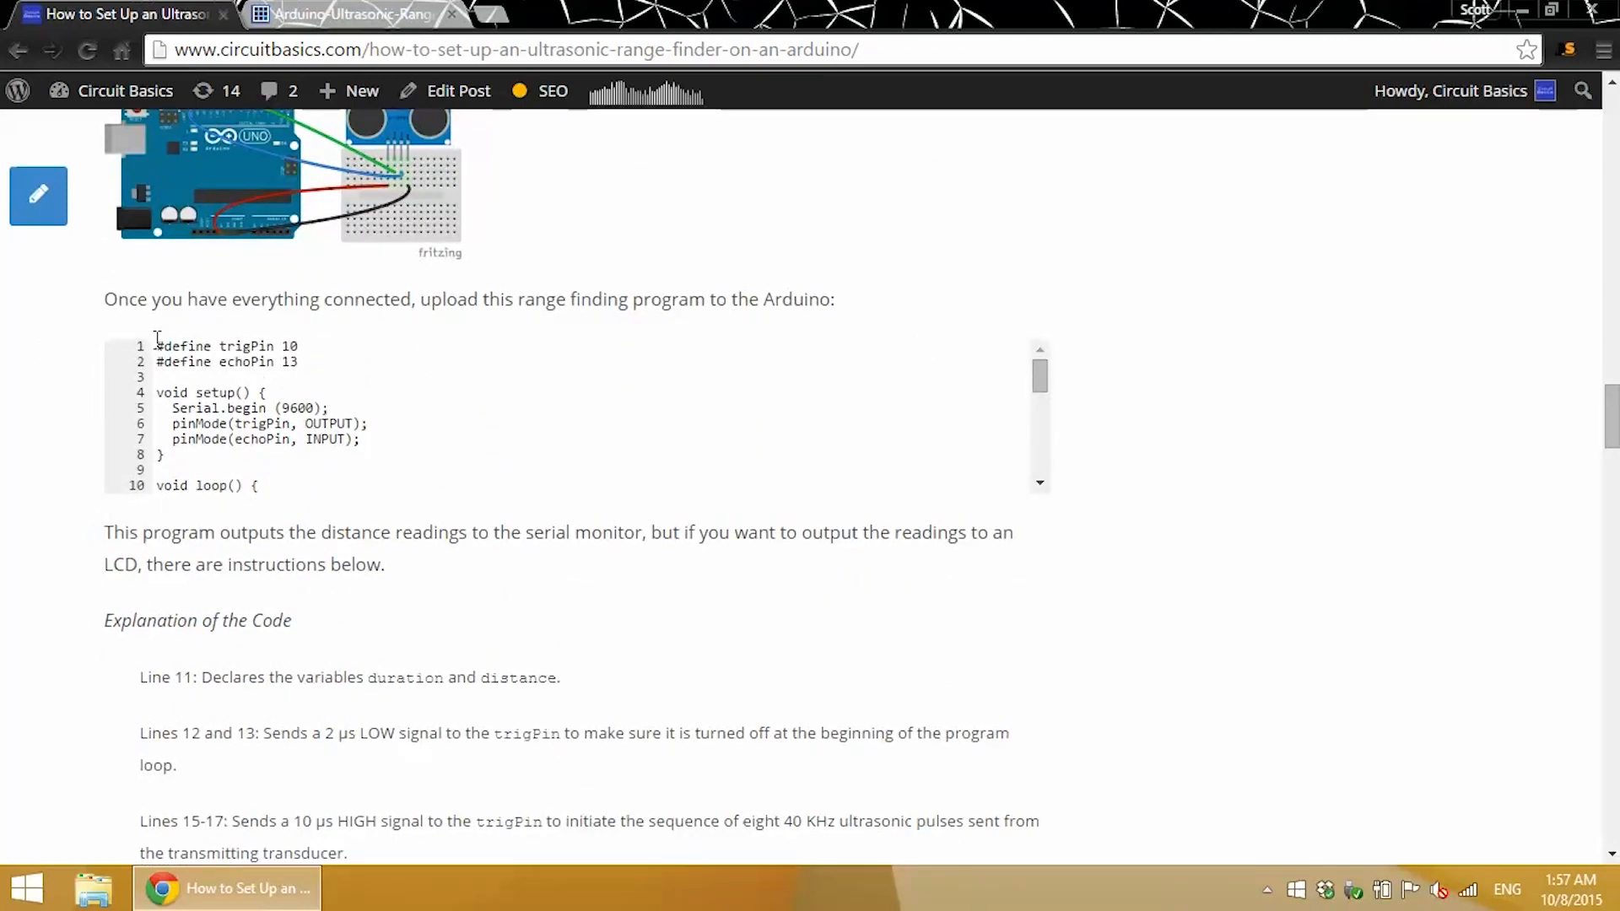
{"action": "left_click_drag", "start_coordinate": [156, 346], "coordinate": [165, 455]}
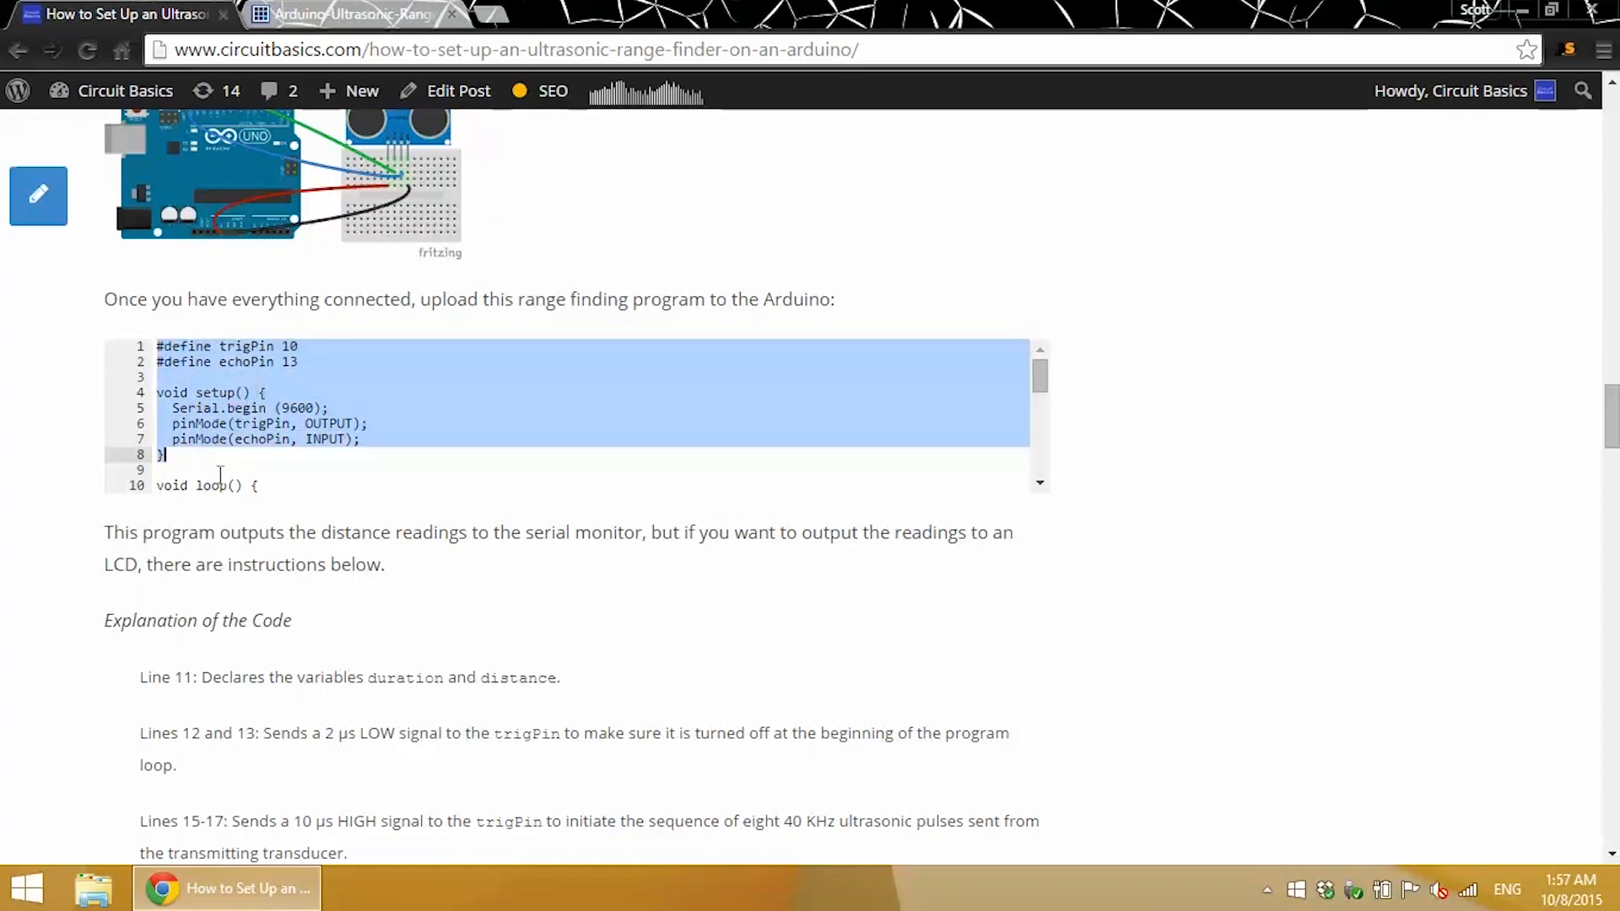
{"action": "scroll", "scroll_direction": "down", "scroll_amount": 3}
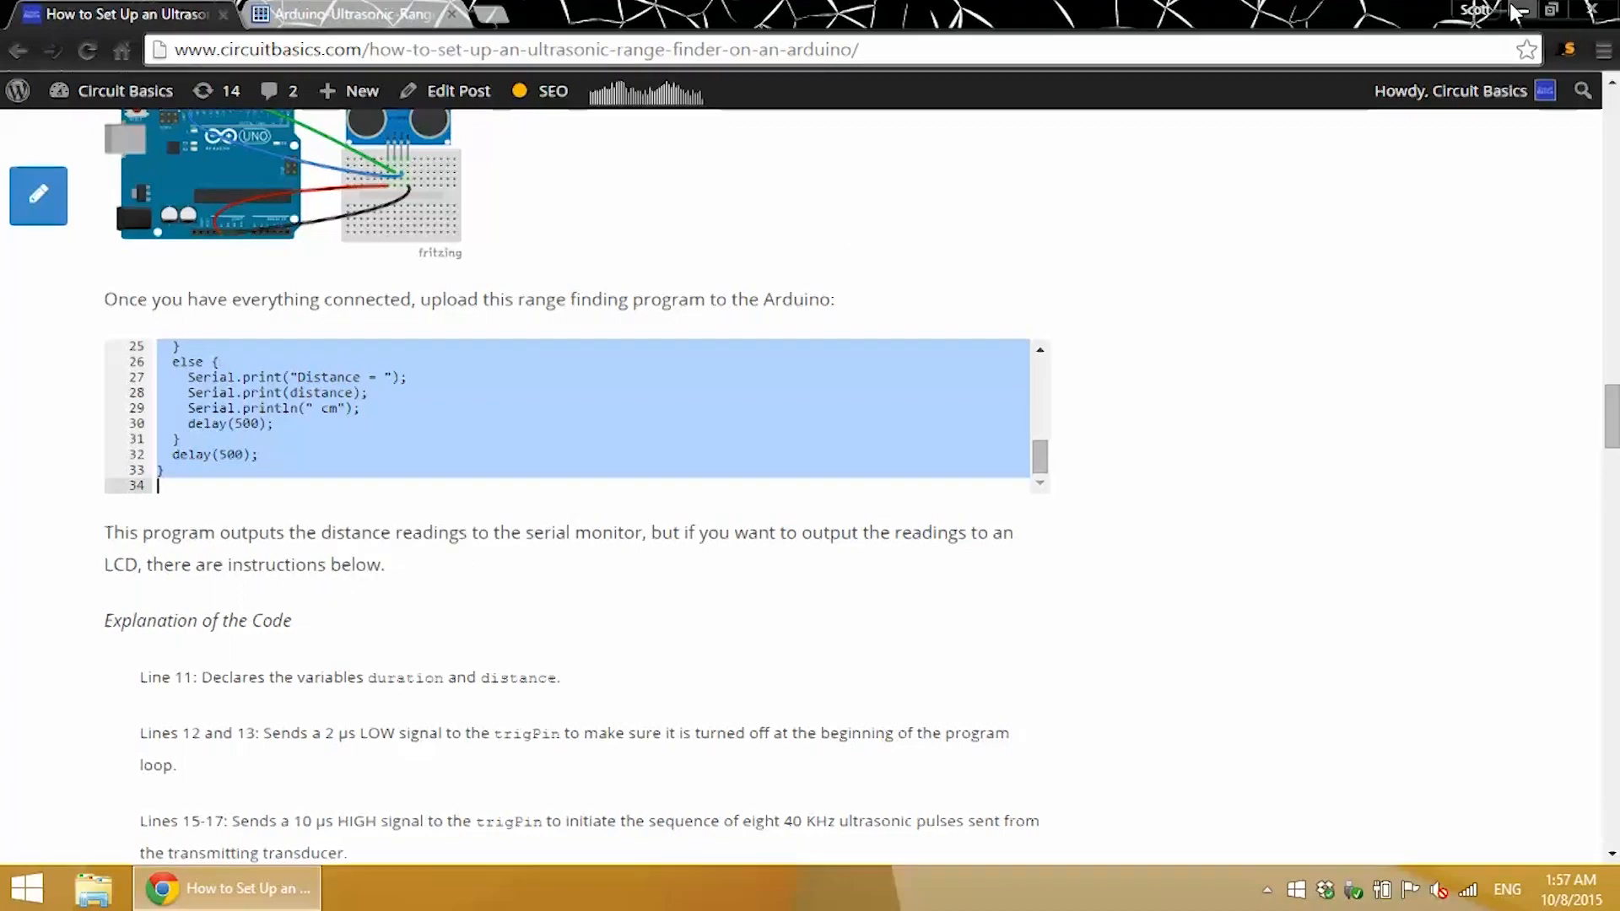
{"action": "double_click", "coordinate": [124, 39]}
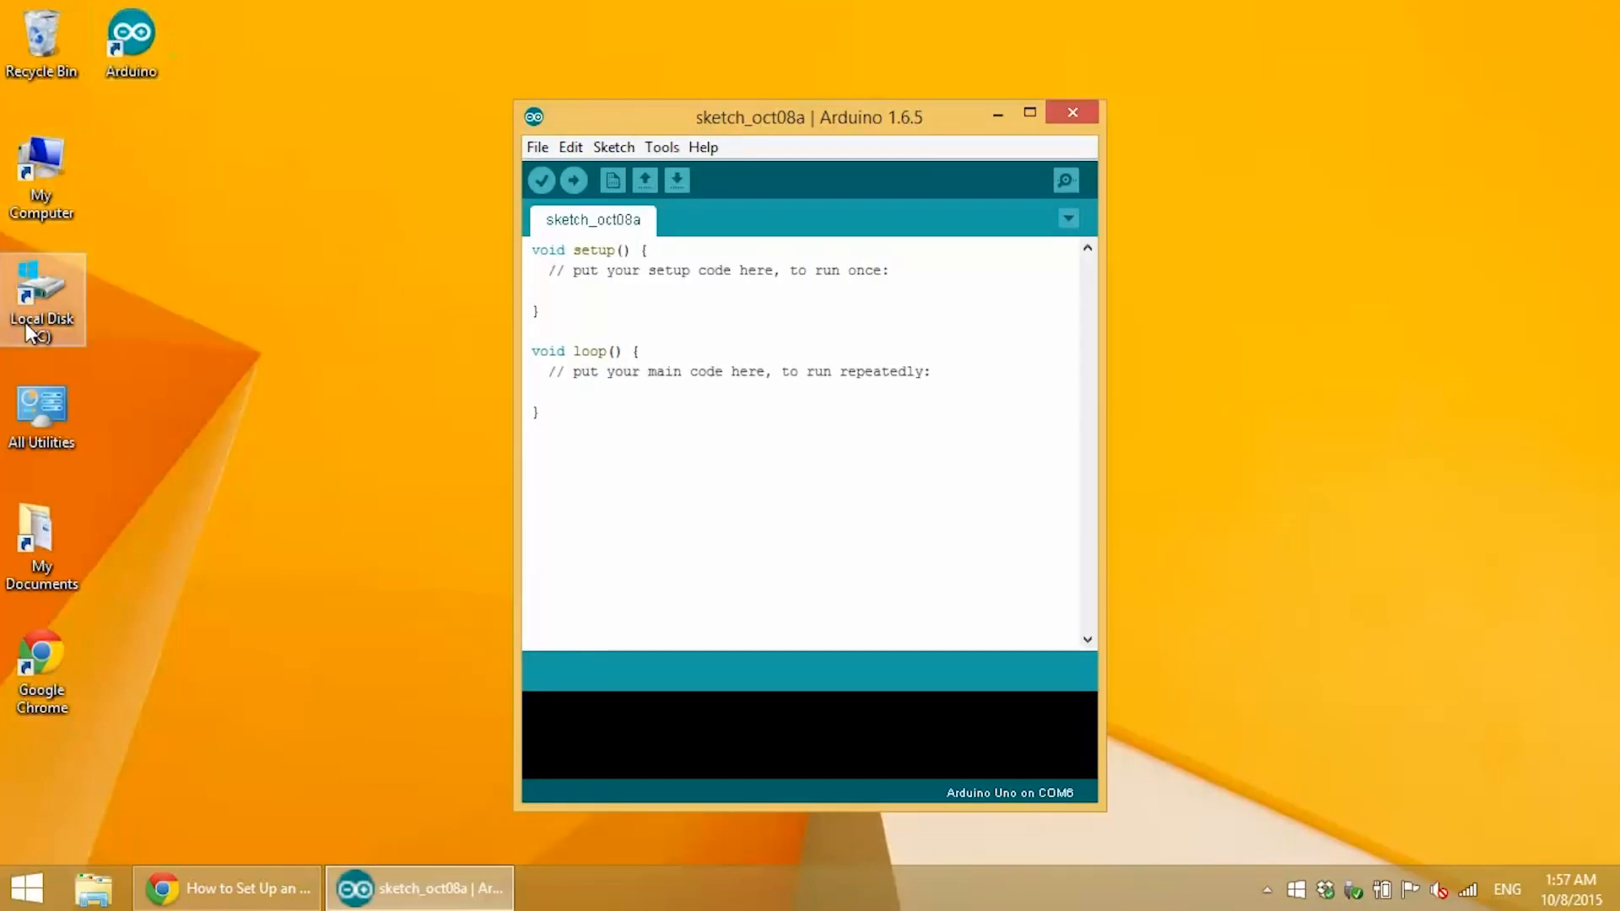
Paste the range finder program over the whole template sketch, upload it and show the Serial Monitor.
{"action": "left_click_drag", "start_coordinate": [535, 335], "coordinate": [539, 414]}
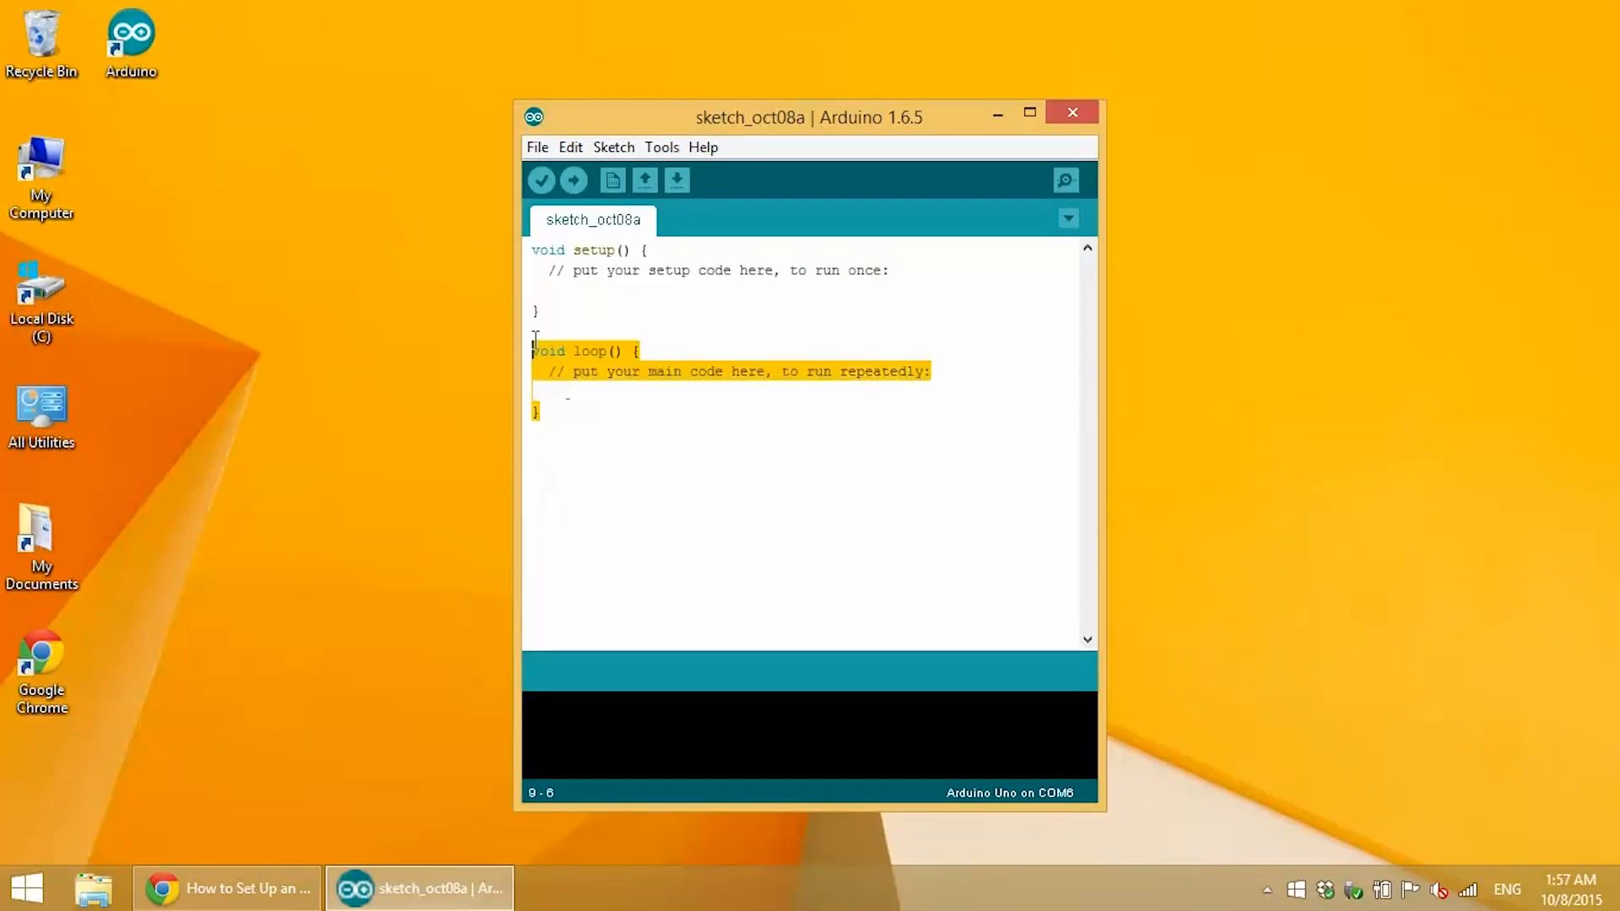
{"action": "key", "text": "ctrl+a"}
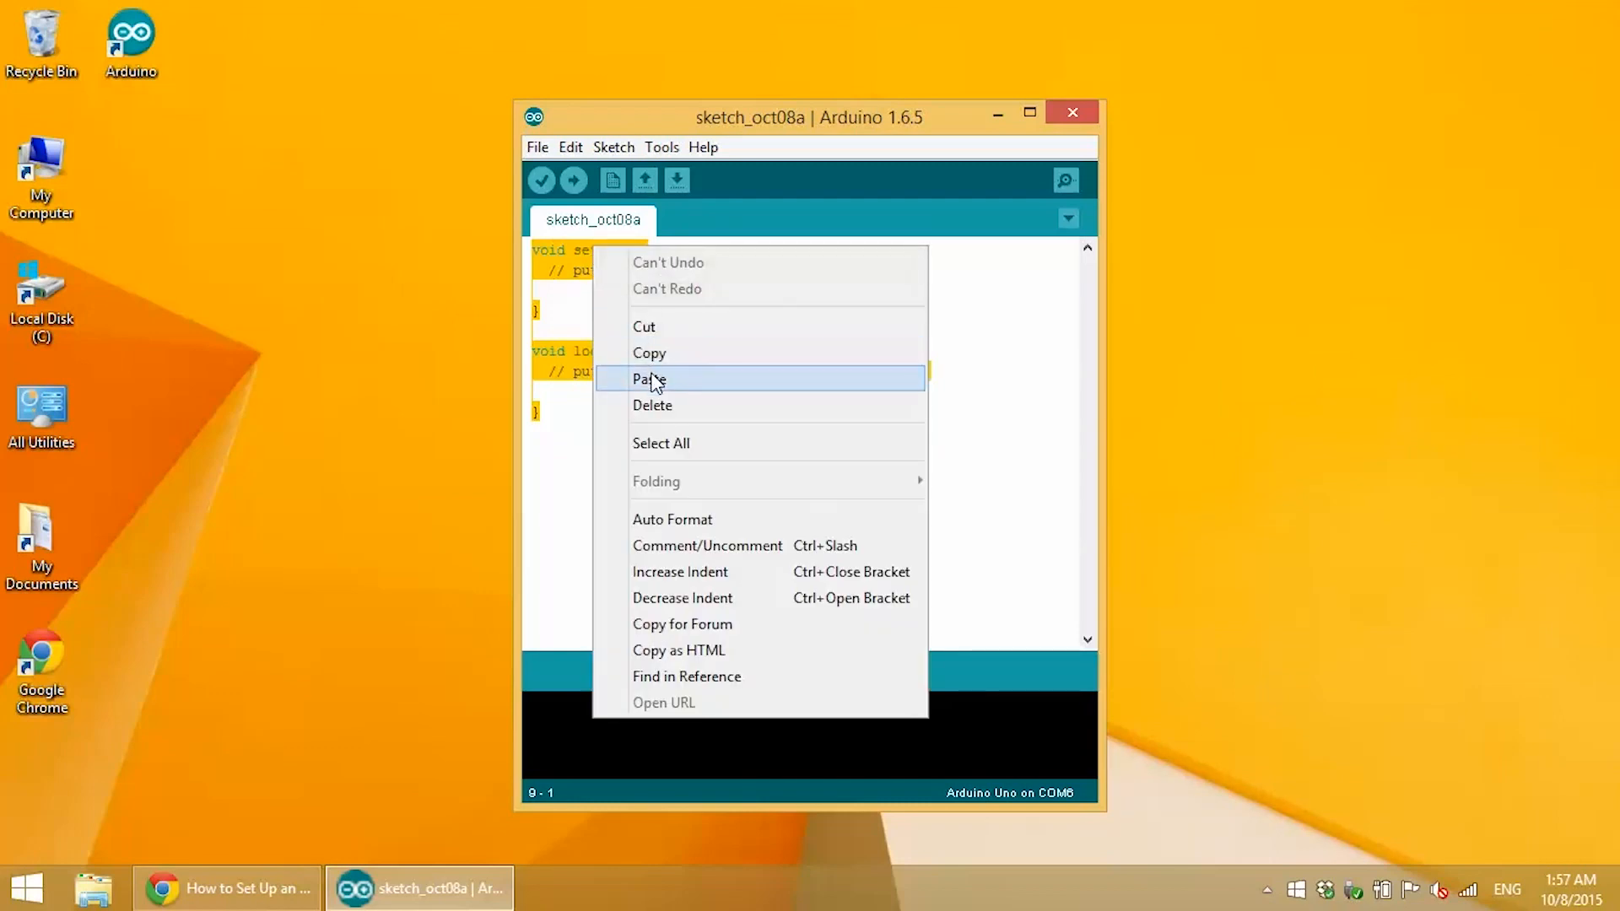
{"action": "left_click", "coordinate": [649, 379]}
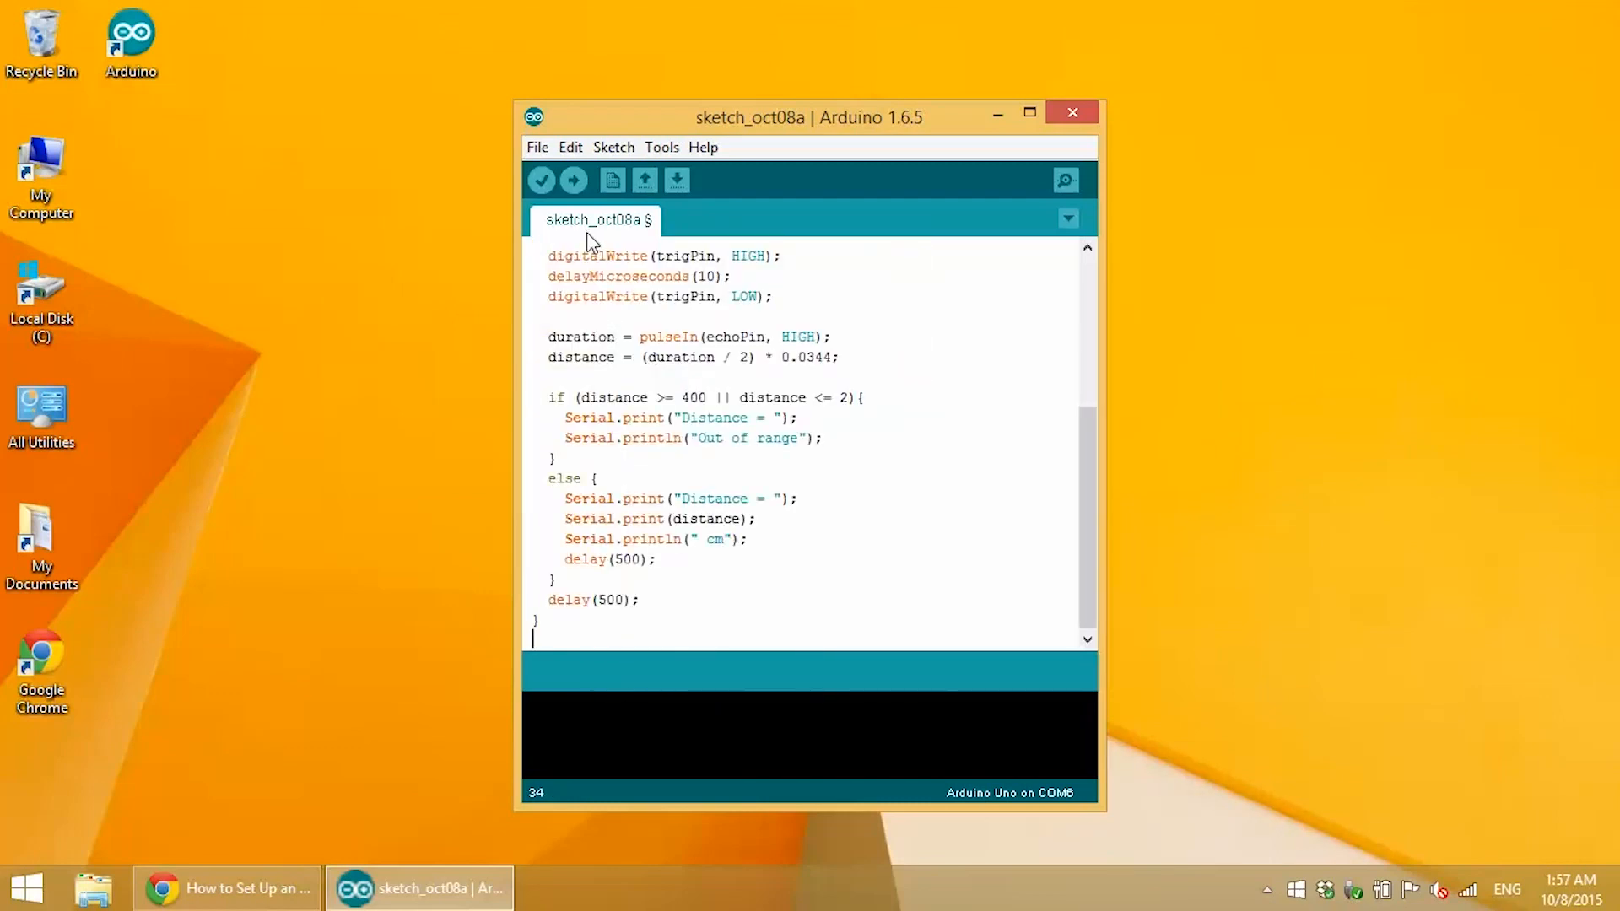
{"action": "left_click", "coordinate": [573, 180]}
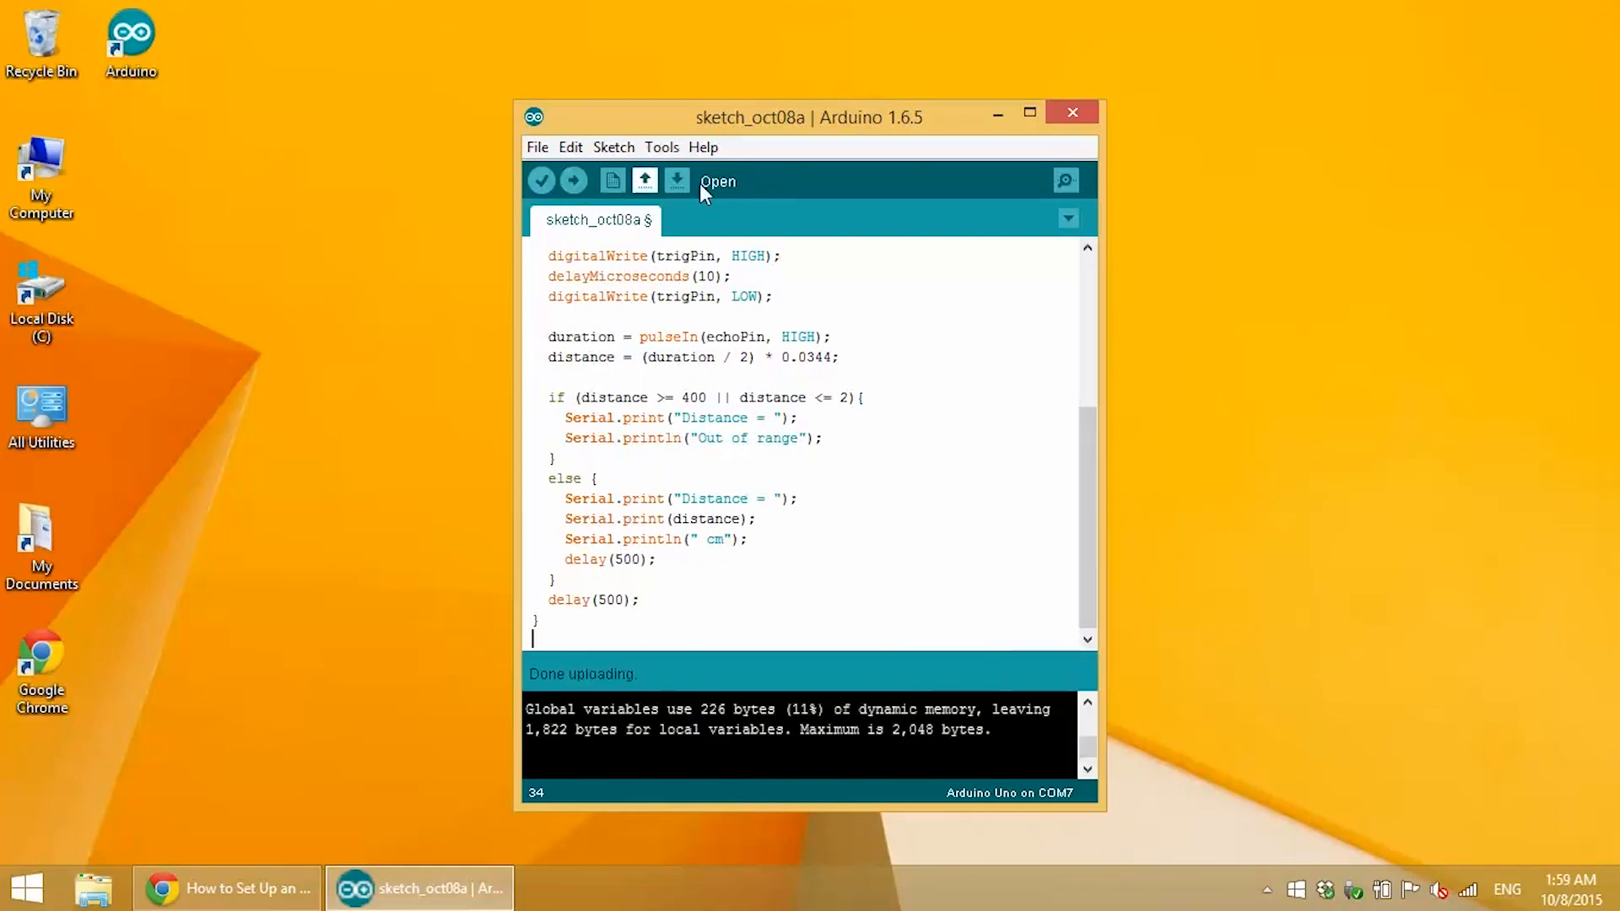
{"action": "mouse_move", "coordinate": [1066, 184]}
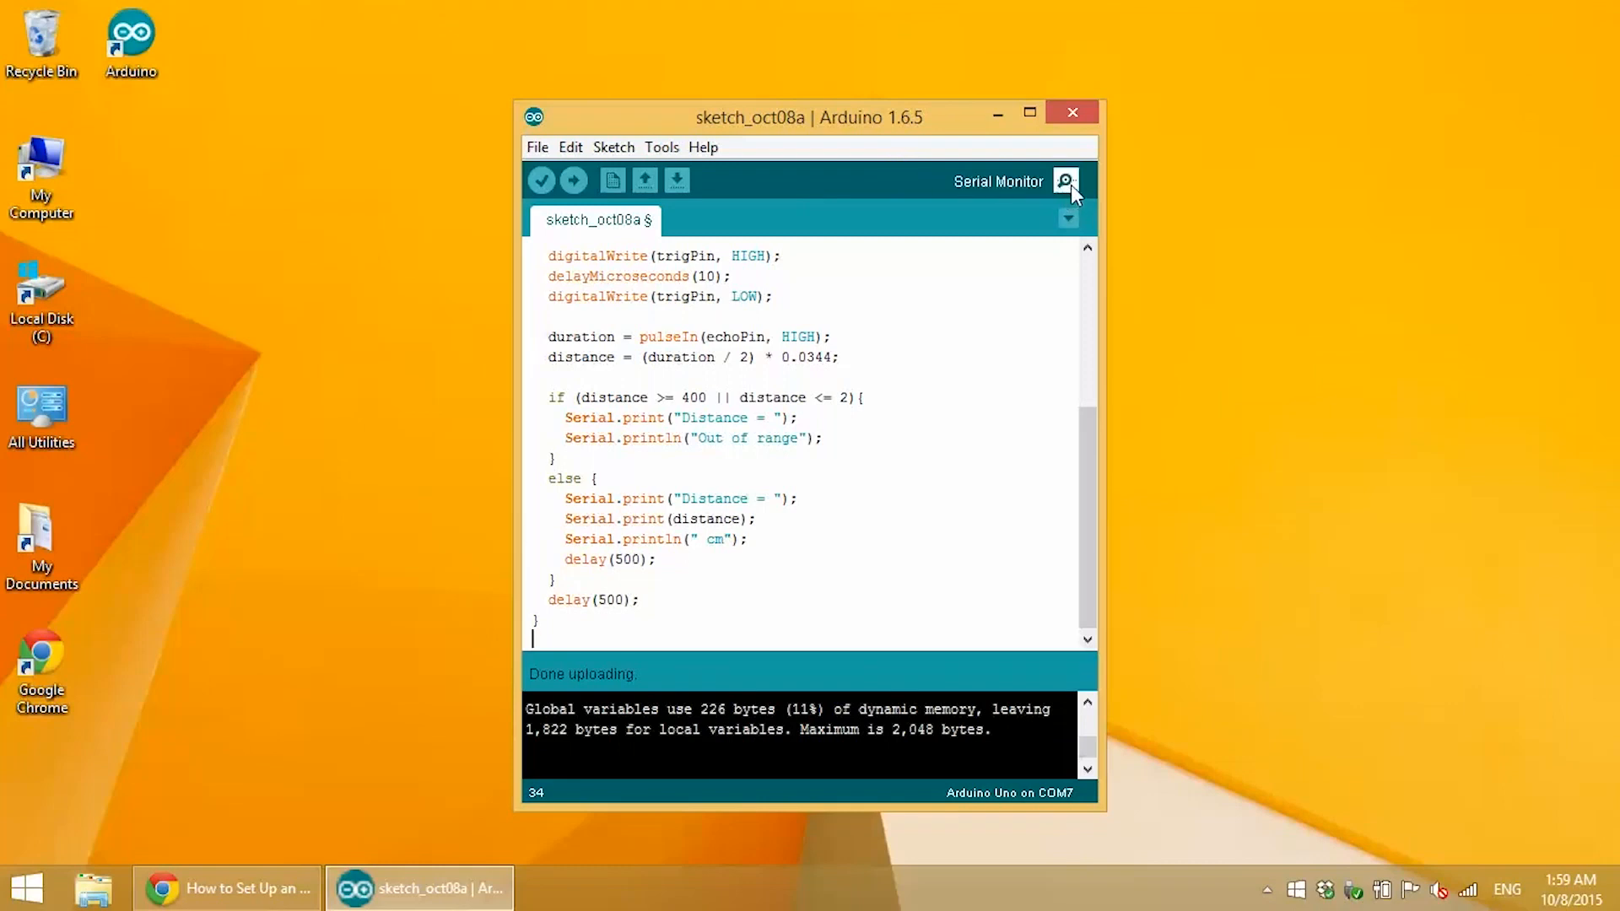
{"action": "left_click", "coordinate": [1066, 182]}
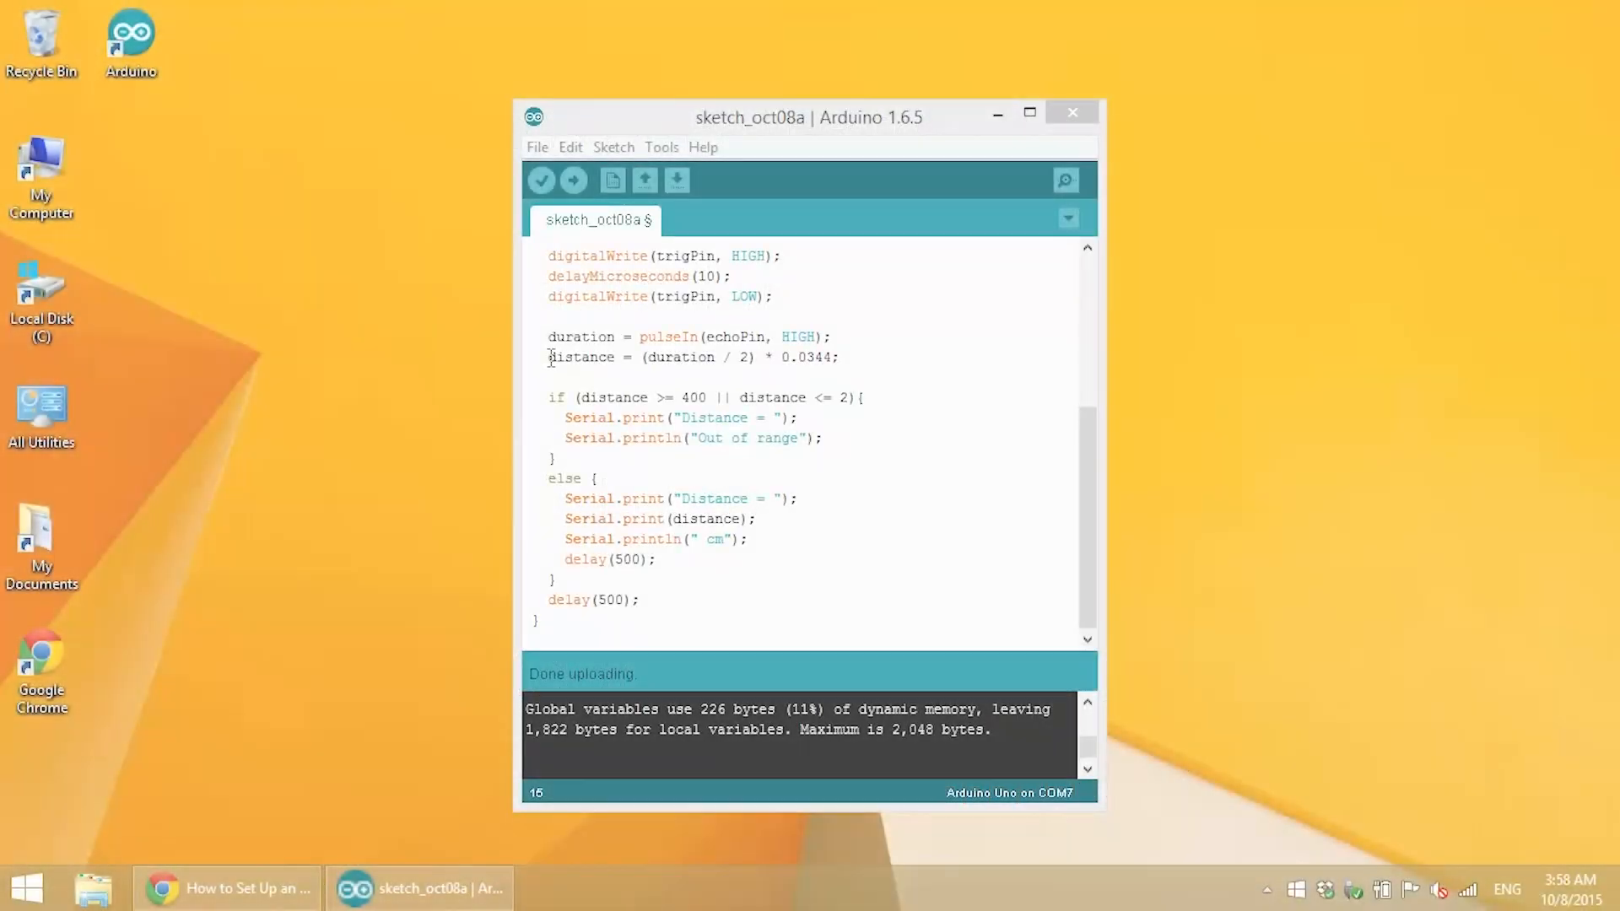
Append '+ 1' after 0.0344 in the distance formula and upload the edited sketch.
{"action": "double_click", "coordinate": [579, 357]}
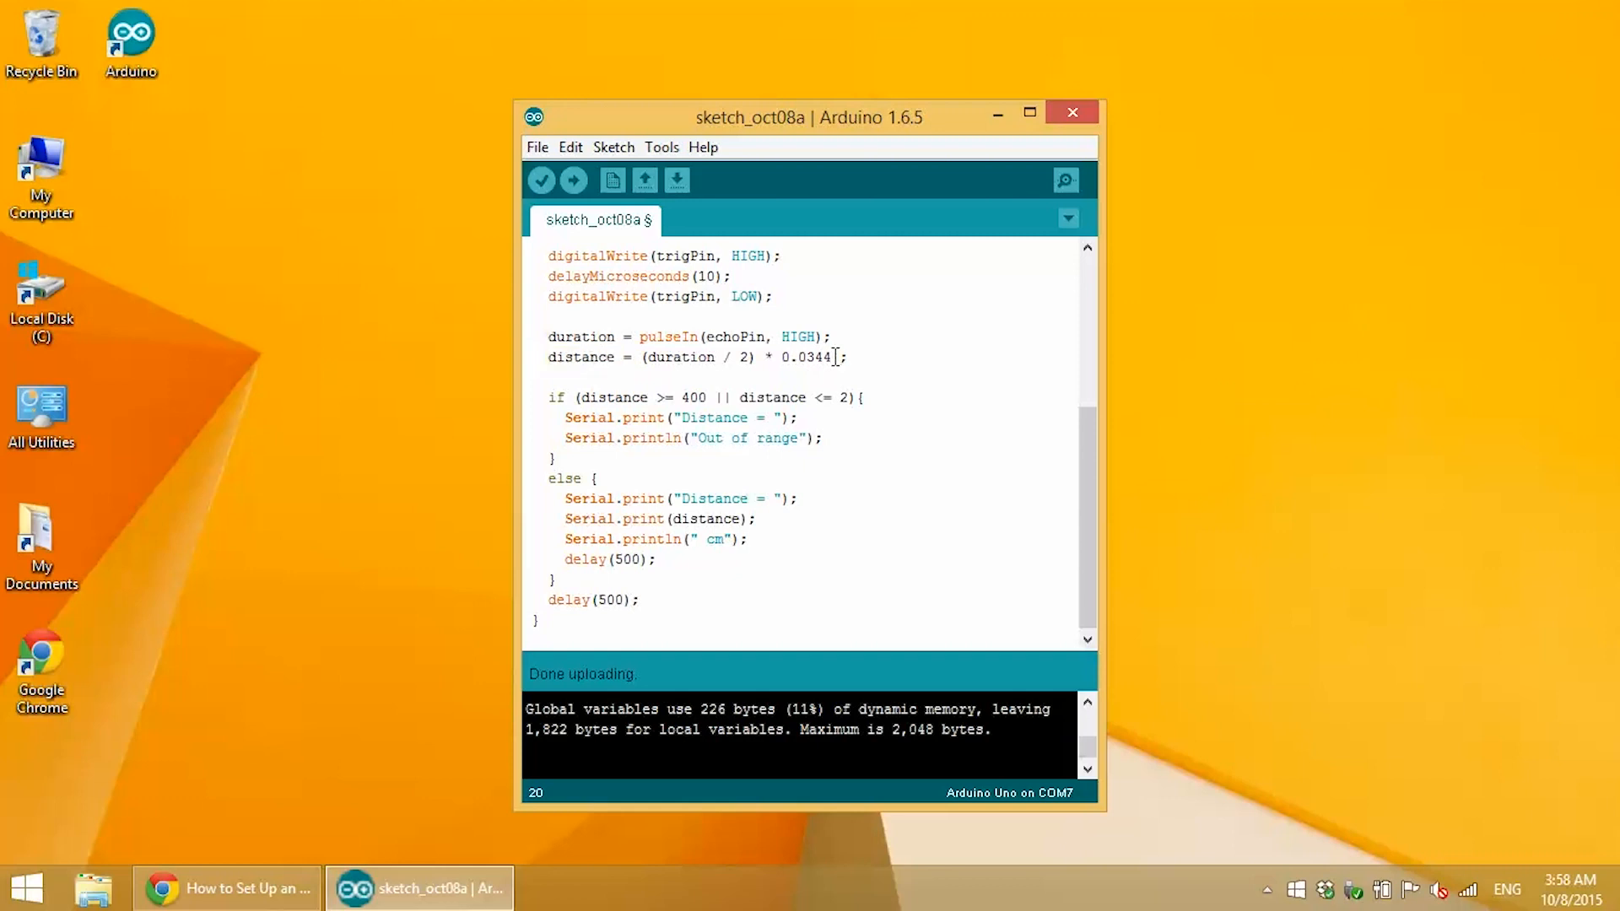
{"action": "type", "text": "+1"}
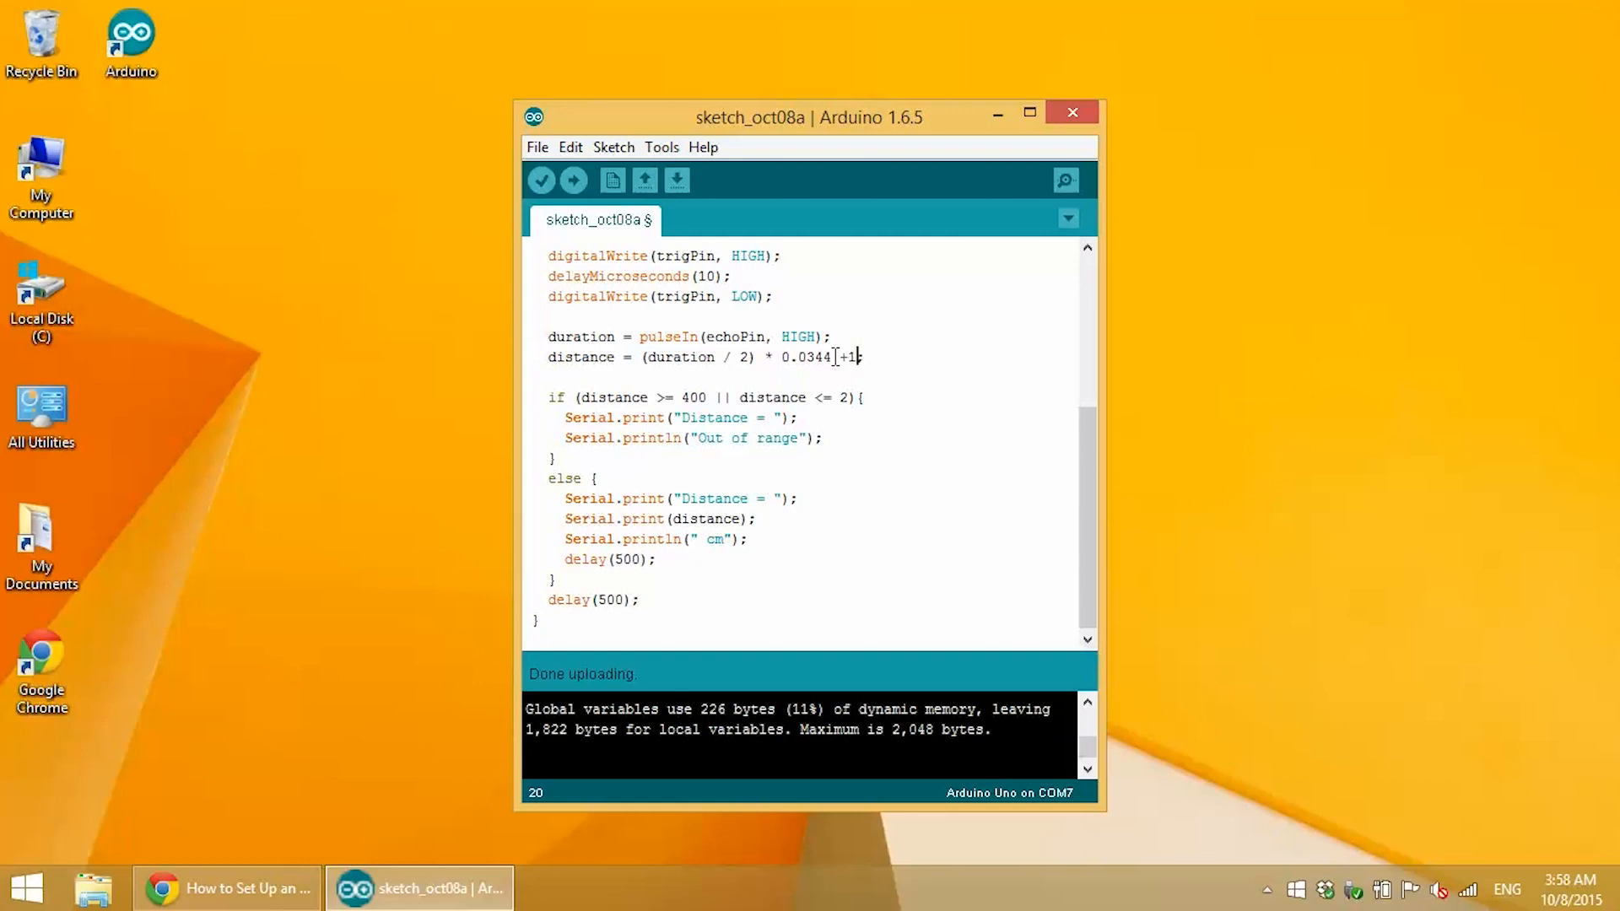
{"action": "key", "text": "Backspace"}
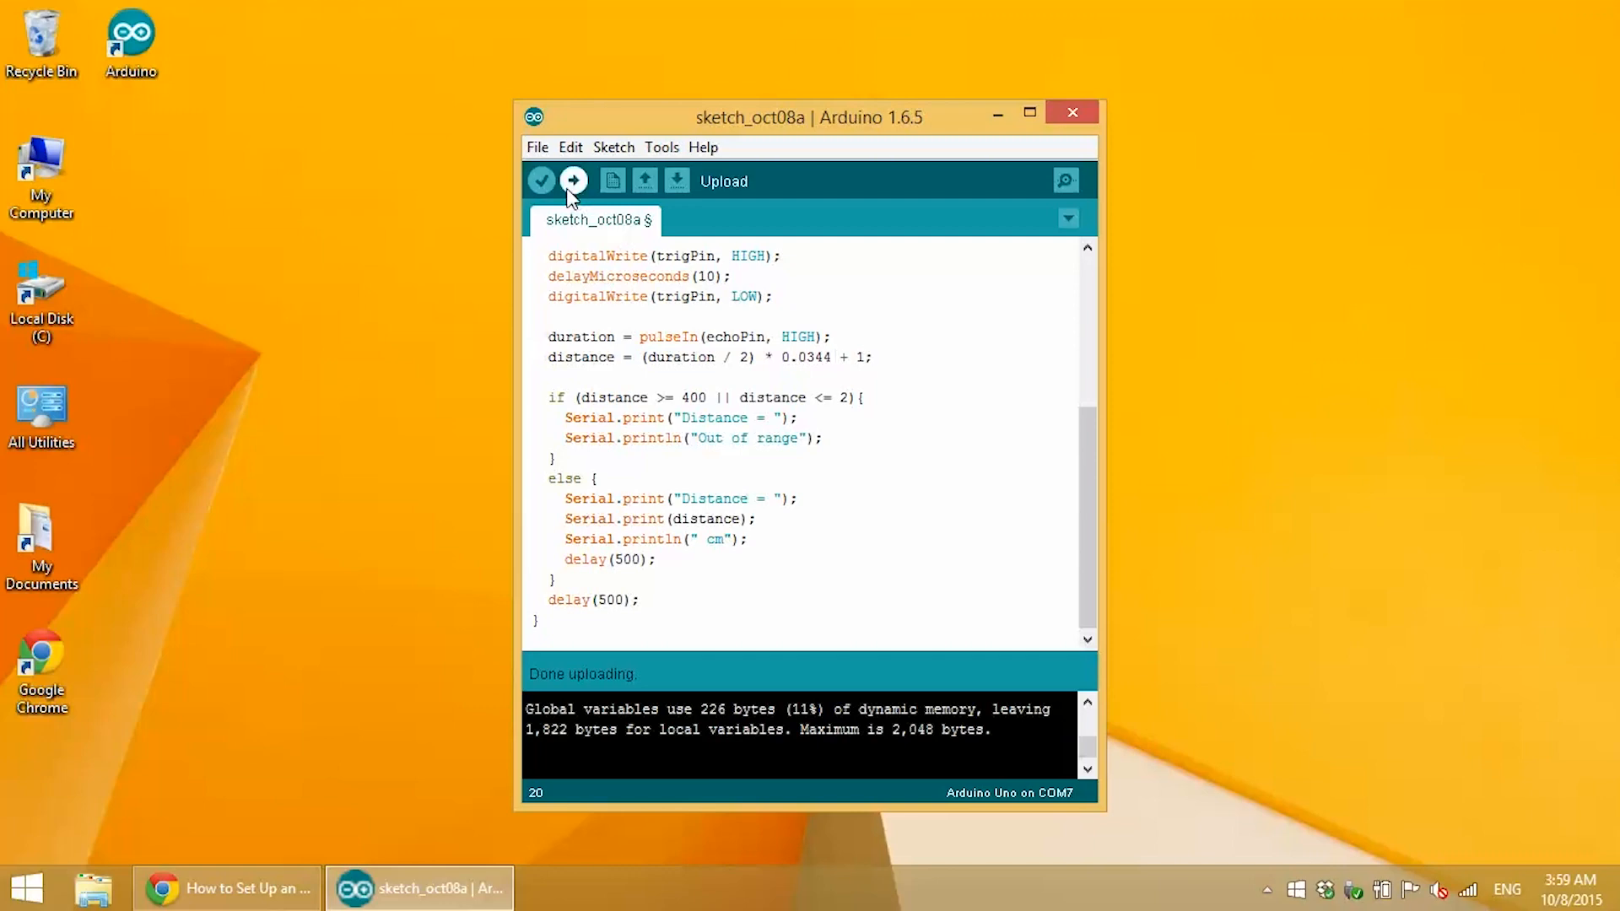
{"action": "left_click", "coordinate": [573, 180]}
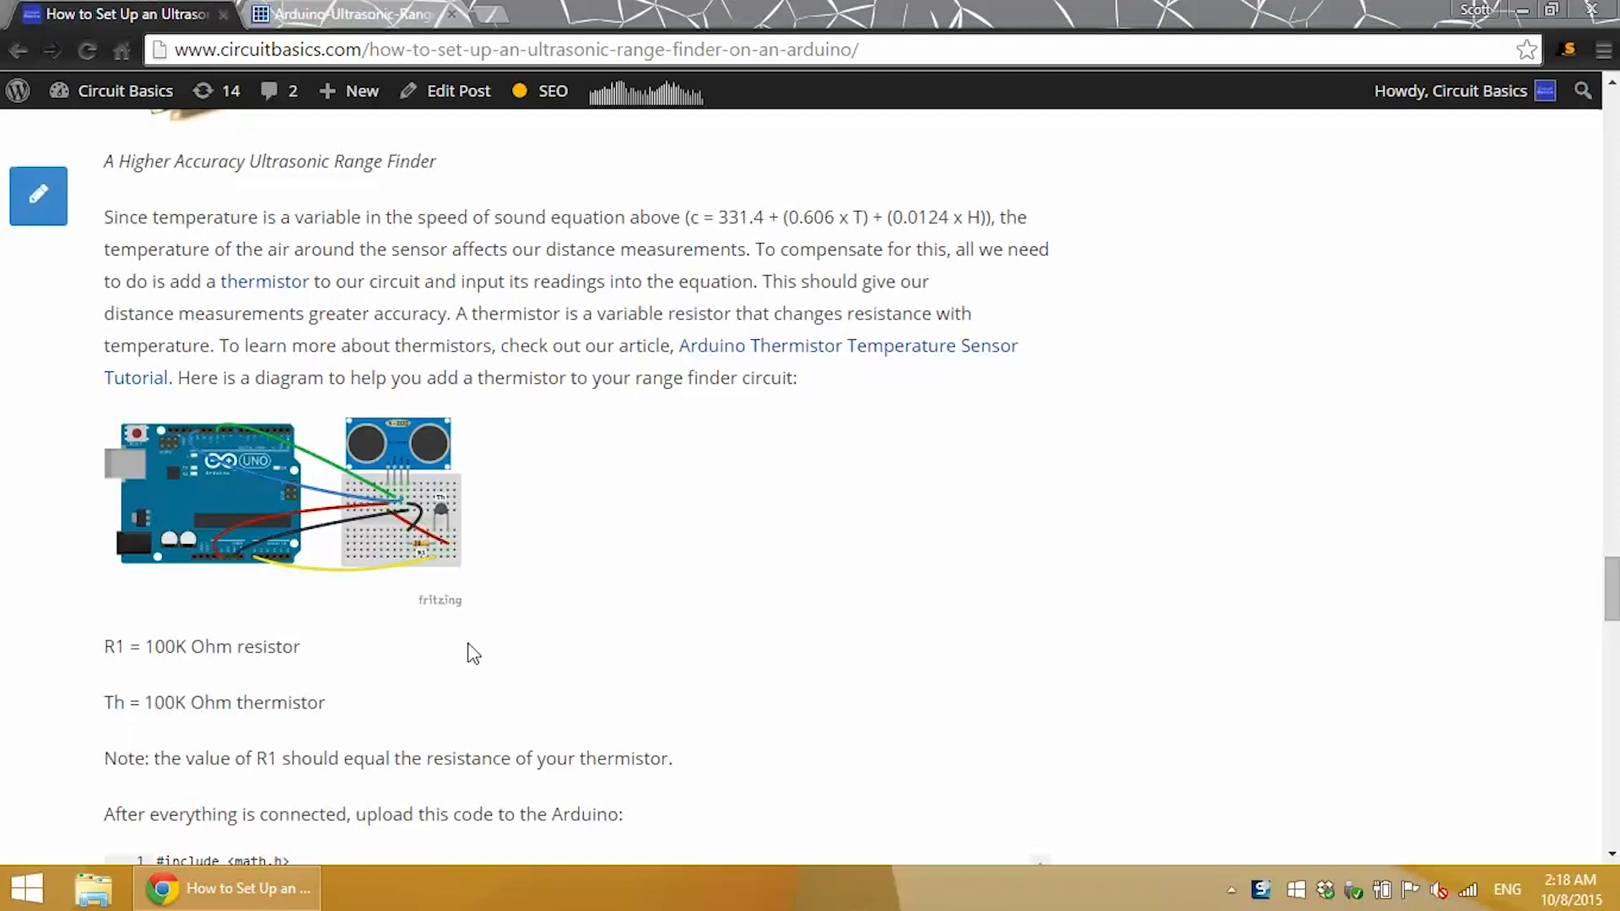
Open the thermistor circuit diagram link in a new tab and switch to it.
{"action": "right_click", "coordinate": [365, 494]}
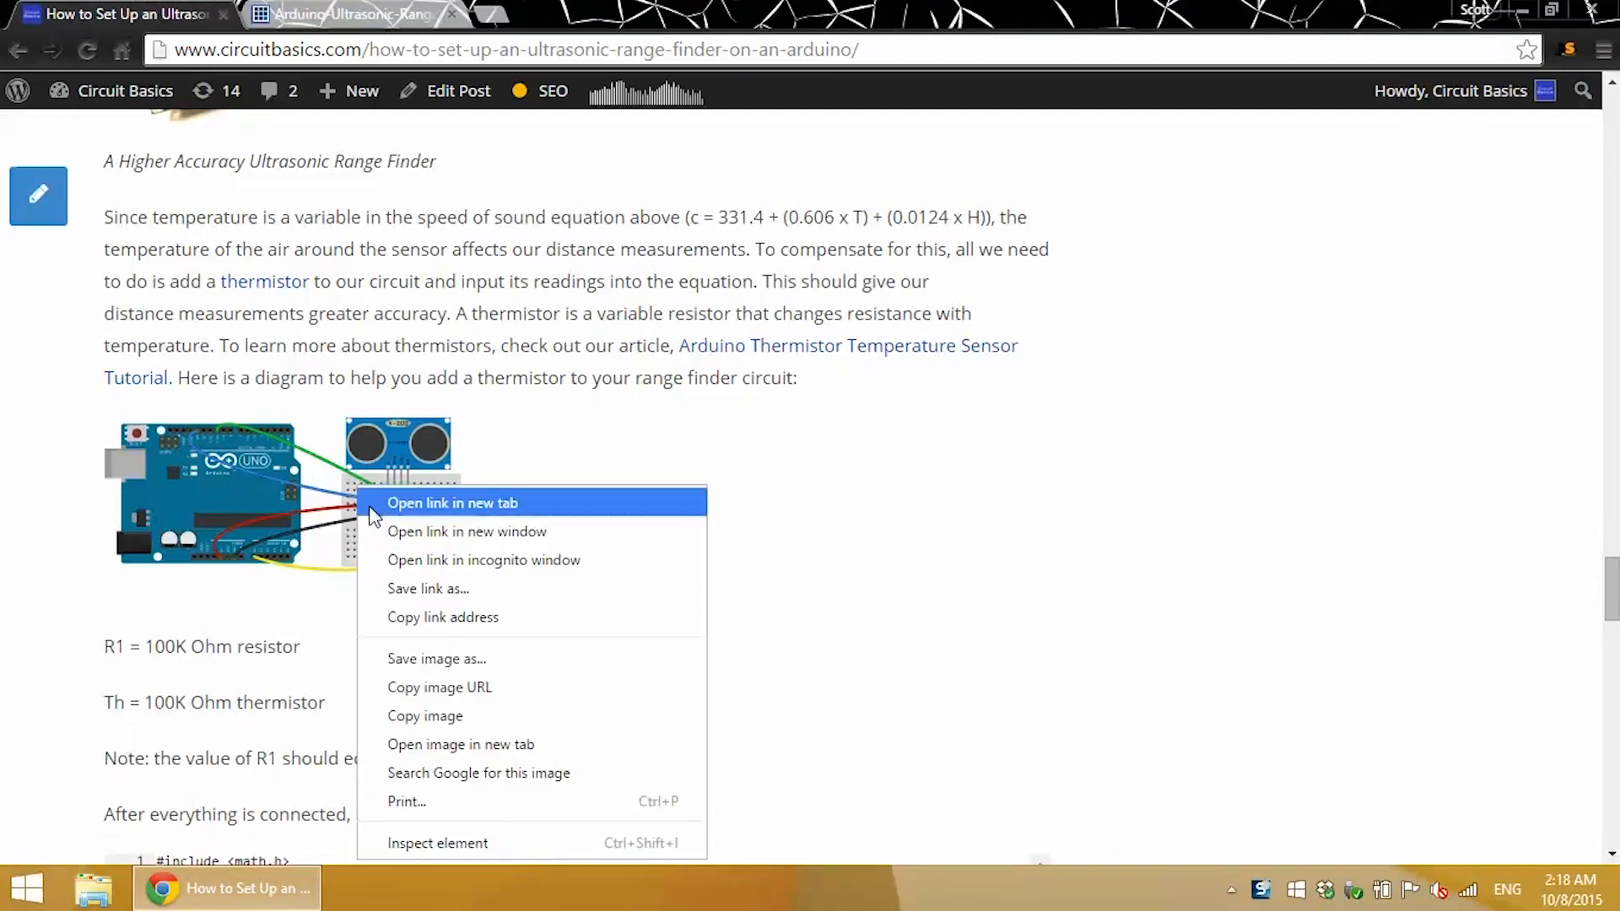
{"action": "left_click", "coordinate": [457, 503]}
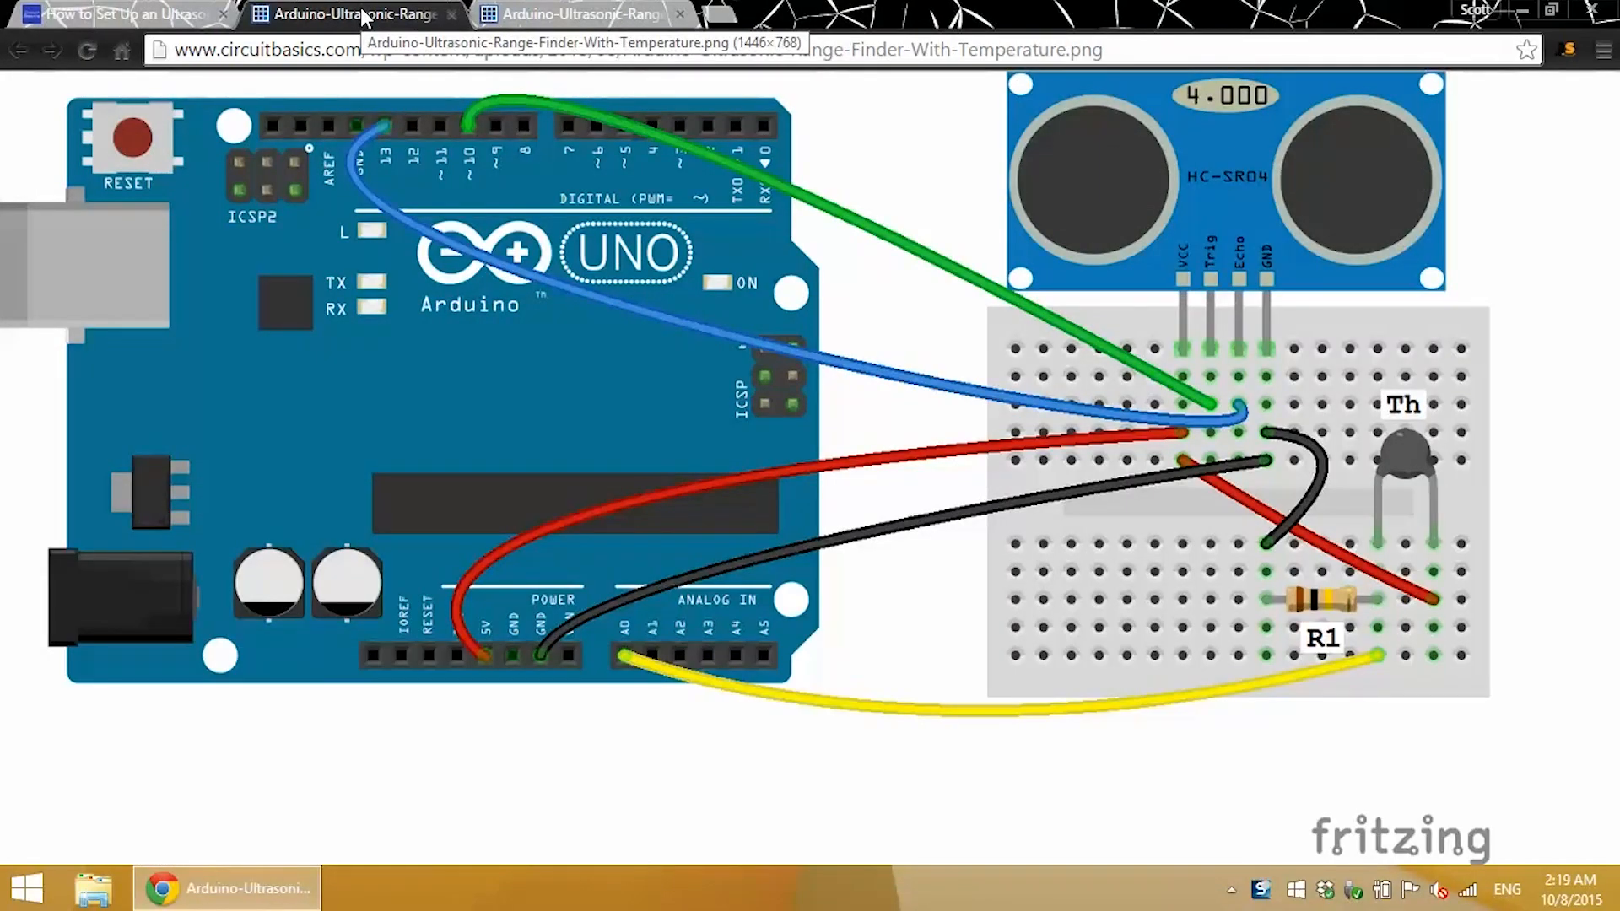
{"action": "mouse_move", "coordinate": [366, 12]}
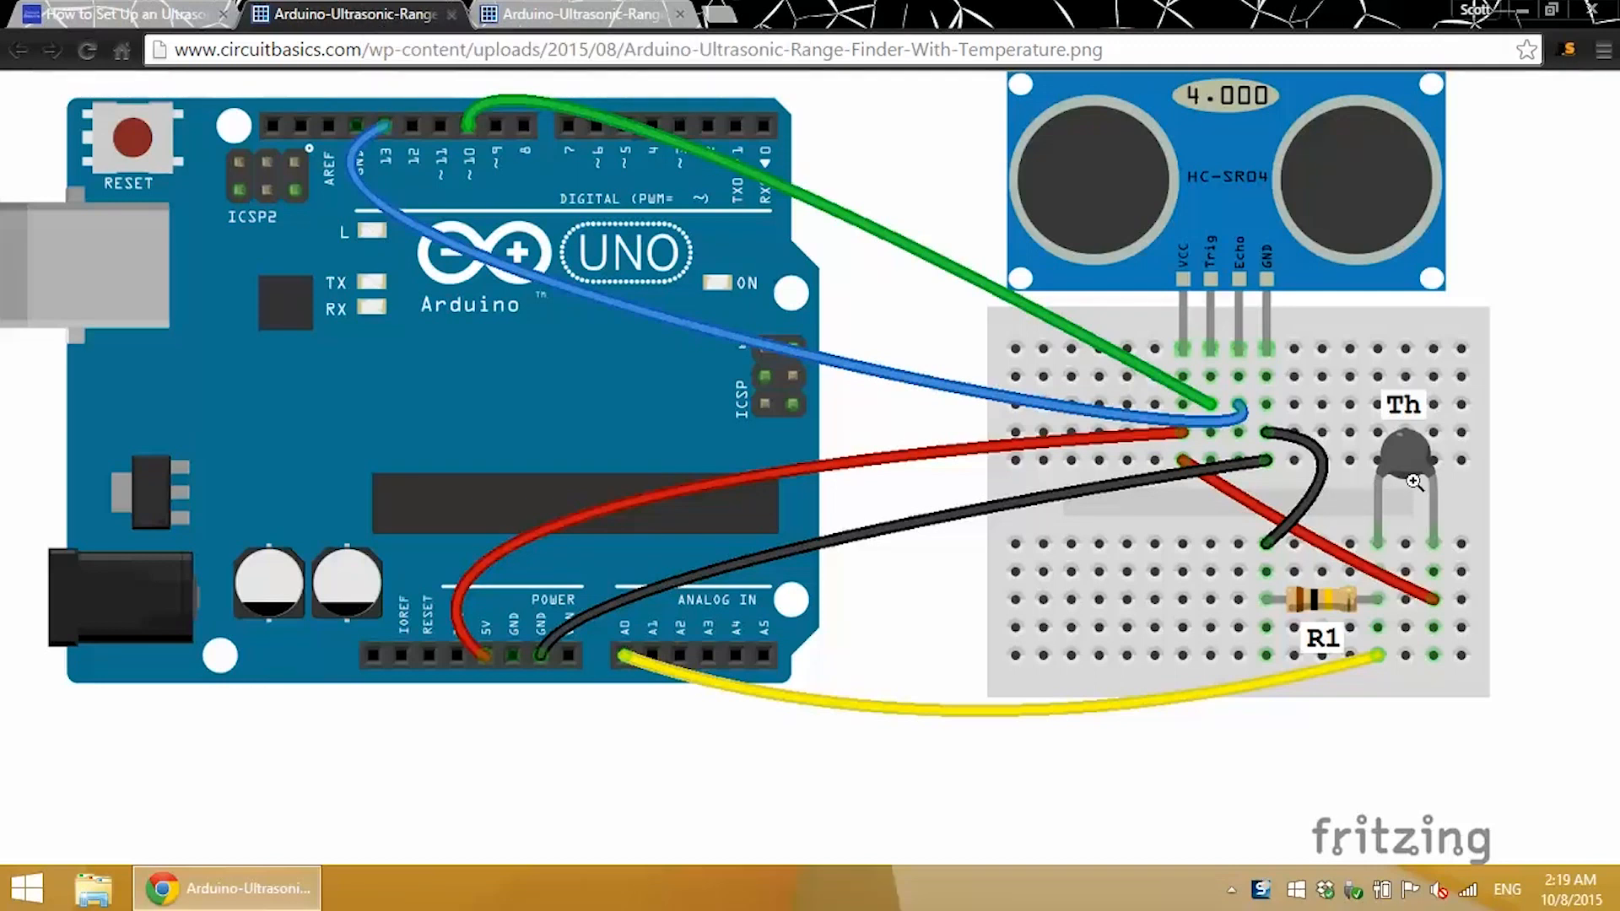
{"action": "mouse_move", "coordinate": [1355, 637]}
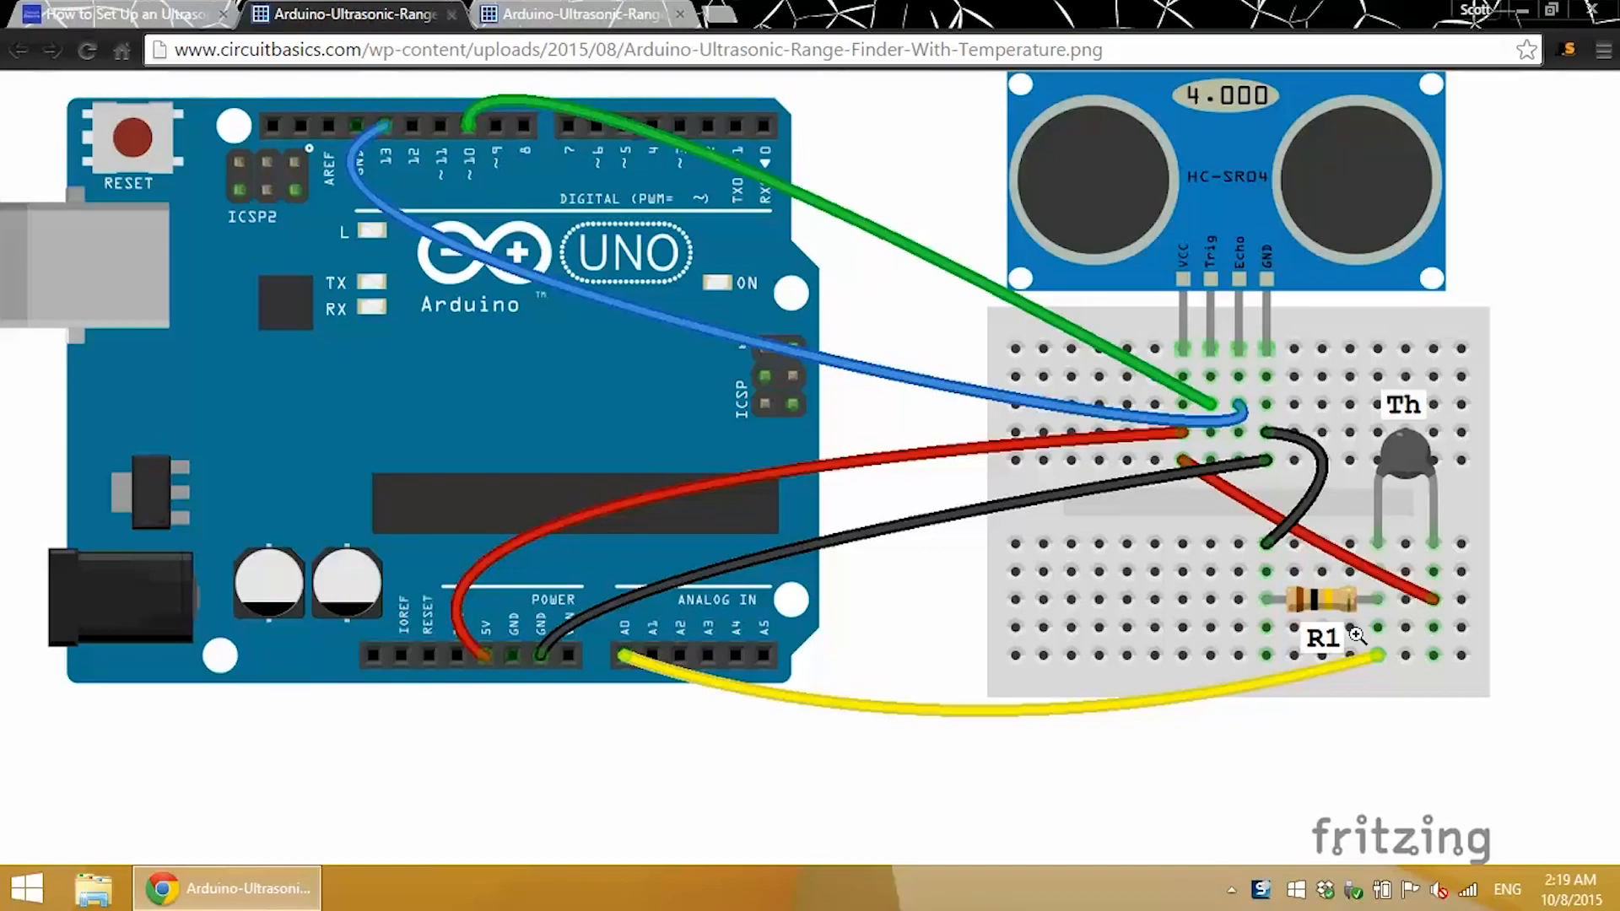
{"action": "left_click", "coordinate": [110, 17]}
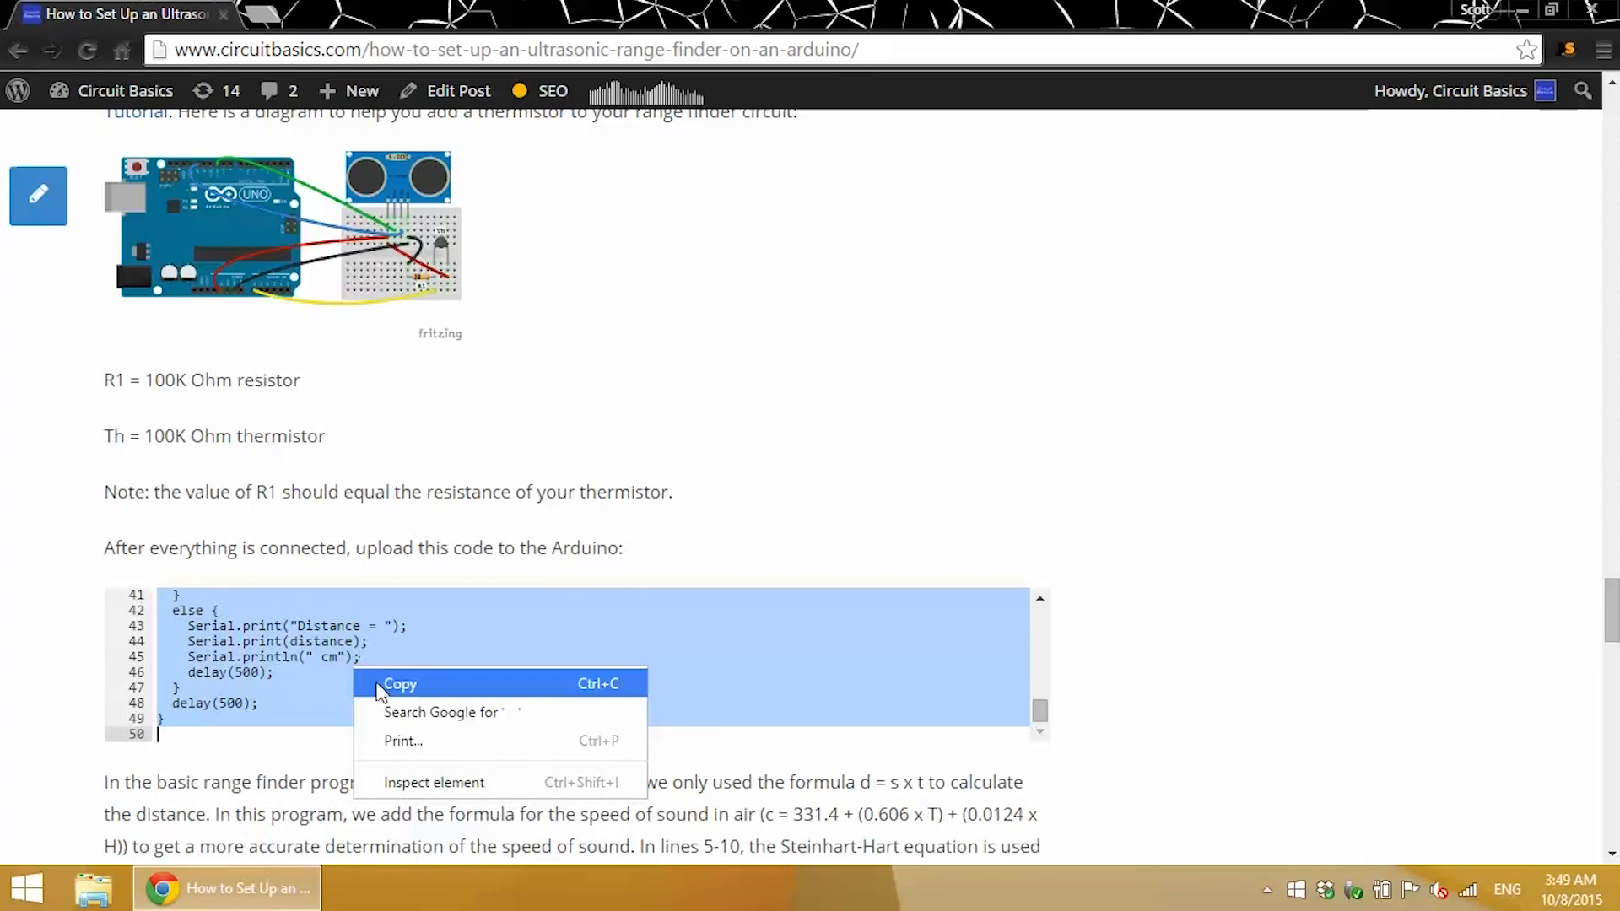
Copy the selected thermistor code and launch Arduino IDE from the desktop shortcut.
{"action": "left_click", "coordinate": [400, 684]}
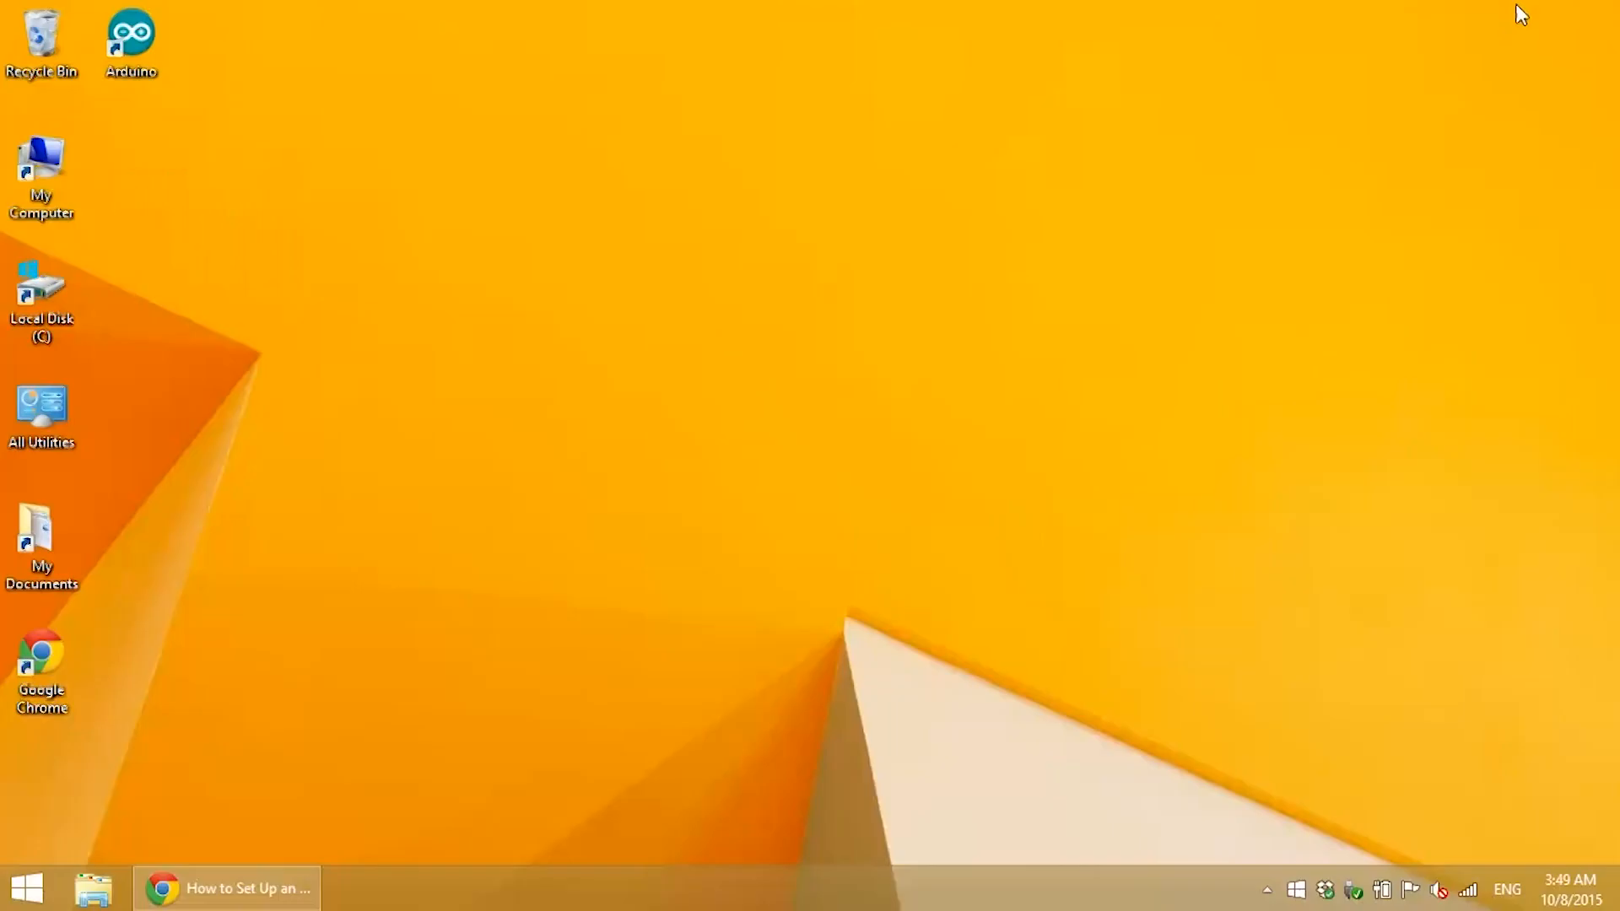
{"action": "mouse_move", "coordinate": [630, 9]}
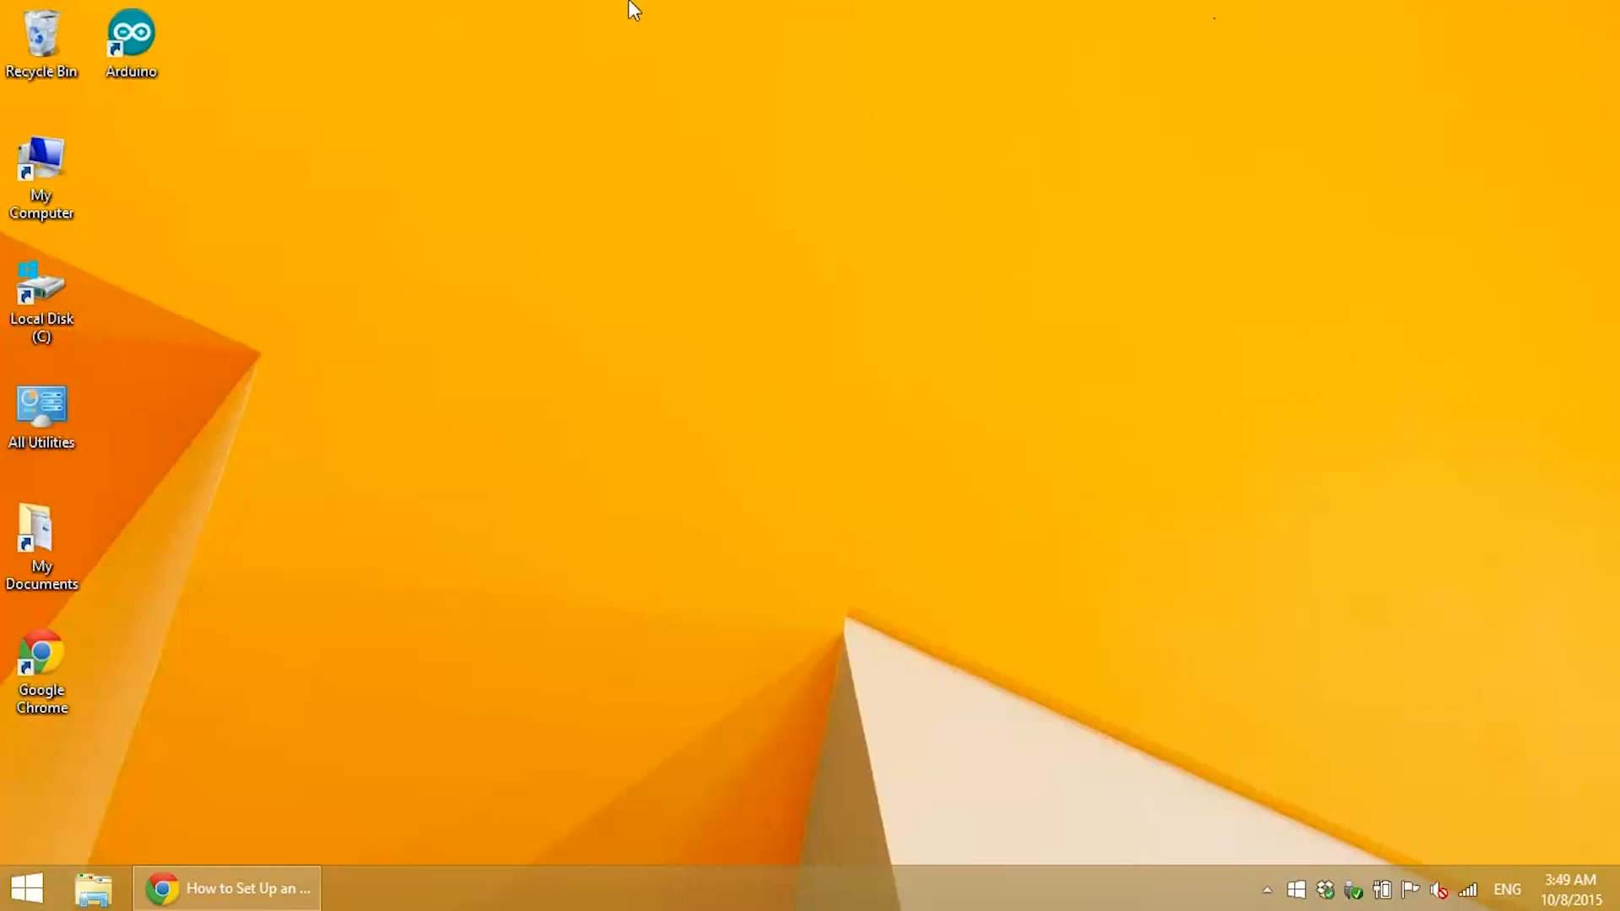
{"action": "double_click", "coordinate": [133, 38]}
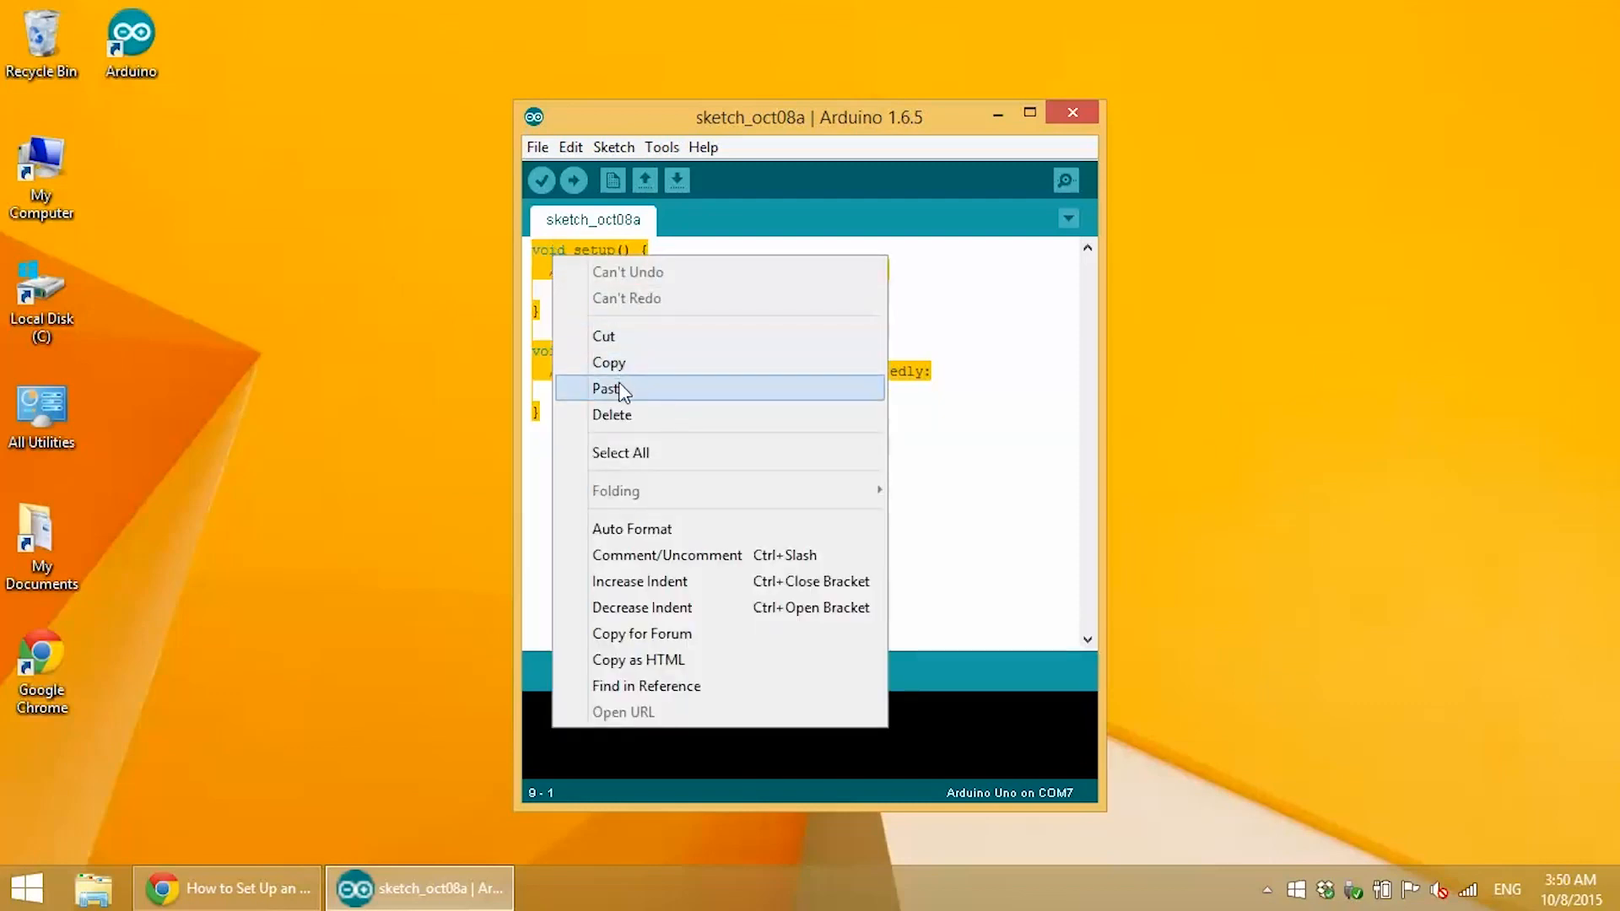
Paste the thermistor sketch into the editor, upload it and show the Serial Monitor.
{"action": "left_click", "coordinate": [608, 388]}
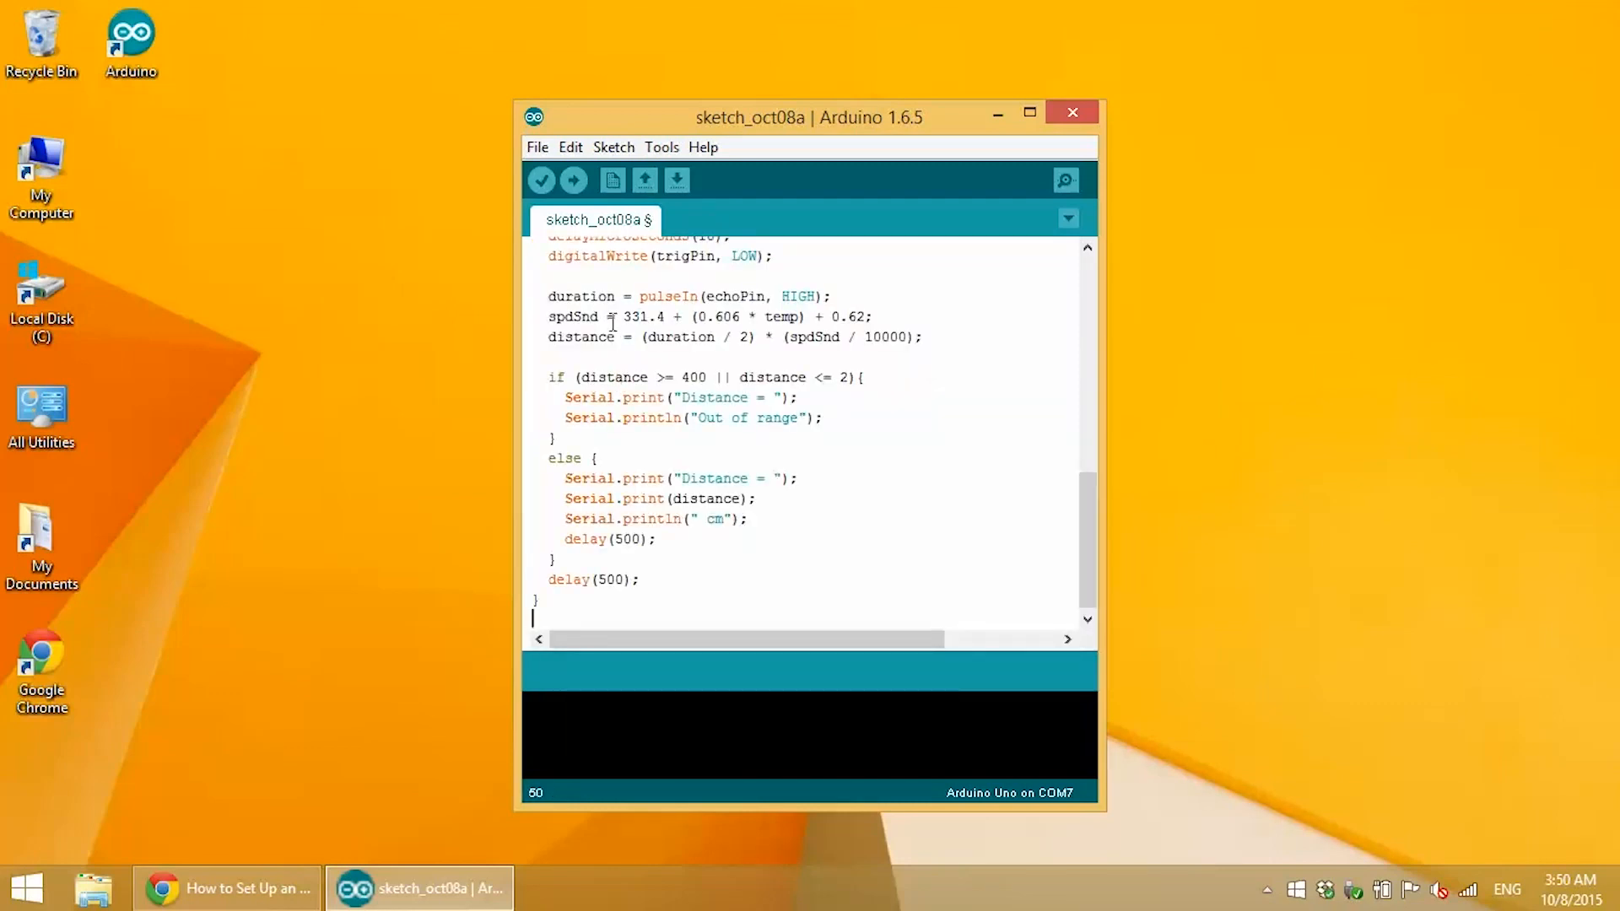
{"action": "left_click", "coordinate": [573, 180]}
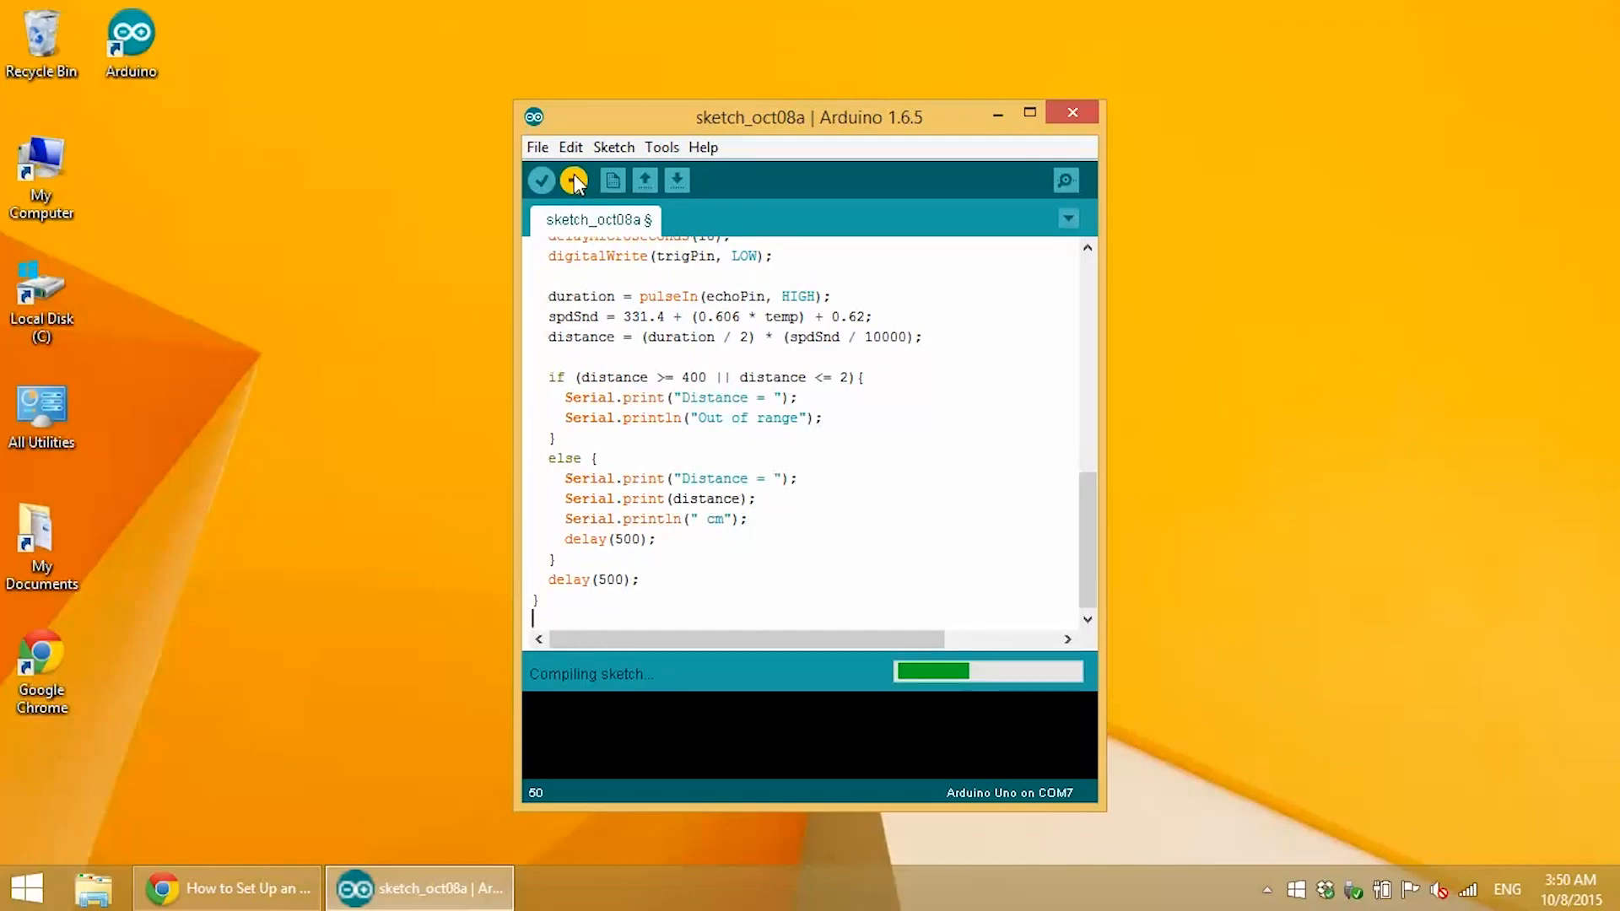
{"action": "left_click", "coordinate": [577, 181]}
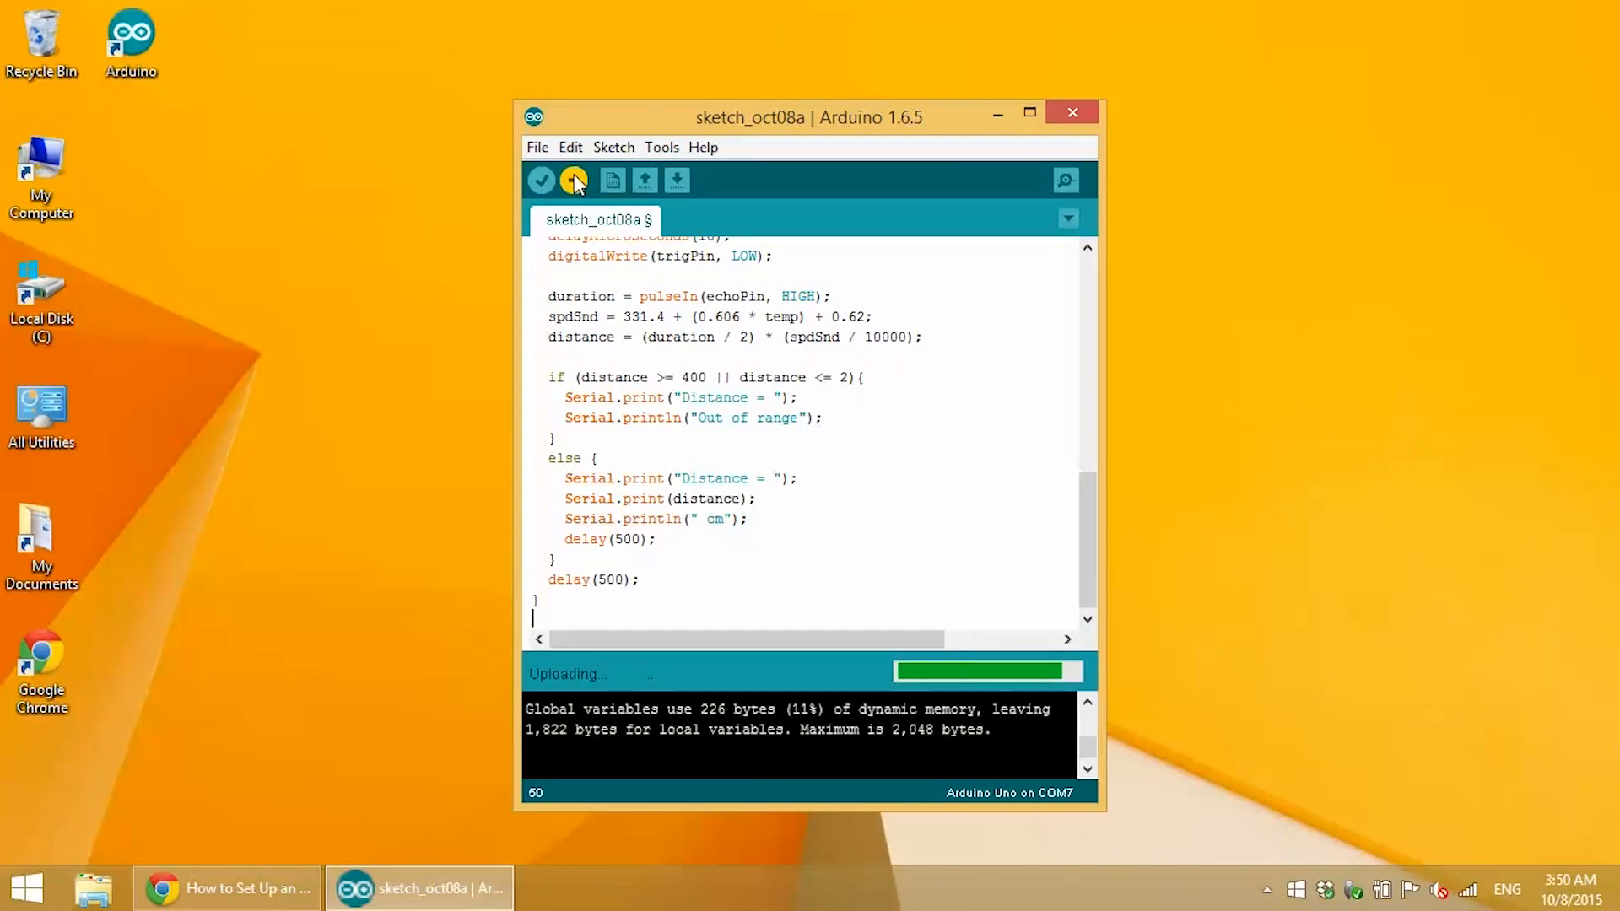
{"action": "left_click", "coordinate": [1066, 180]}
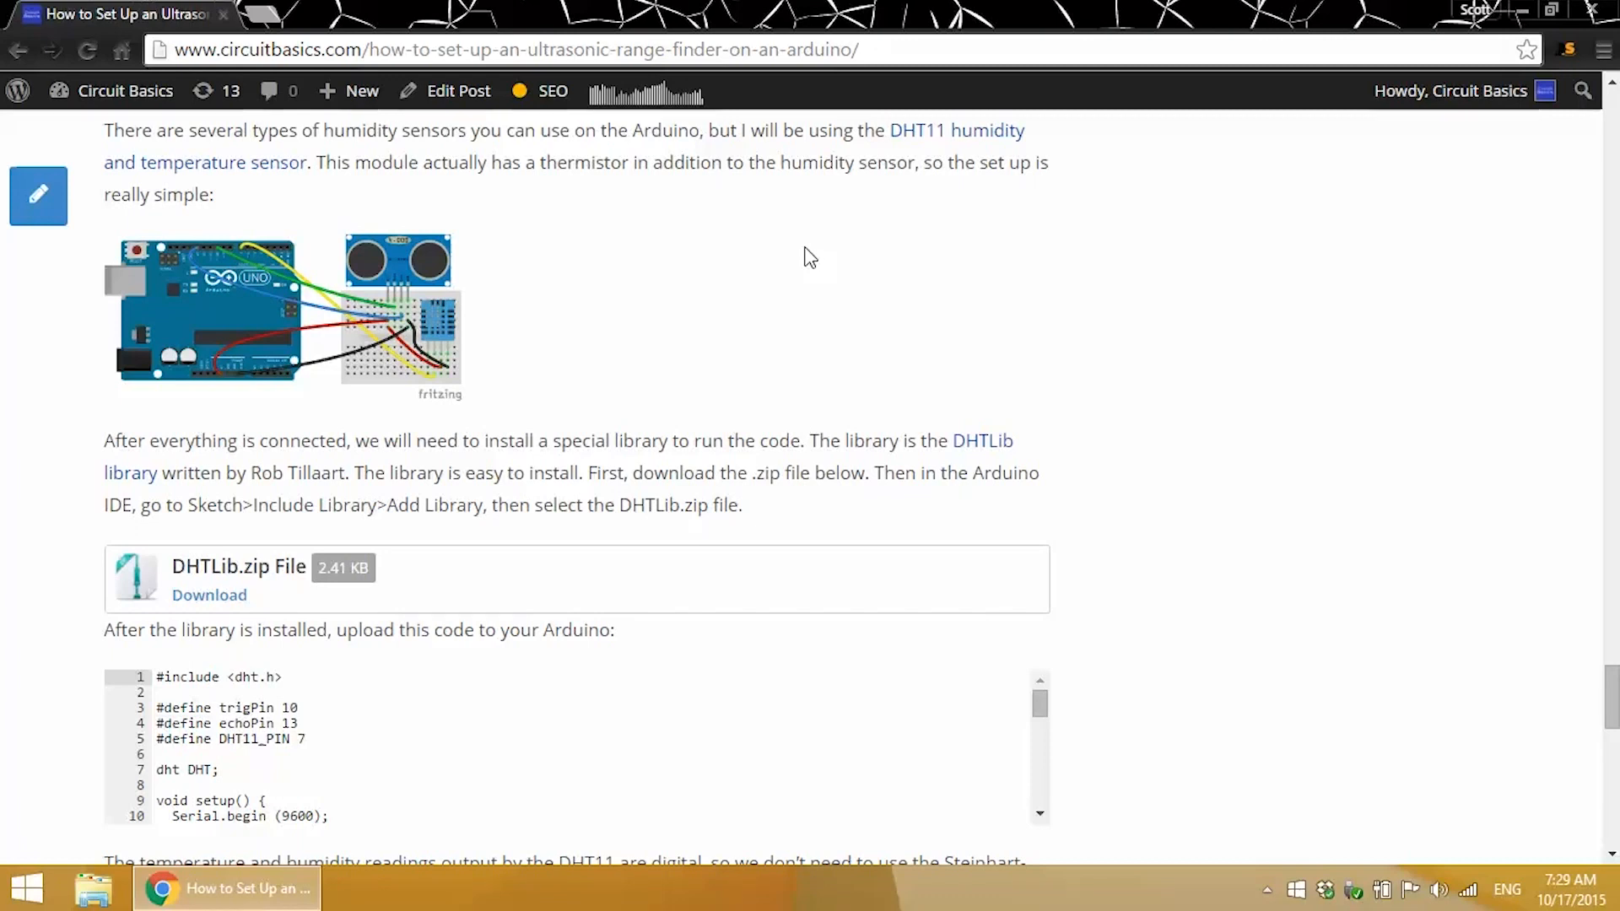
{"action": "mouse_move", "coordinate": [919, 152]}
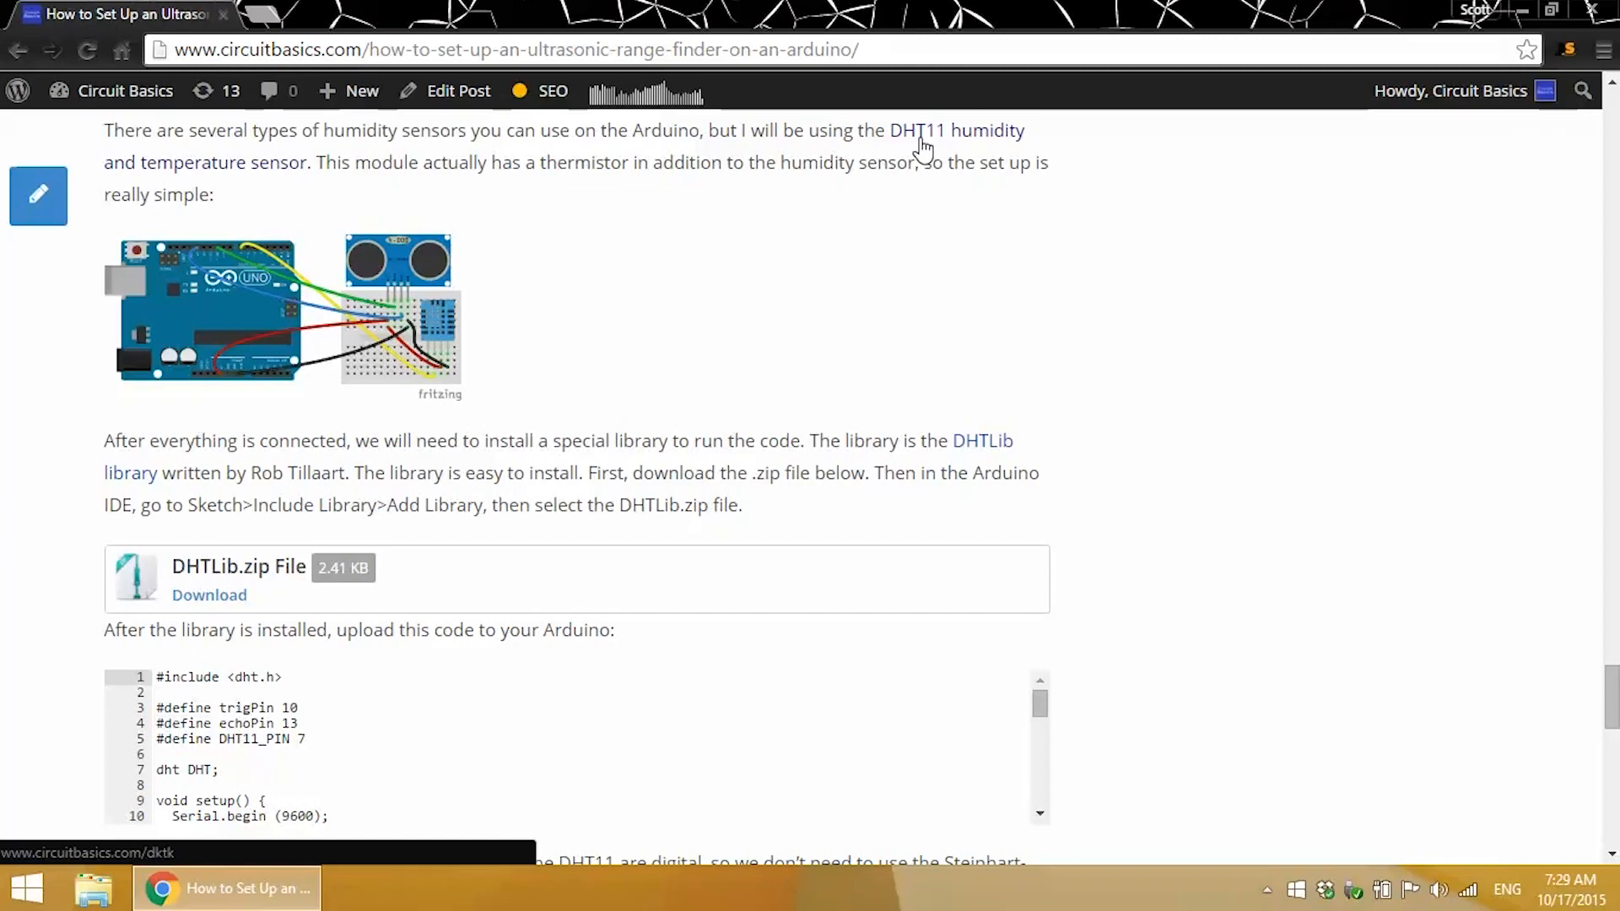
{"action": "mouse_move", "coordinate": [921, 144]}
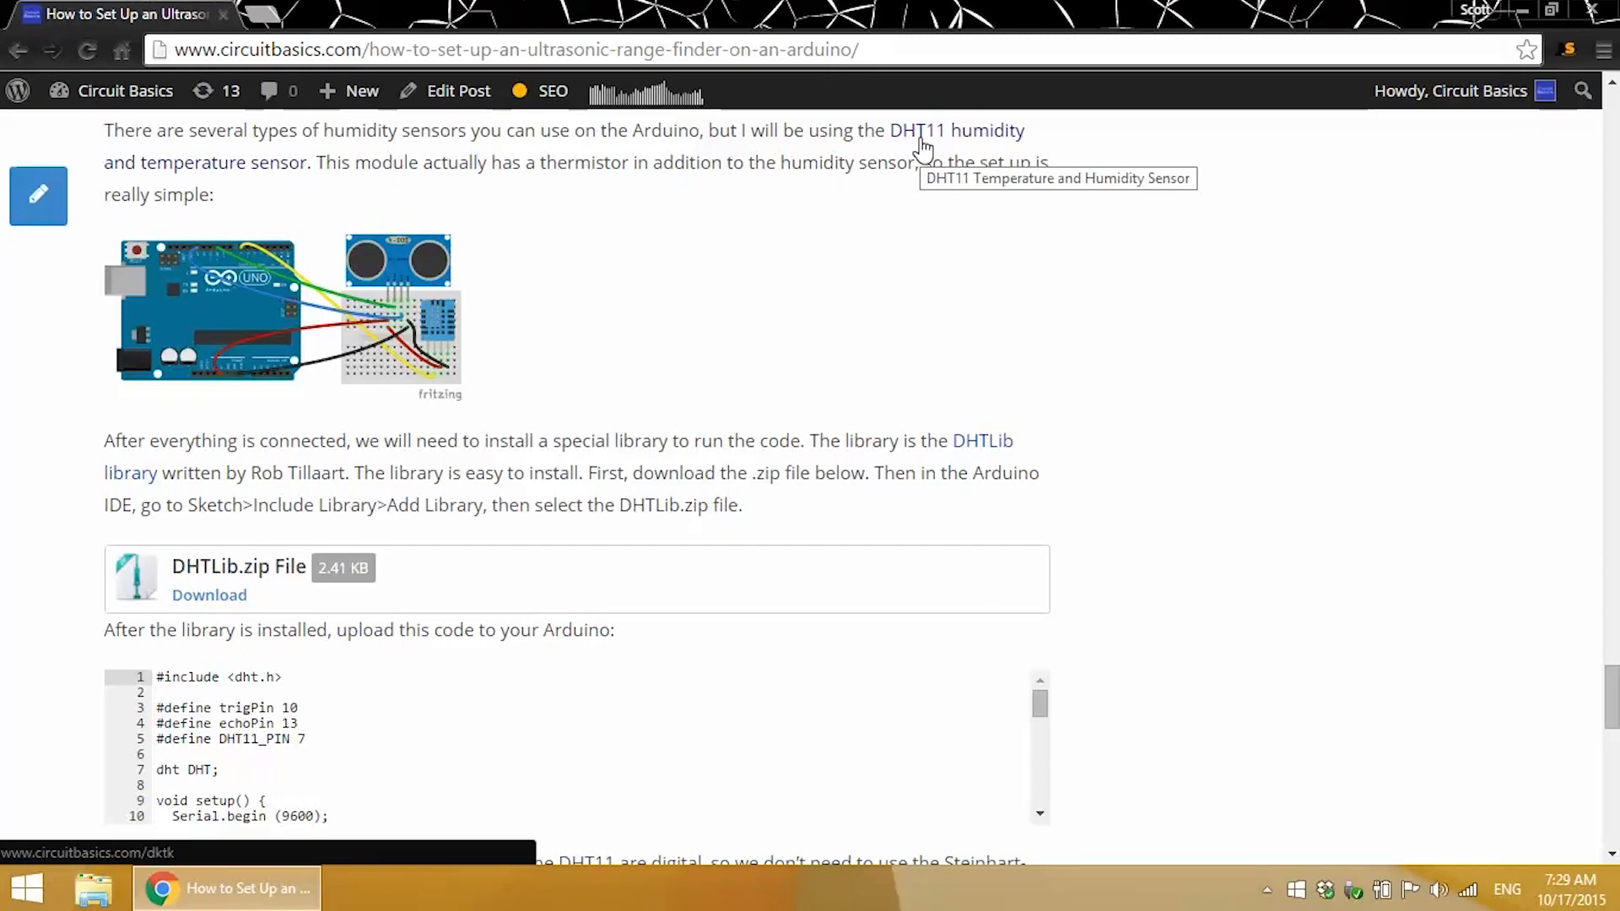
{"action": "mouse_move", "coordinate": [487, 308]}
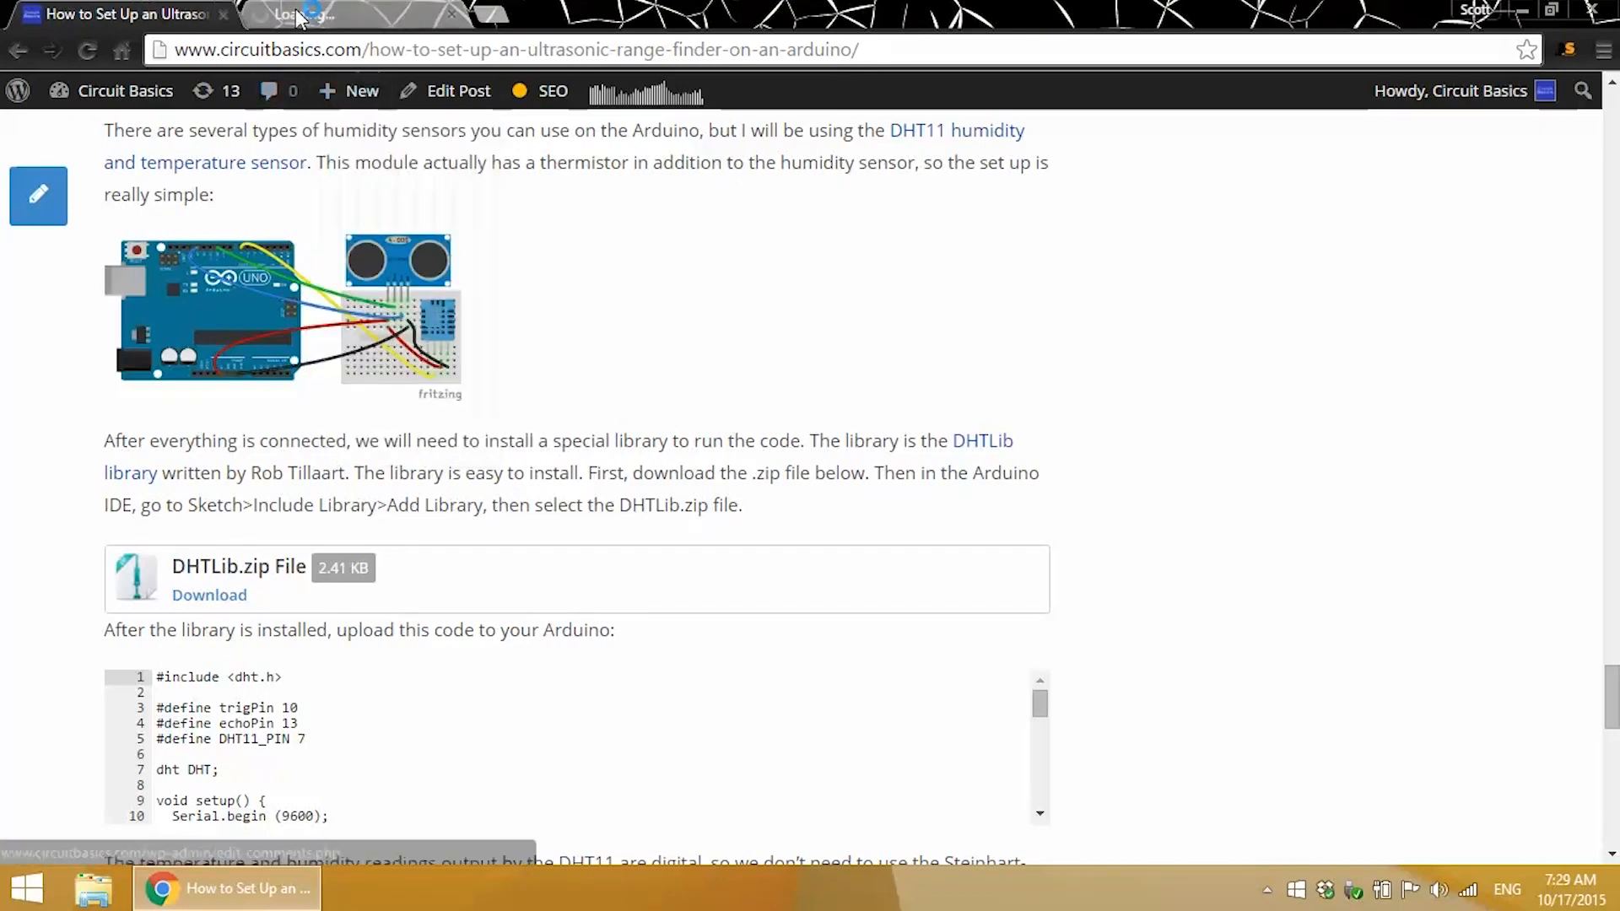
View the DHT11 diagram in its new tab, then return to the article tab.
{"action": "left_click", "coordinate": [279, 310]}
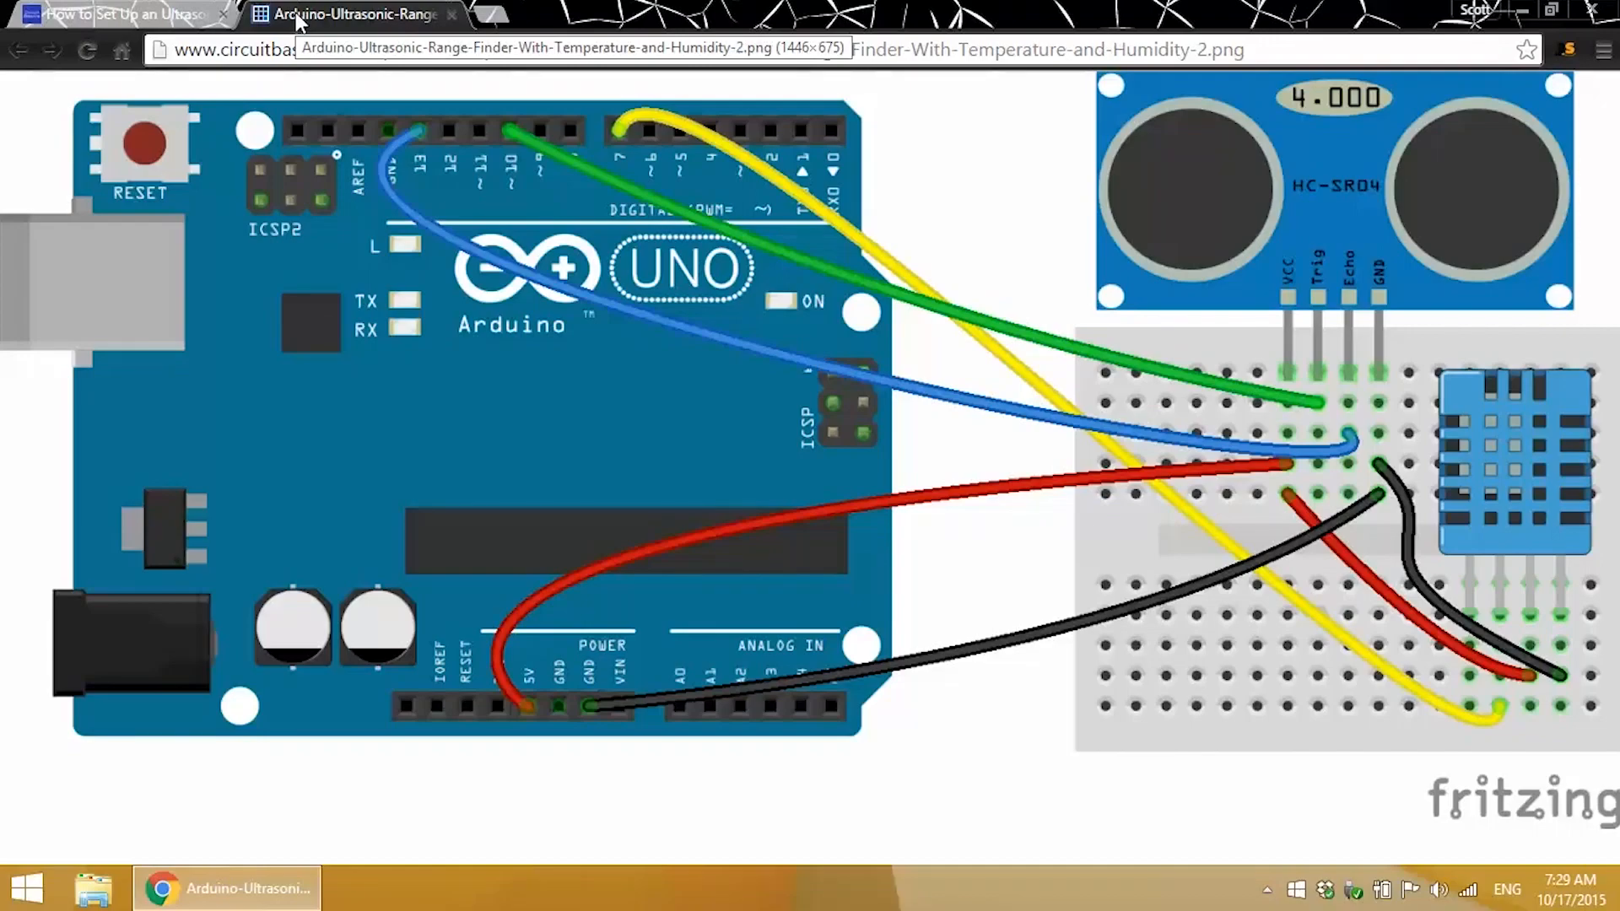
{"action": "left_click", "coordinate": [126, 16]}
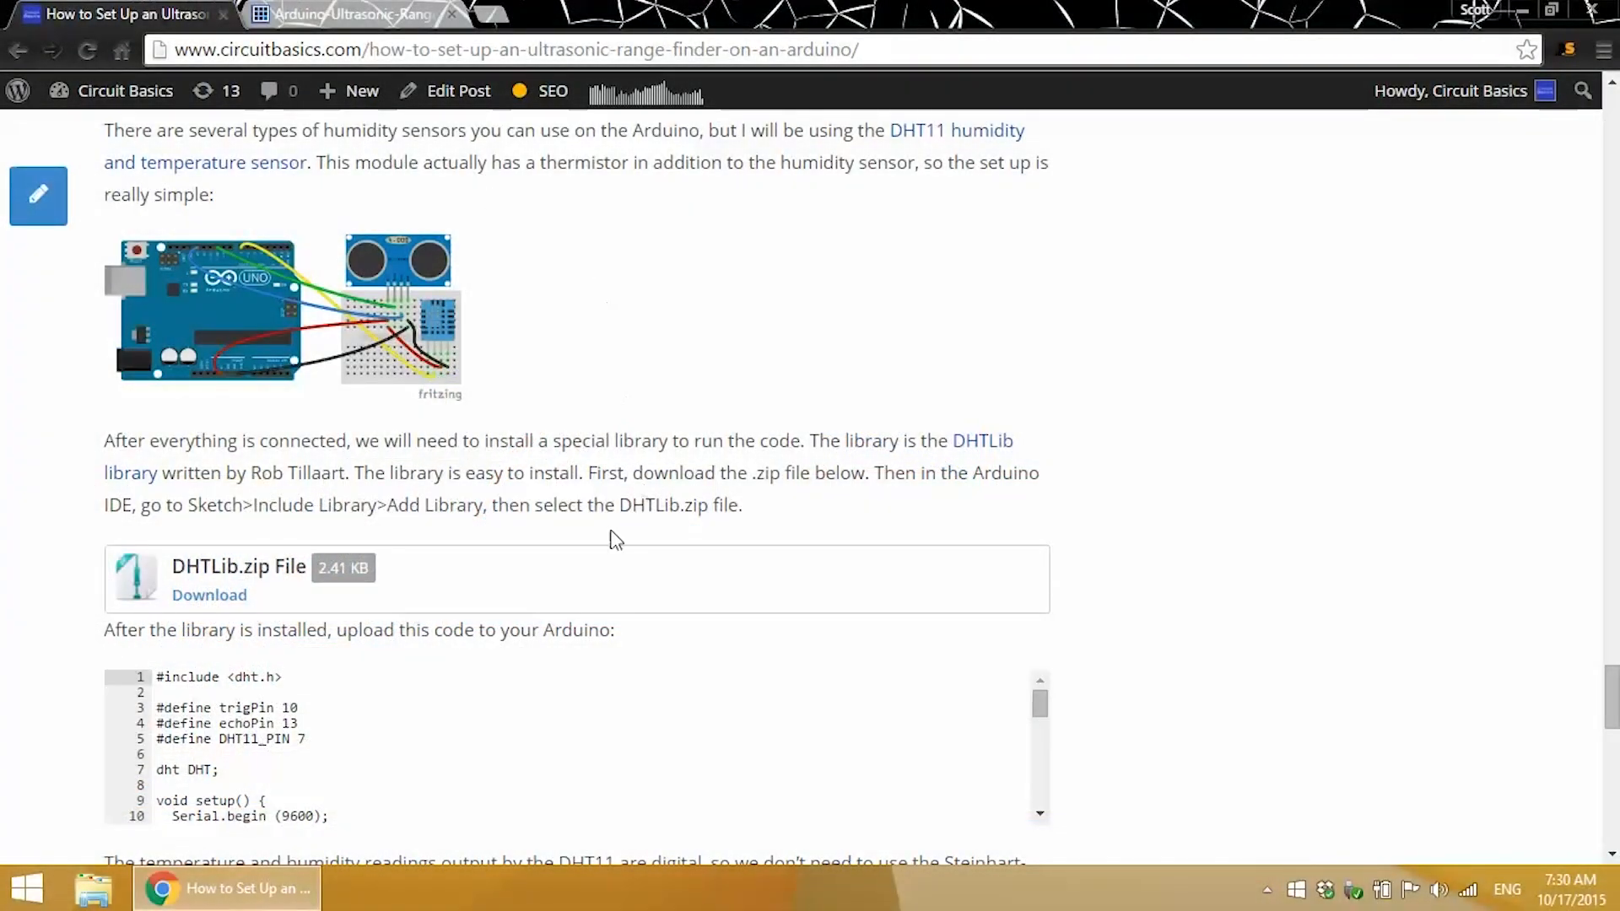
{"action": "mouse_move", "coordinate": [456, 592]}
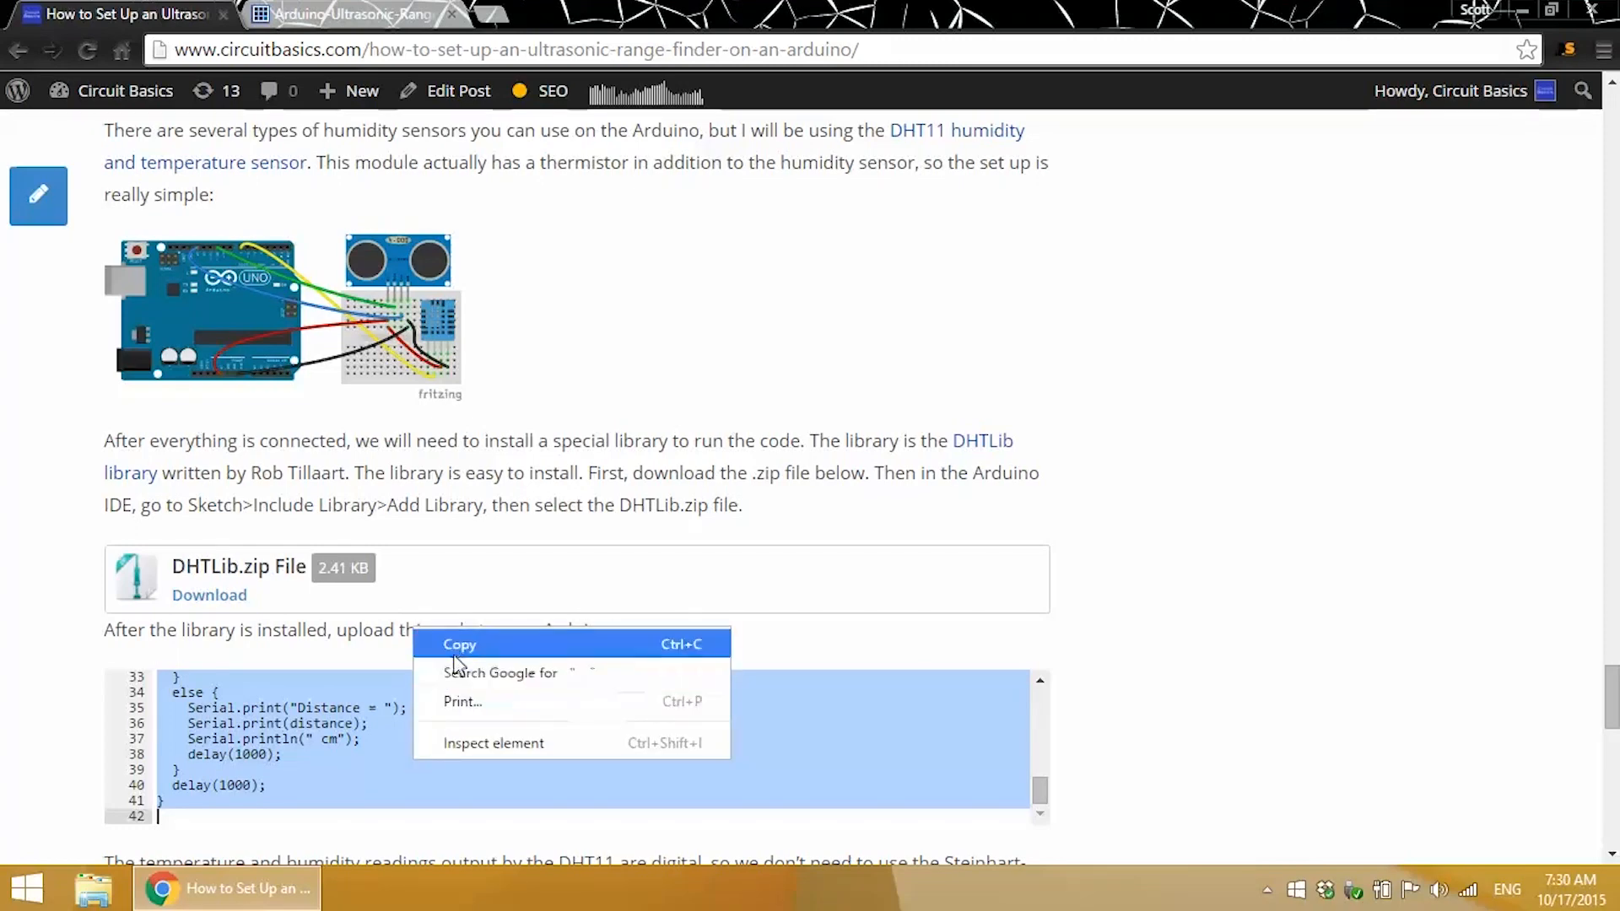
Copy the DHT11 code, paste it over the whole starter sketch in Arduino IDE and upload it.
{"action": "left_click", "coordinate": [460, 644]}
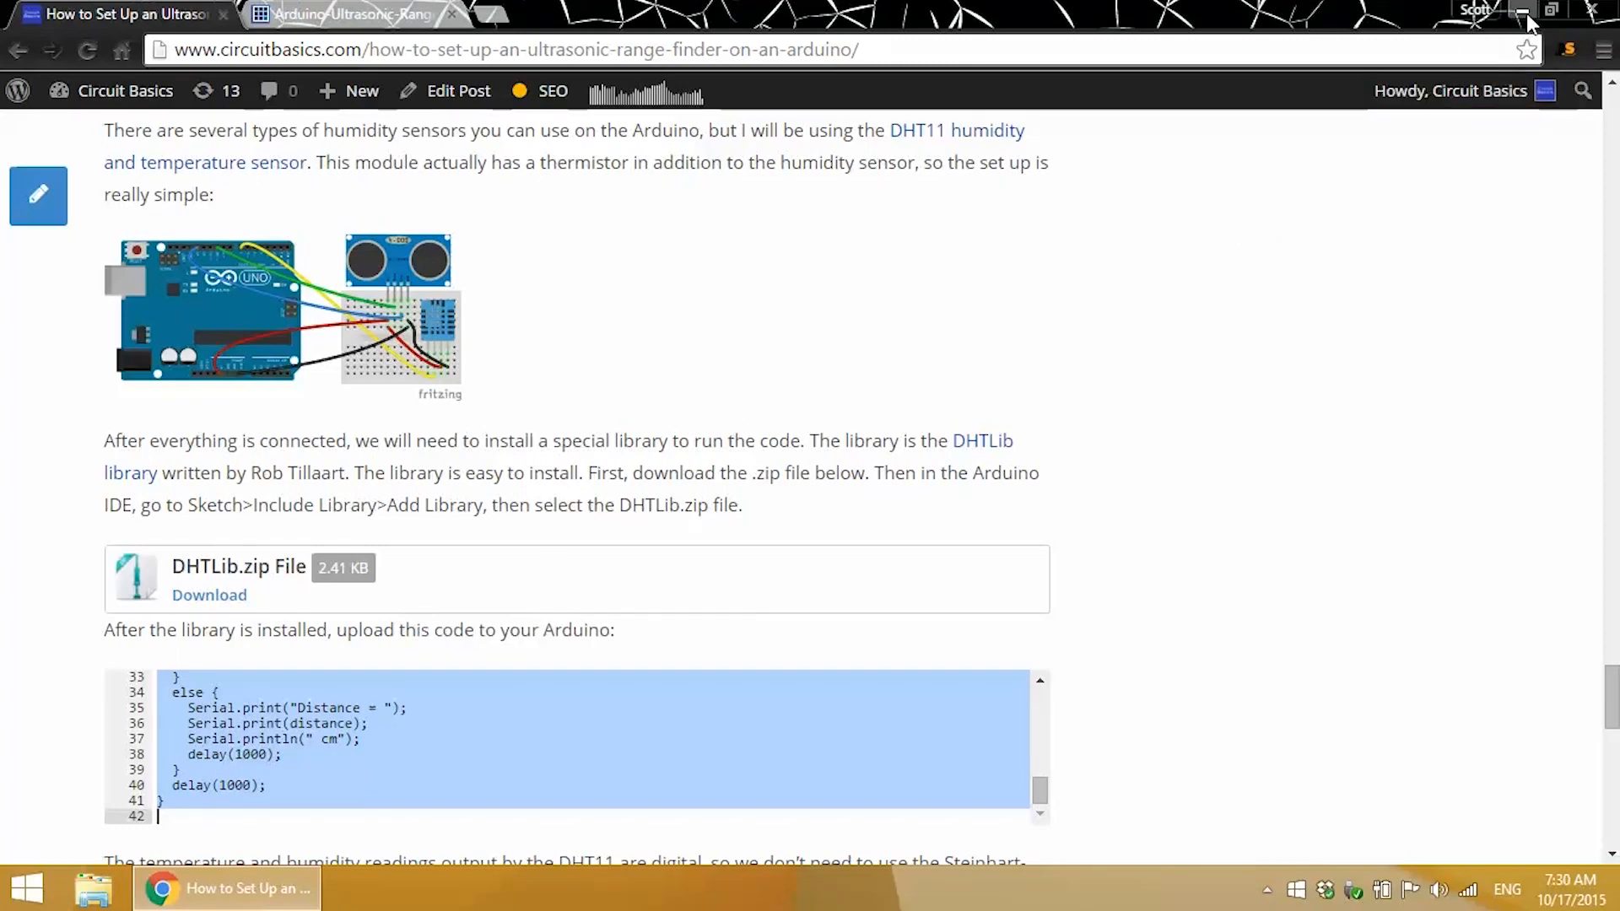
{"action": "double_click", "coordinate": [130, 39]}
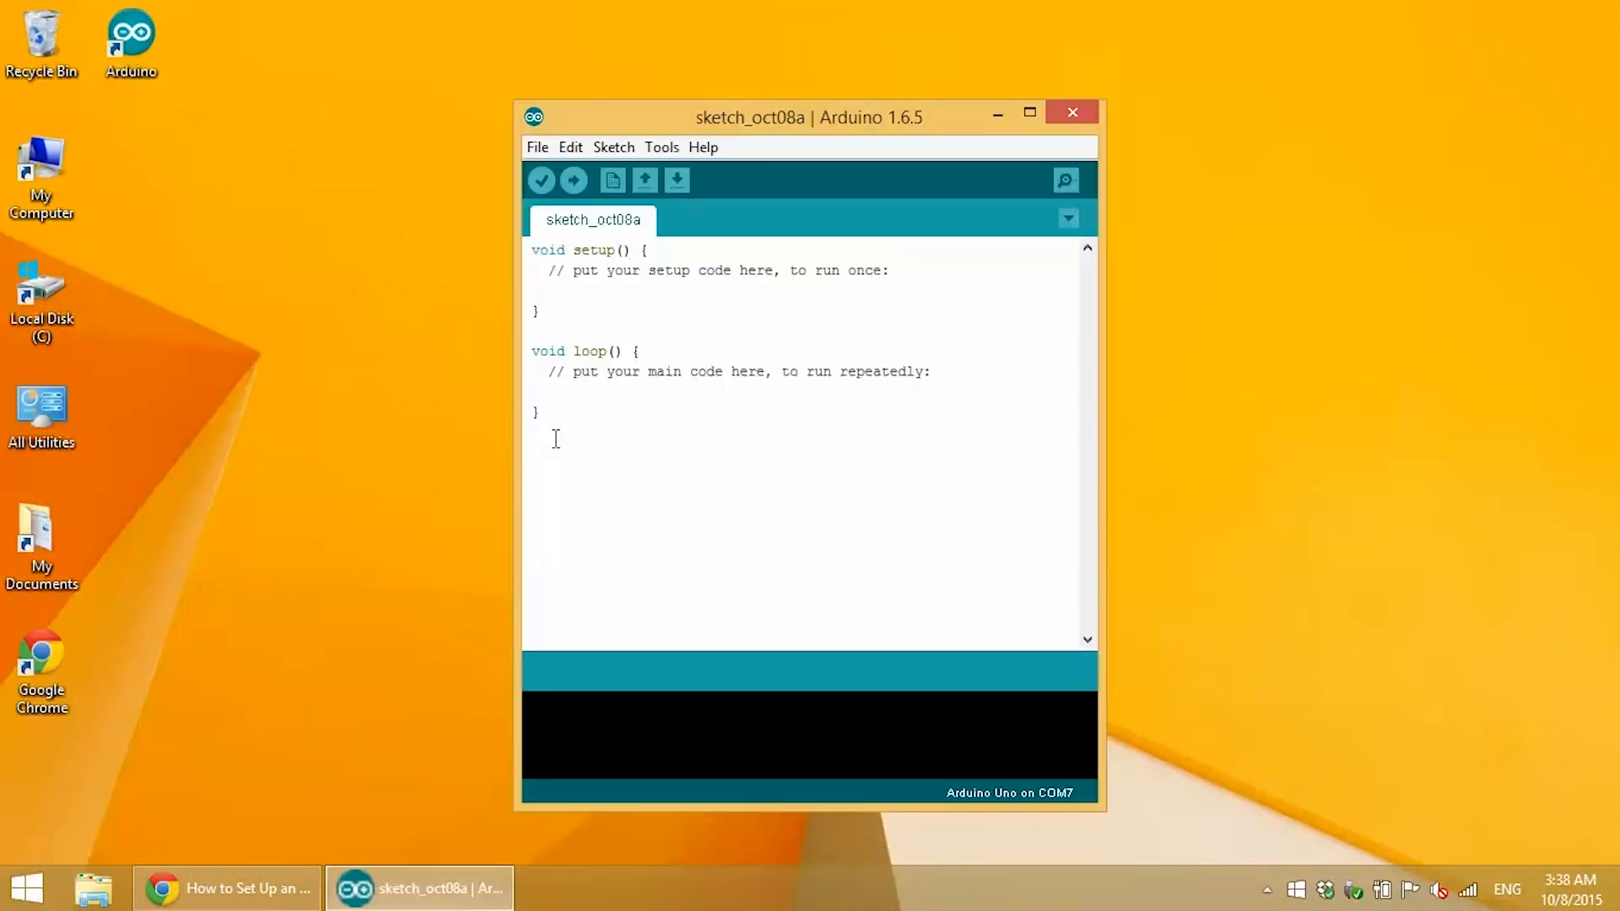
{"action": "key", "text": "ctrl+a"}
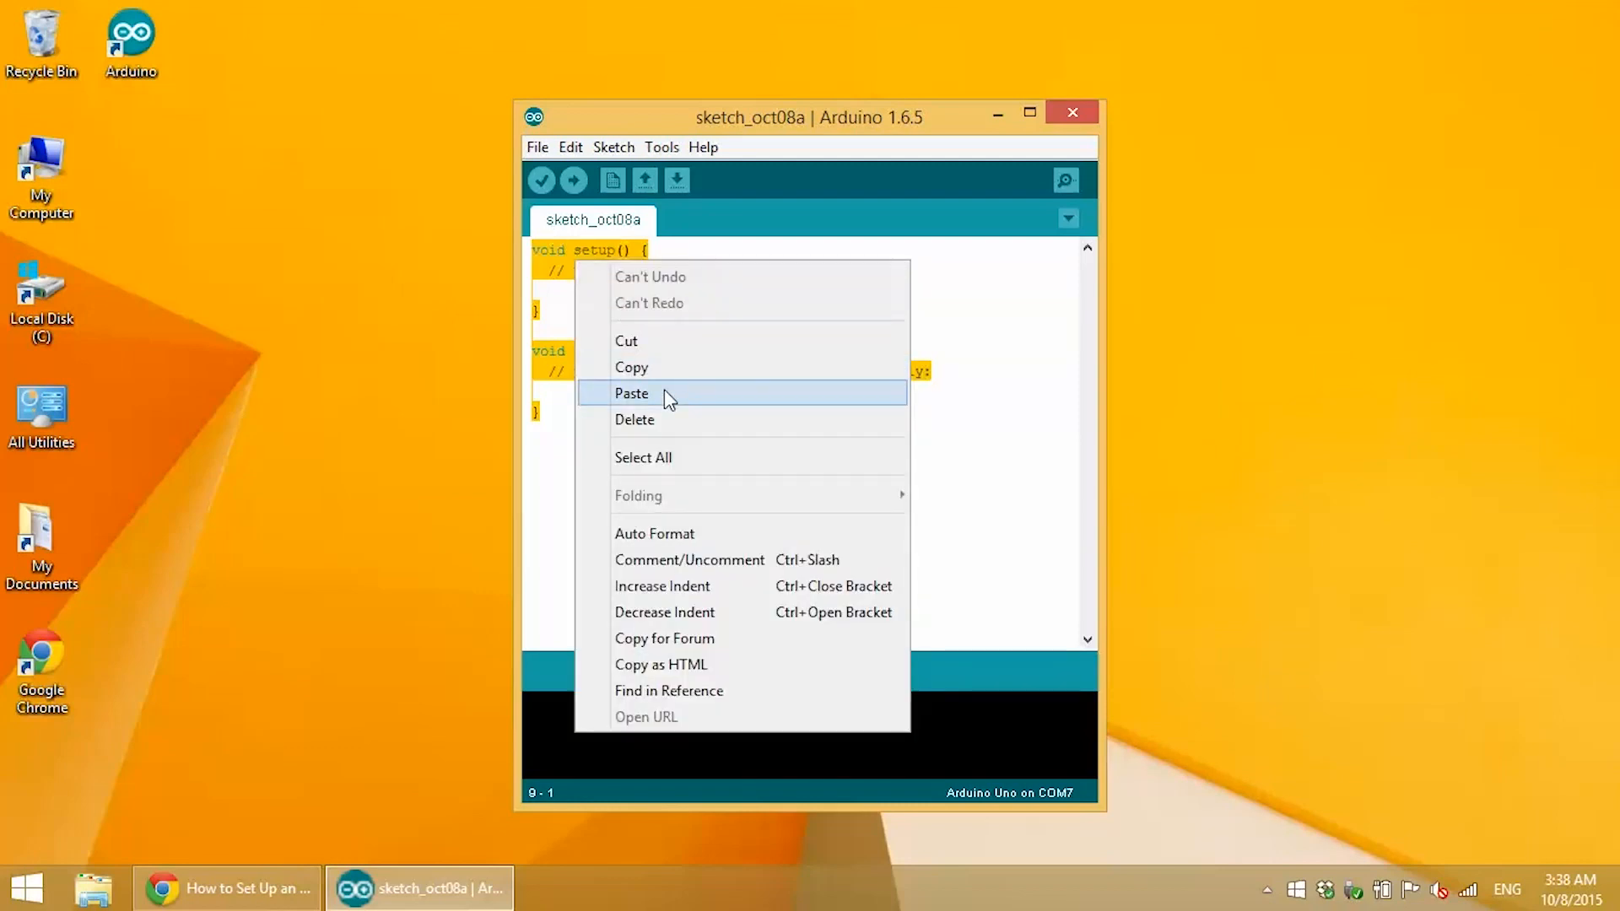
{"action": "left_click", "coordinate": [632, 394]}
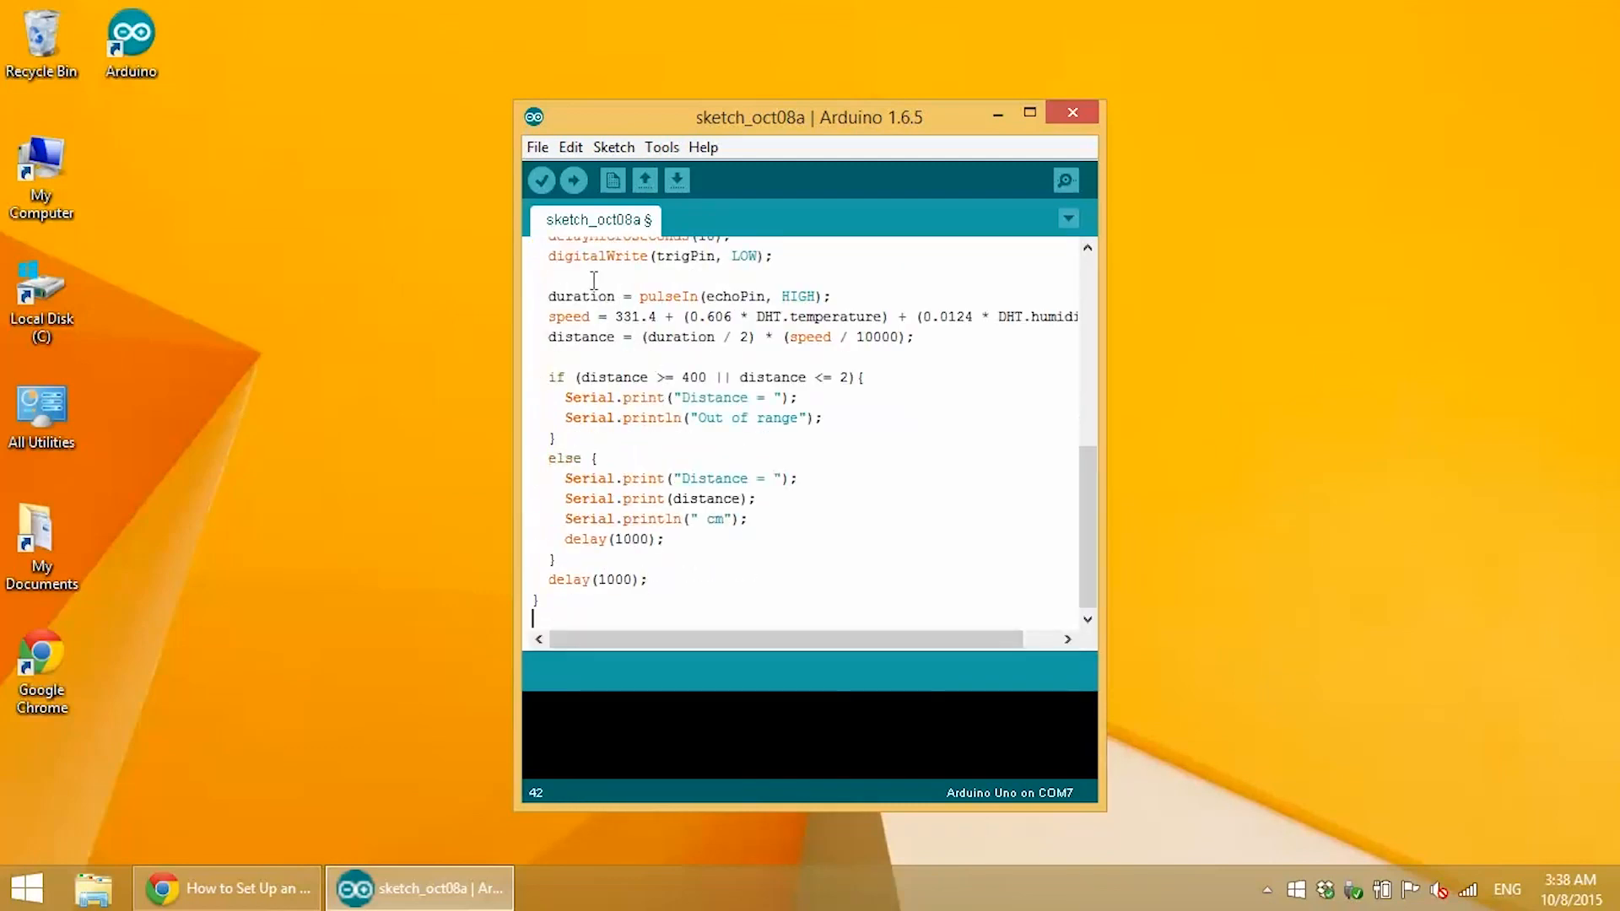
{"action": "left_click", "coordinate": [573, 180]}
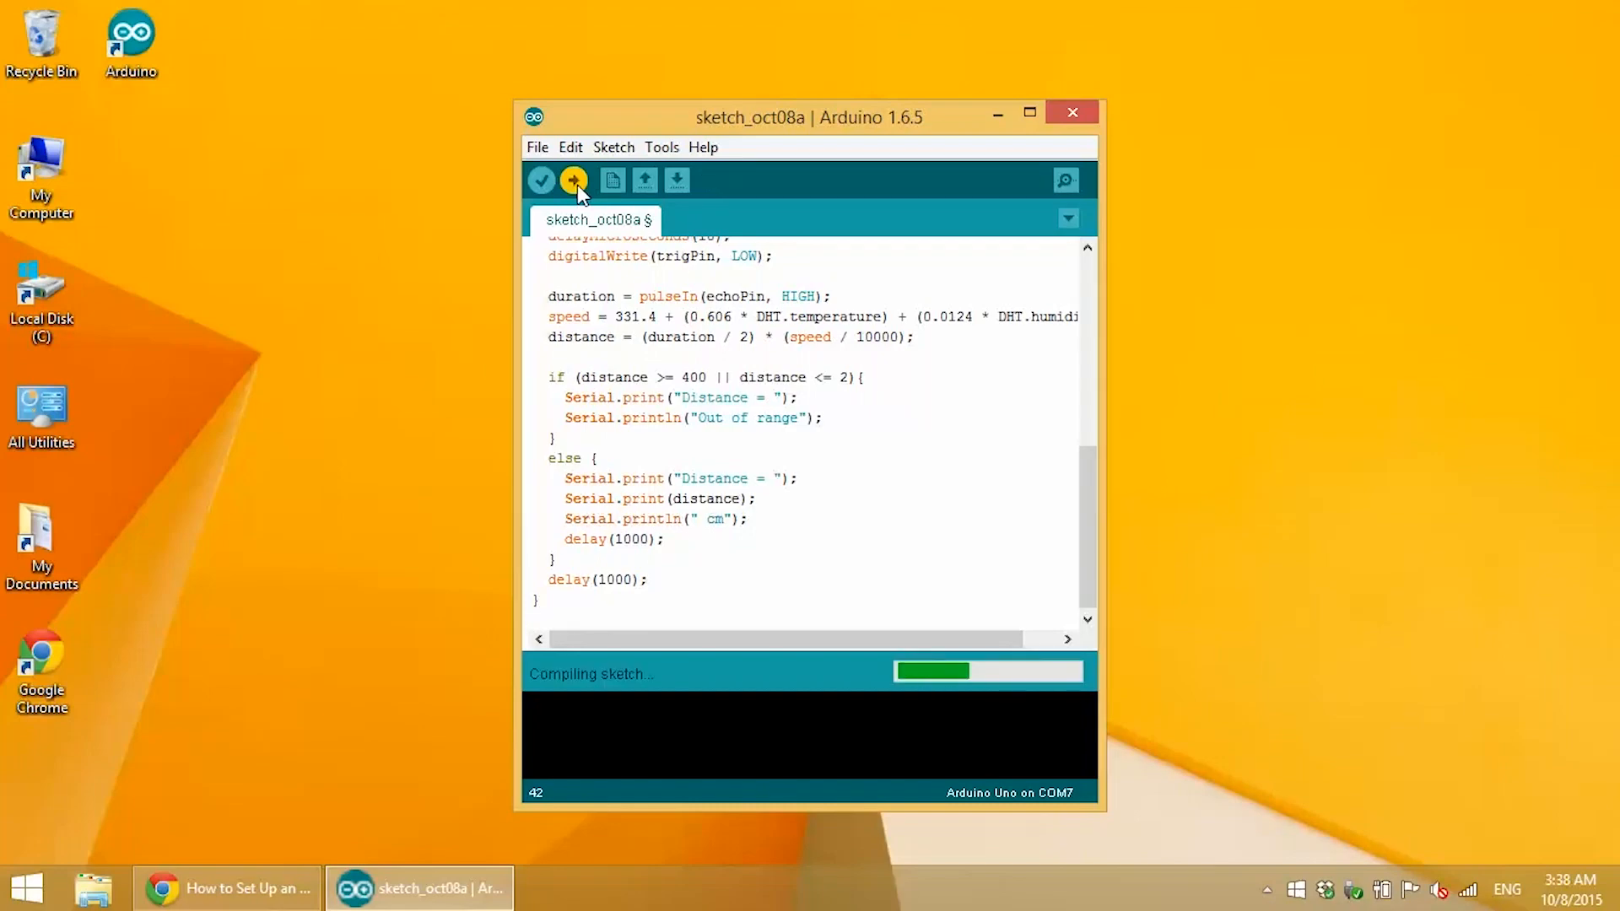